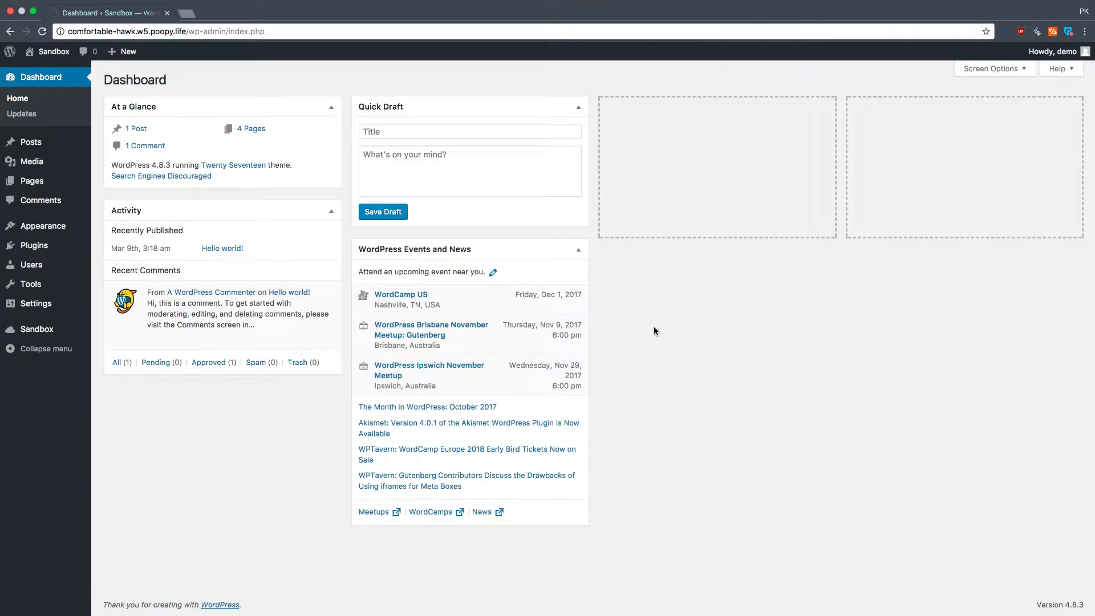
mouse_move(715, 316)
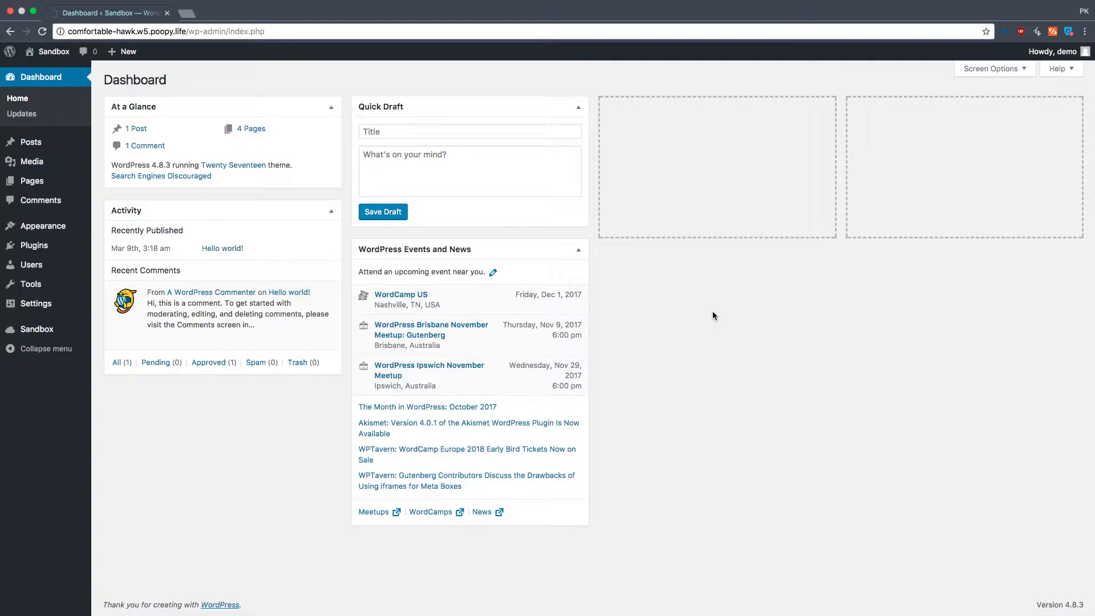
mouse_move(336, 249)
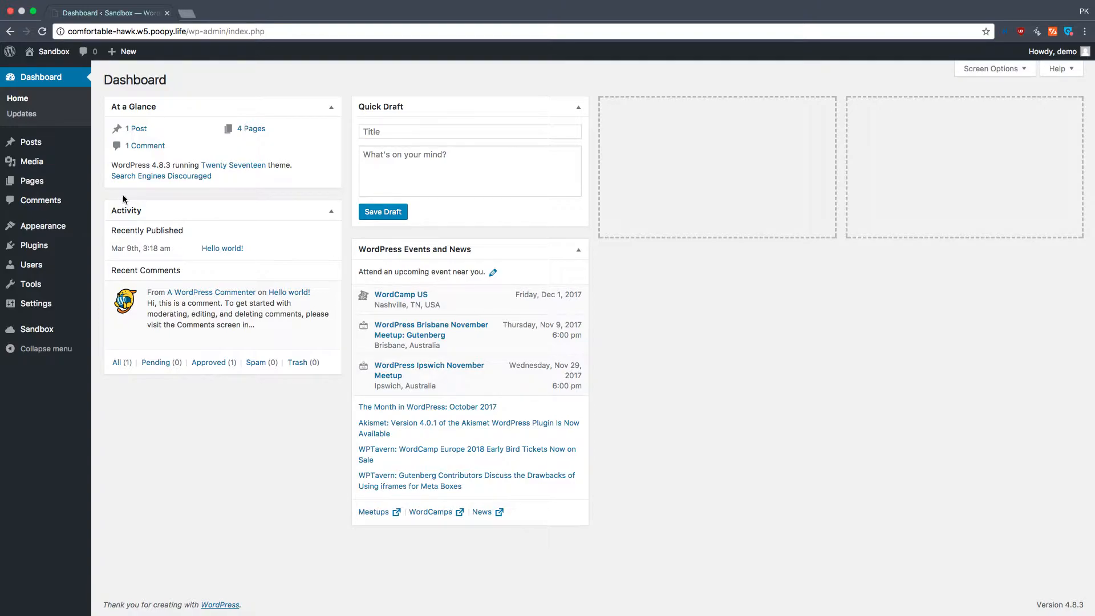
mouse_move(121, 201)
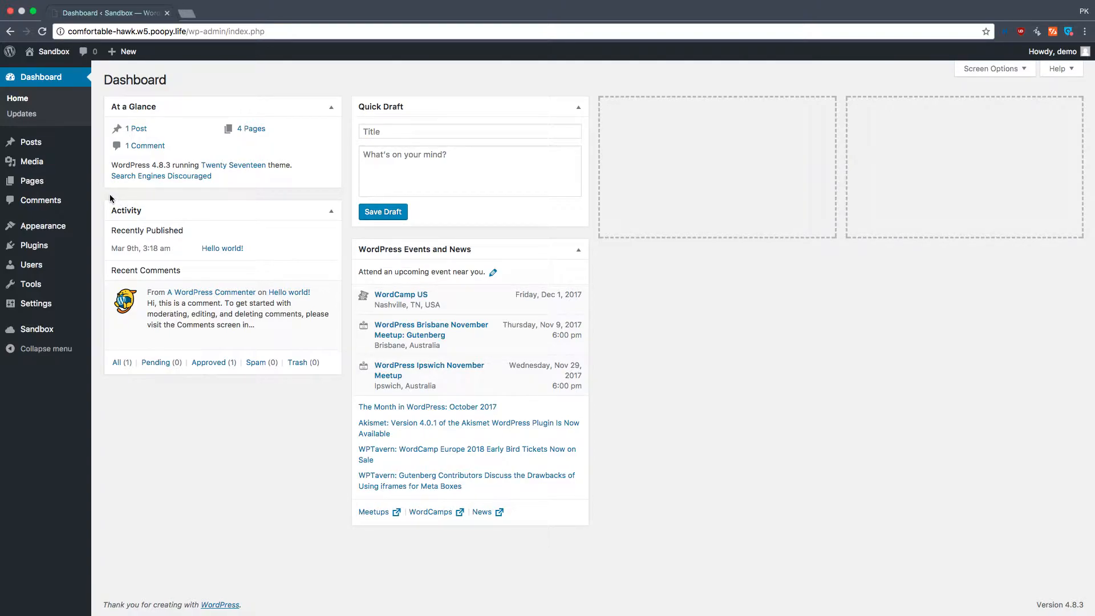
mouse_move(339, 296)
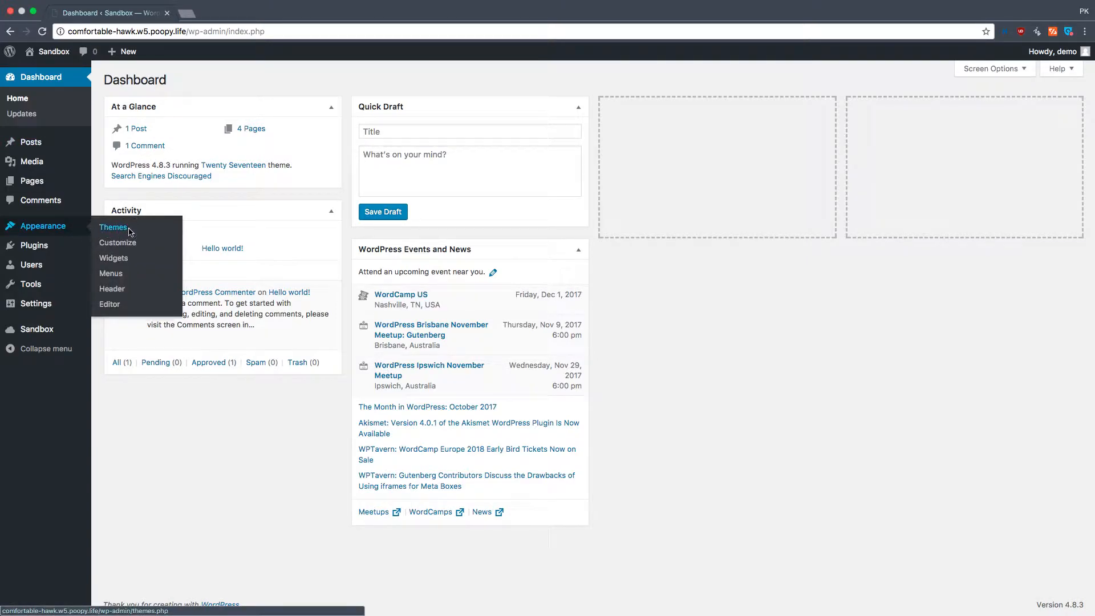
Show the installed themes, with Twenty Seventeen active and Divi available.
left_click(113, 227)
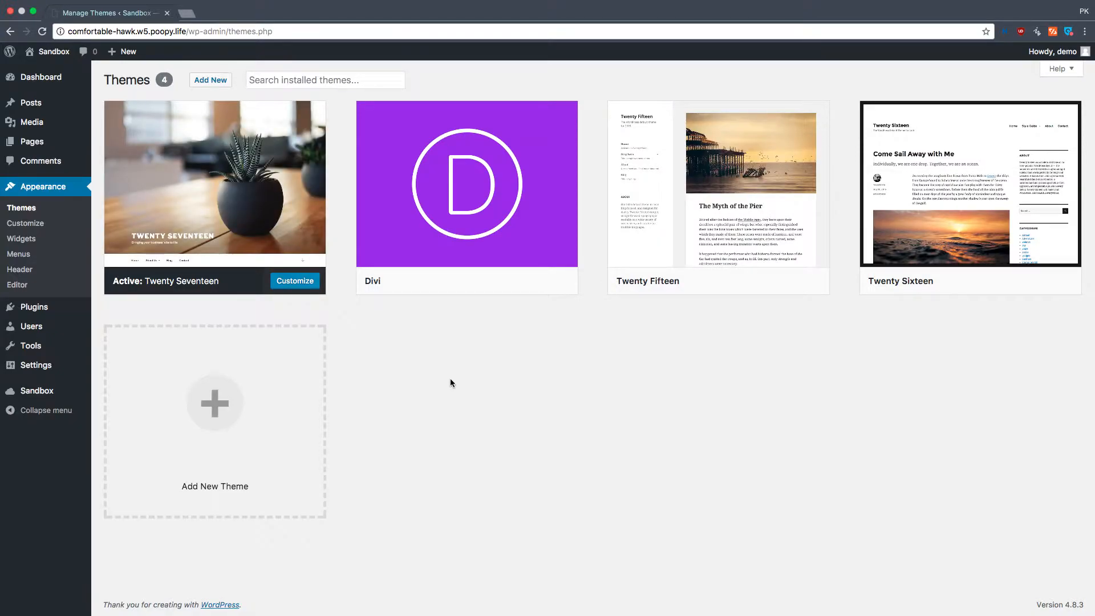
mouse_move(465, 195)
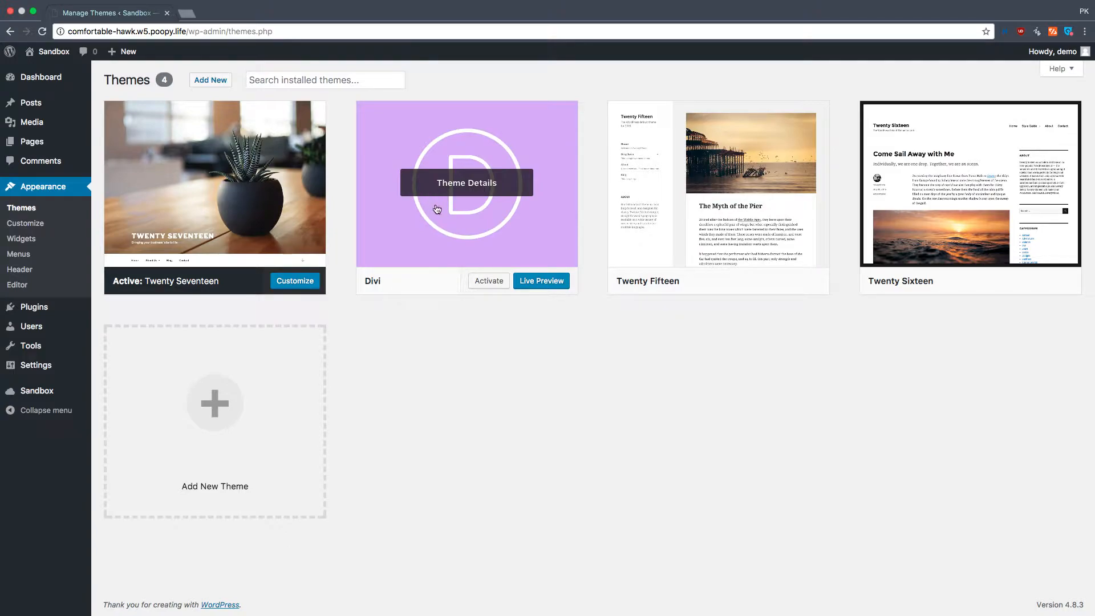
mouse_move(102, 232)
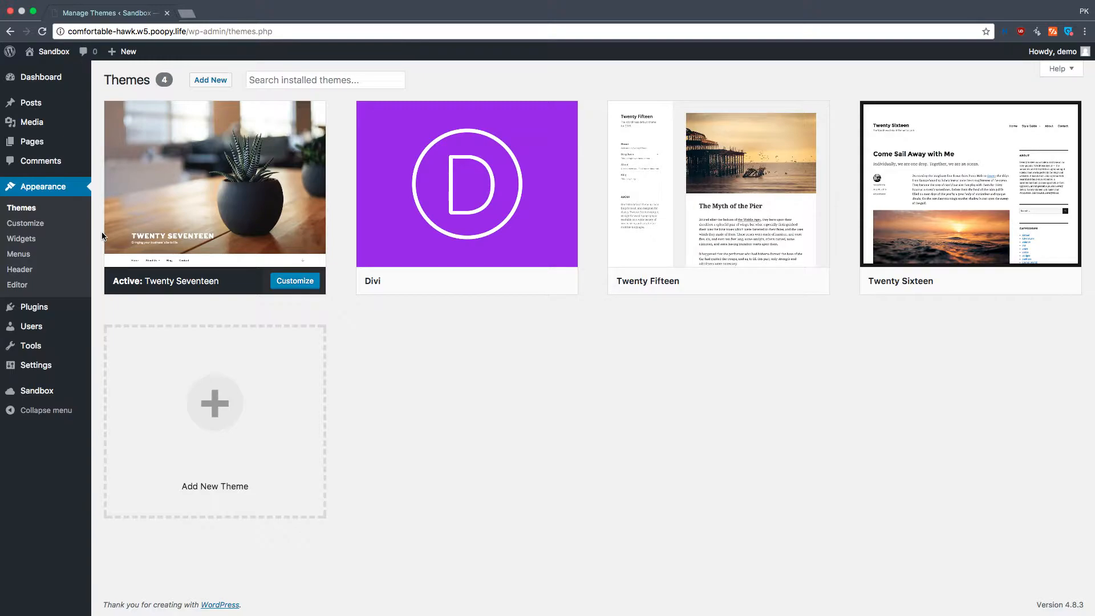
mouse_move(71, 306)
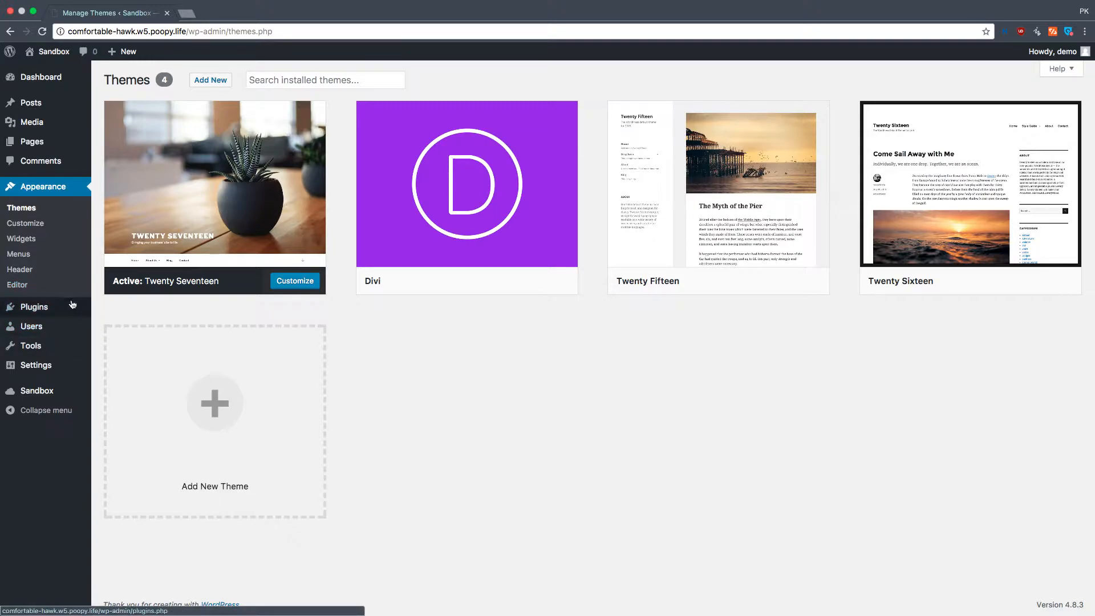
Search the plugin directory for 'child' theme plugins.
left_click(33, 306)
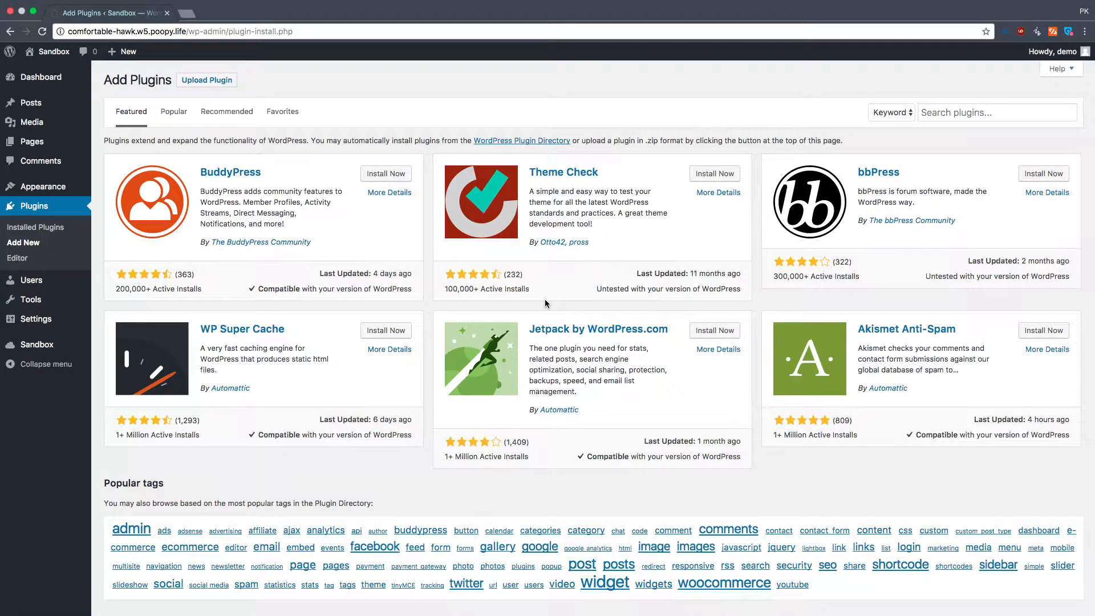
left_click(991, 113)
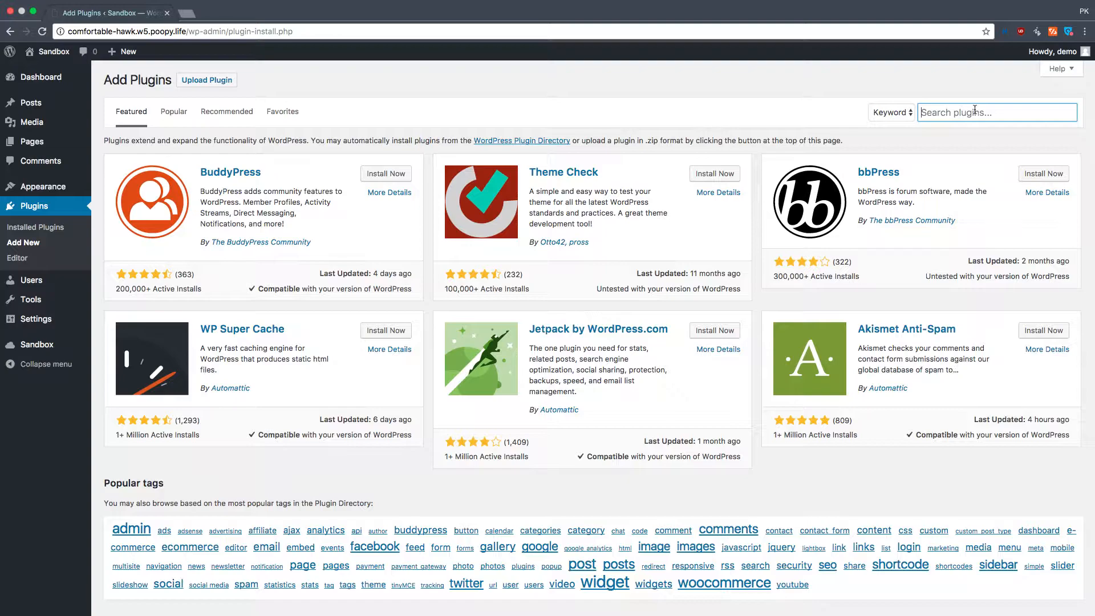
type("child")
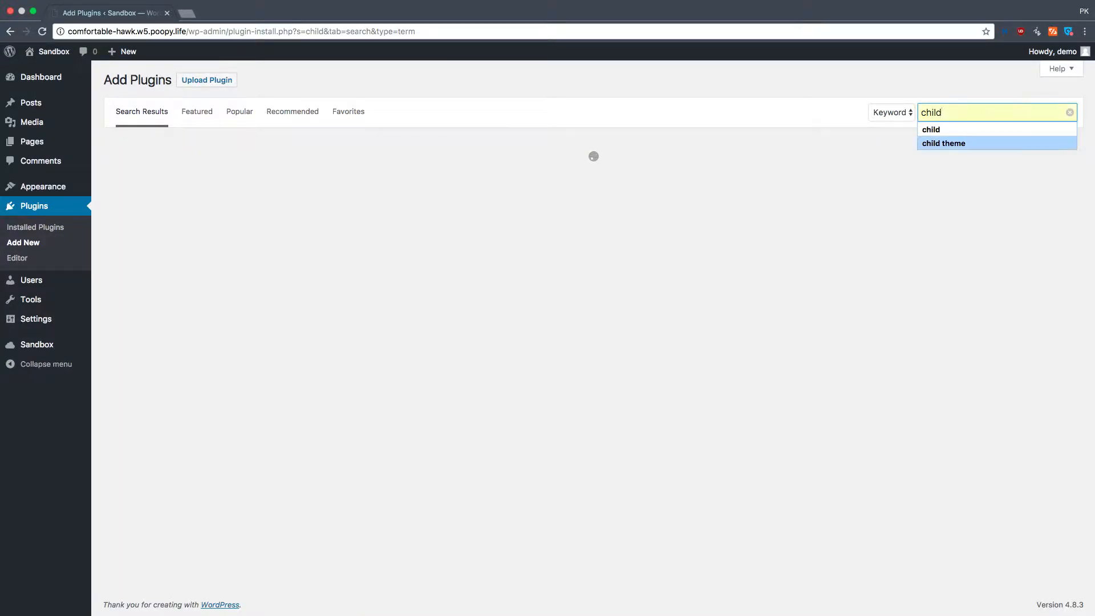
left_click(944, 144)
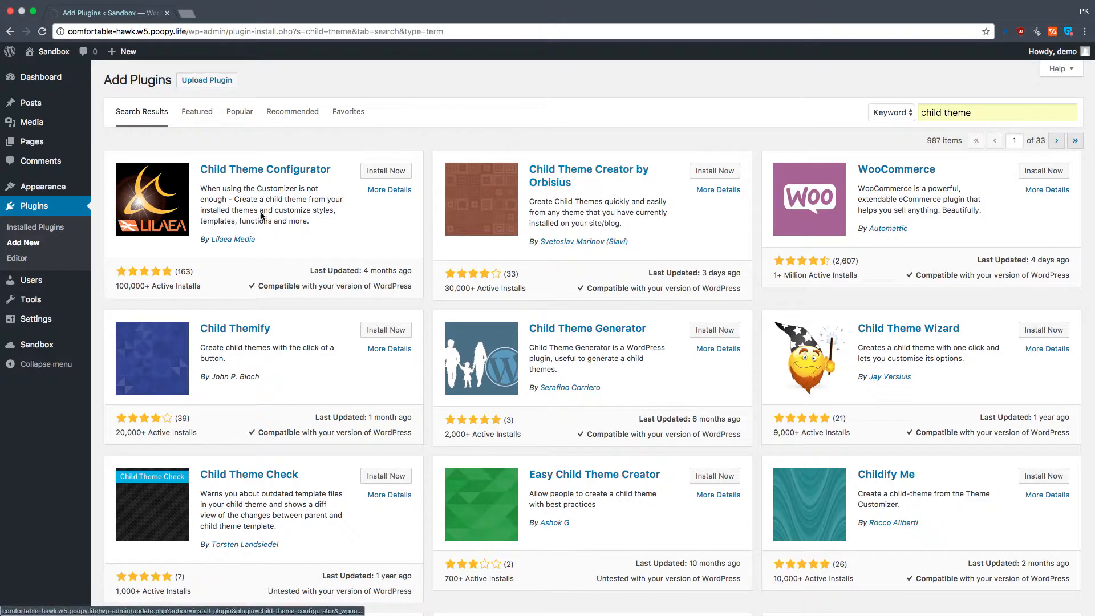
mouse_move(524, 245)
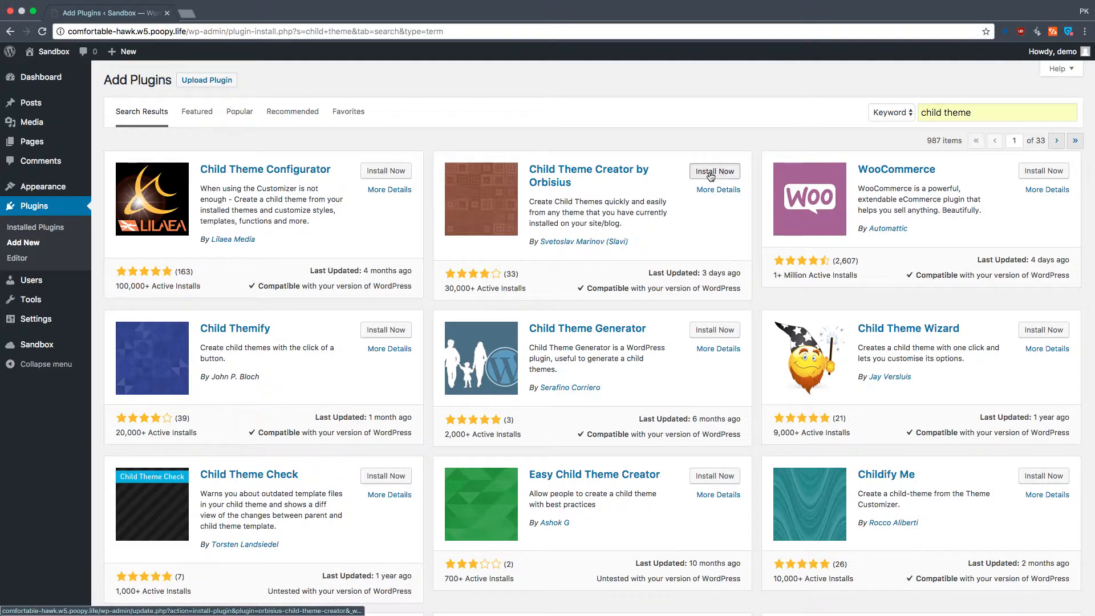
Install and activate the Child Theme Creator by Orbisius plugin.
left_click(714, 171)
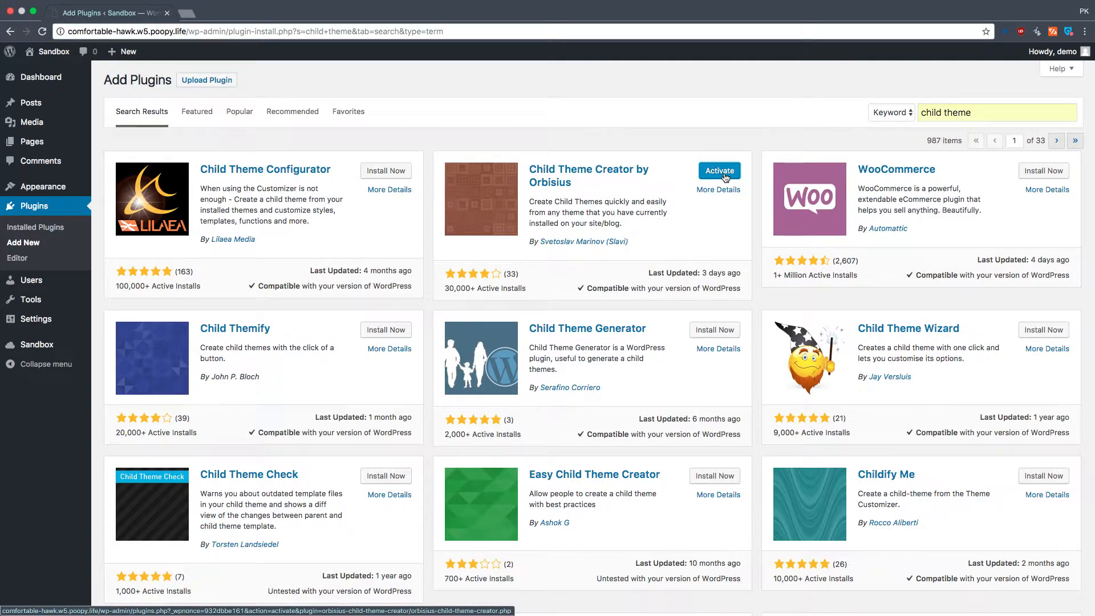
left_click(719, 170)
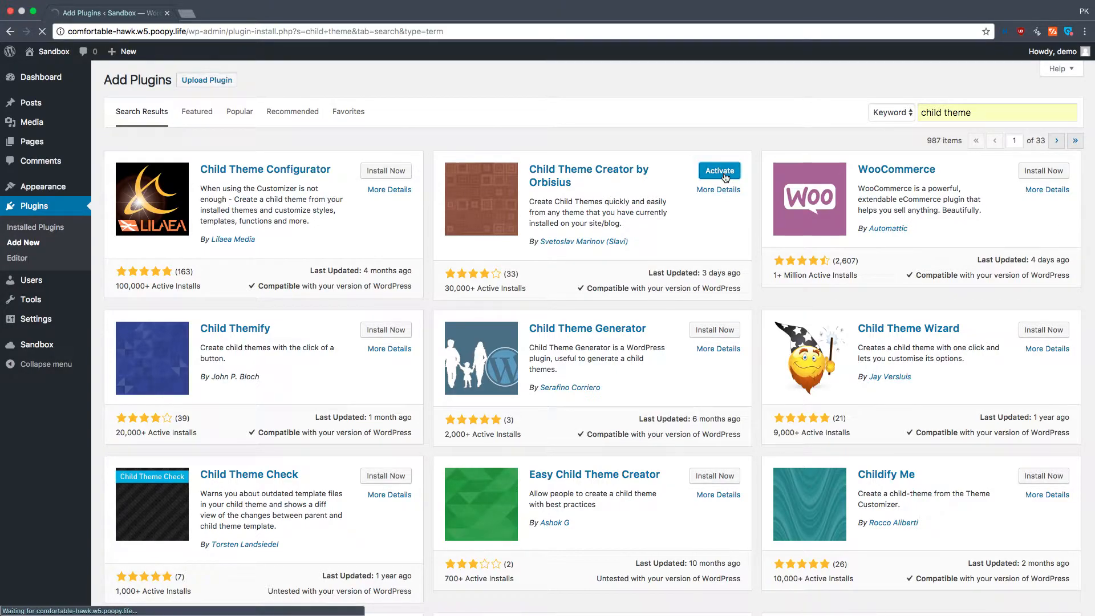
left_click(718, 170)
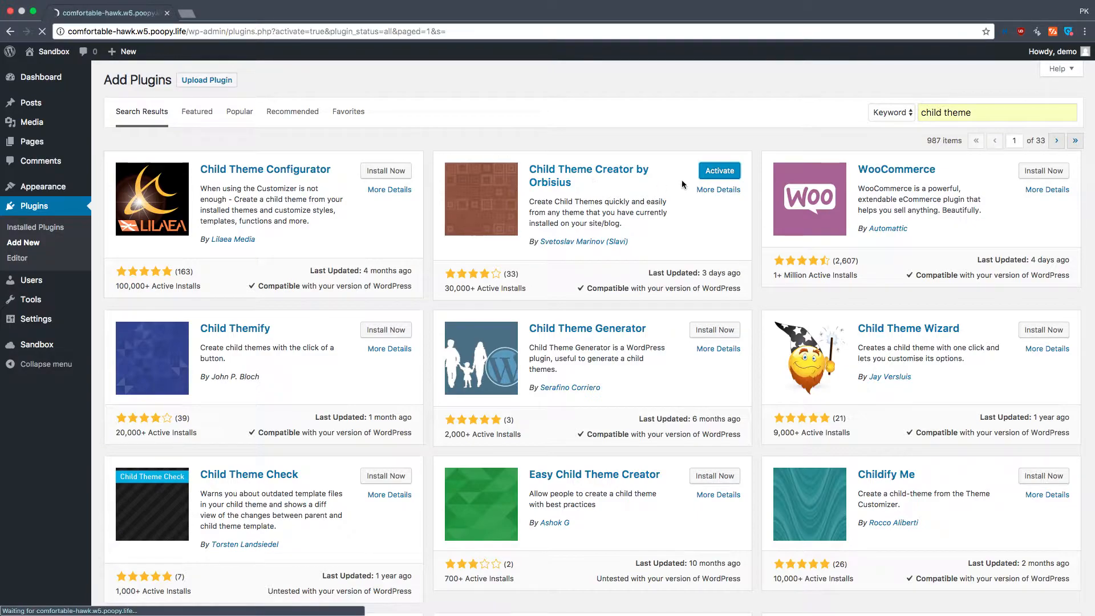
left_click(719, 170)
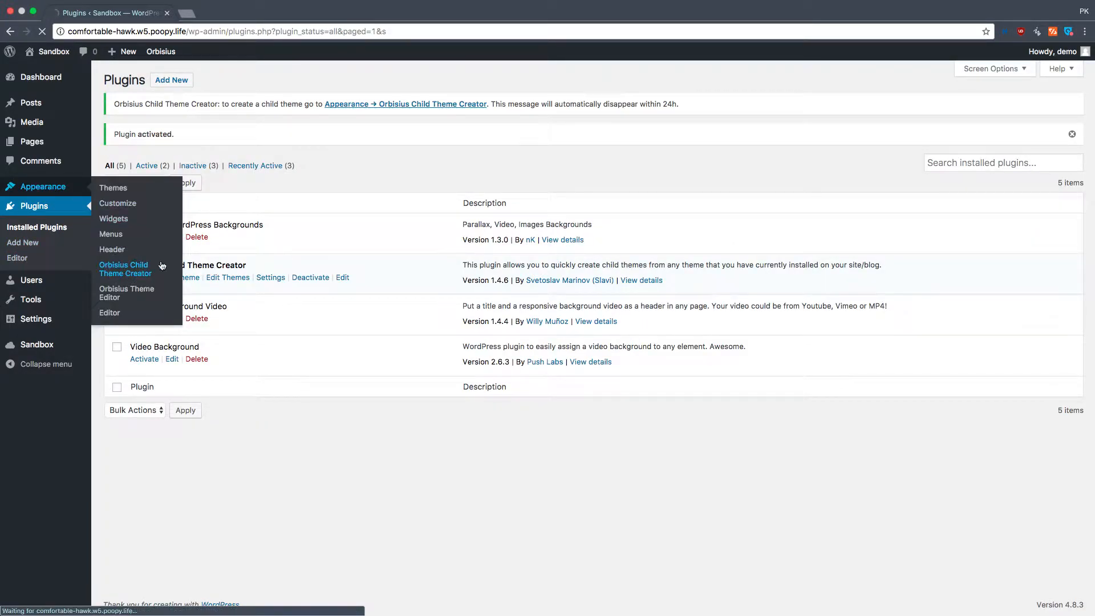
Create a Divi child theme in Orbisius Child Theme Creator, switching to it once created.
left_click(124, 269)
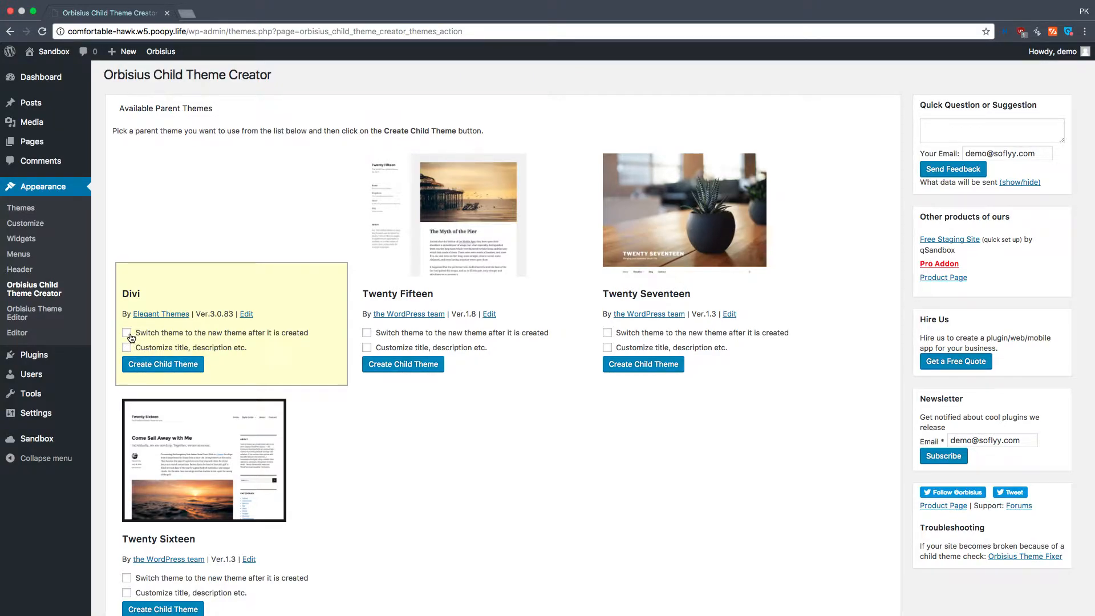
left_click(127, 332)
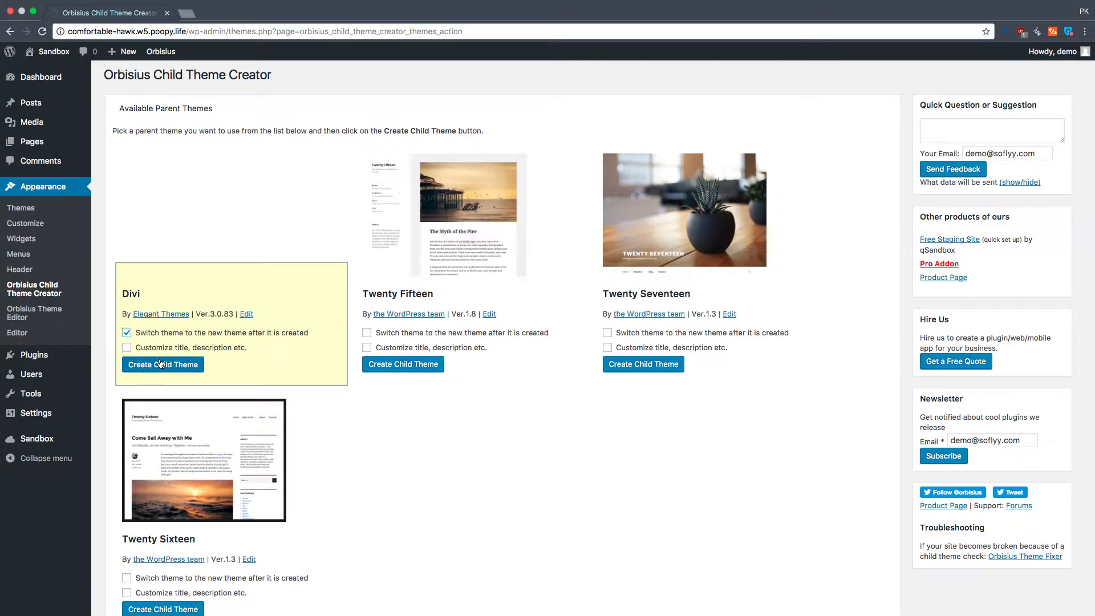
left_click(162, 363)
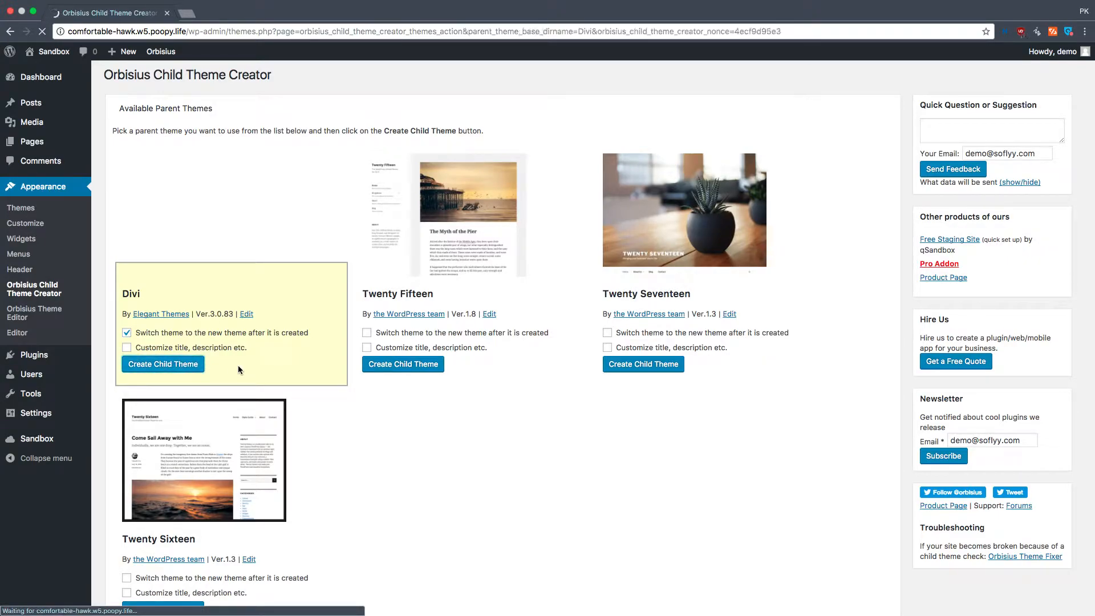
left_click(162, 364)
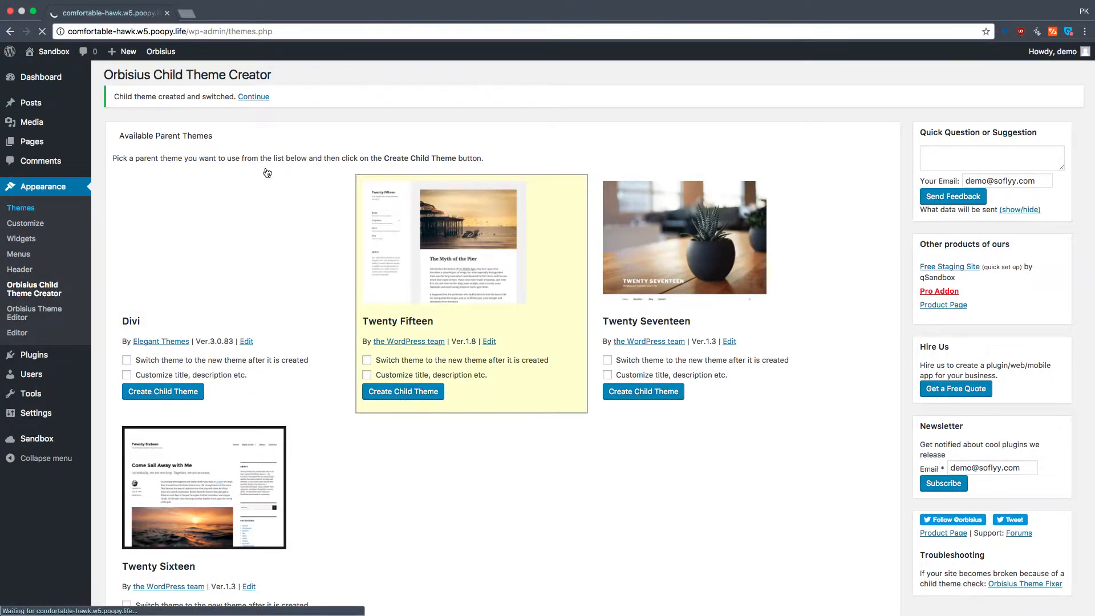
Continue to the Themes list showing Divi Child as the active theme.
left_click(254, 96)
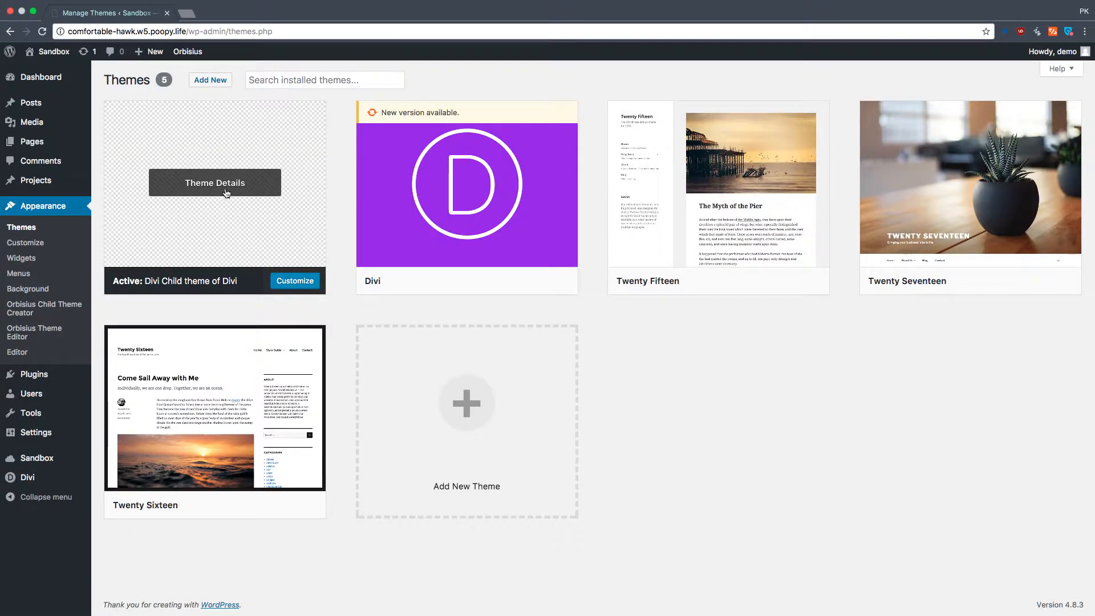
mouse_move(341, 185)
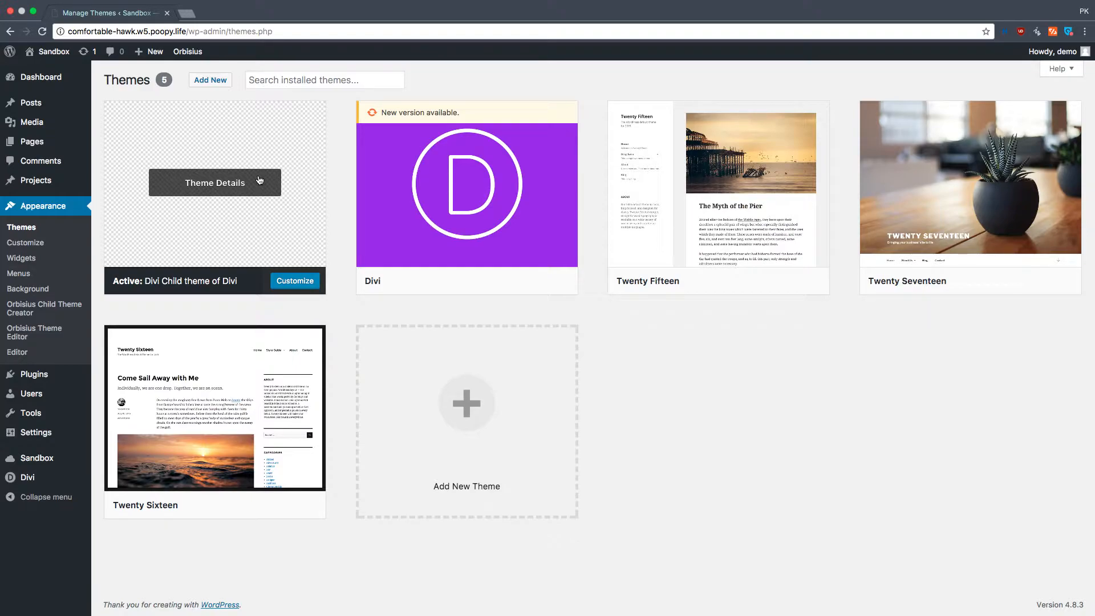
mouse_move(343, 170)
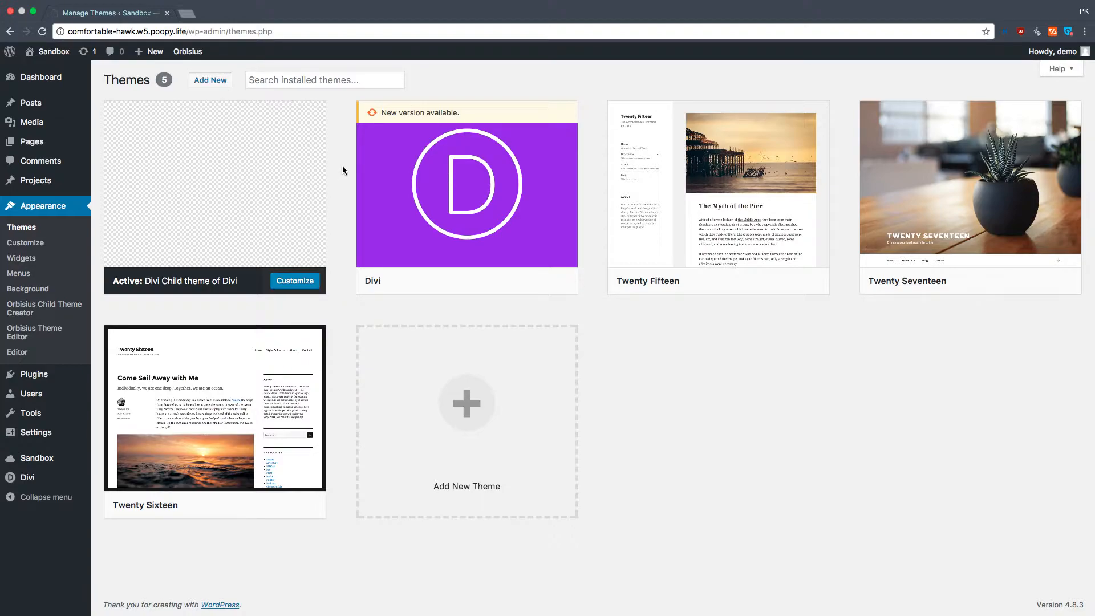
mouse_move(210, 210)
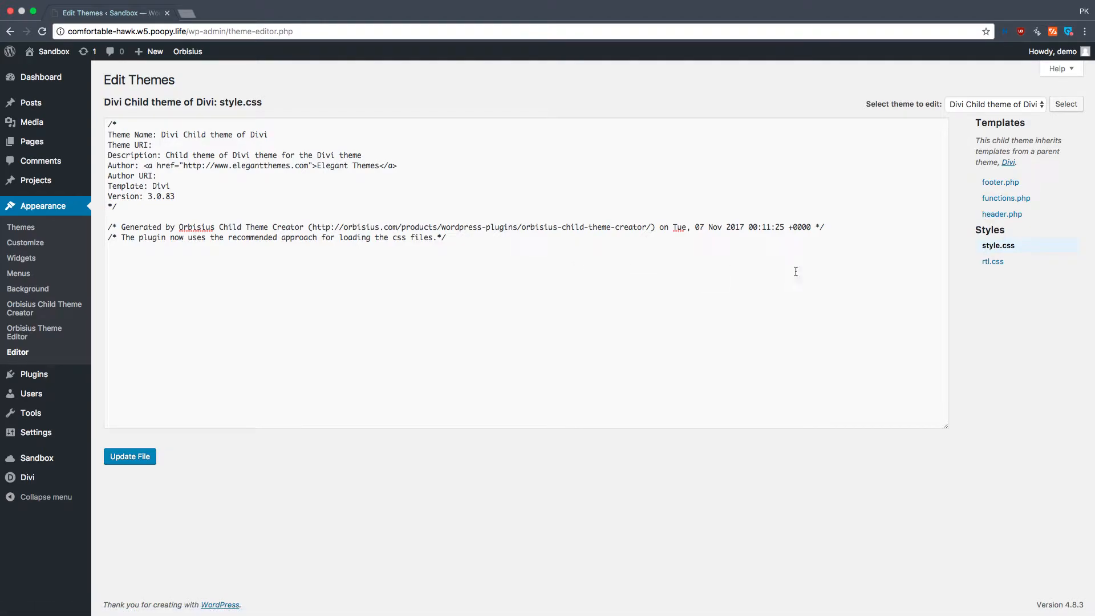
mouse_move(1087, 222)
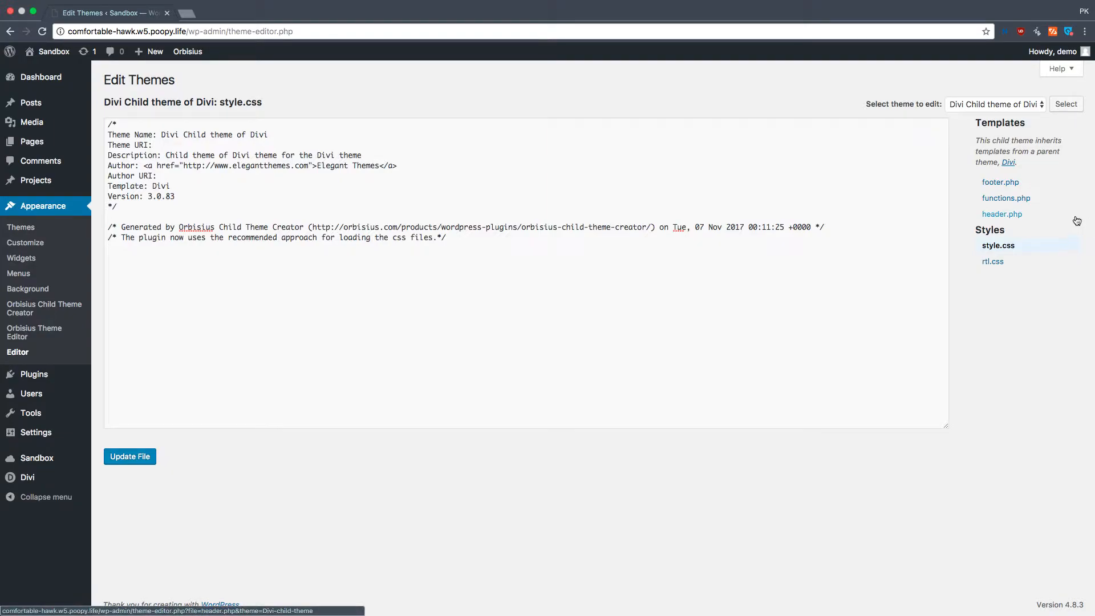
mouse_move(1006, 197)
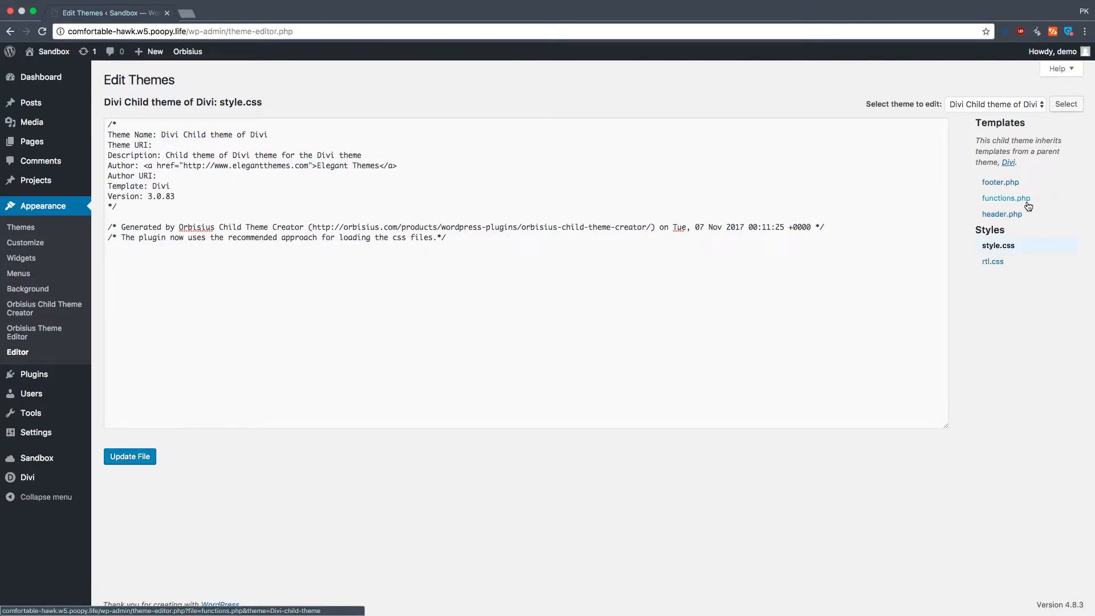
View the child theme's functions.php, then its footer.php template in the editor.
left_click(1004, 197)
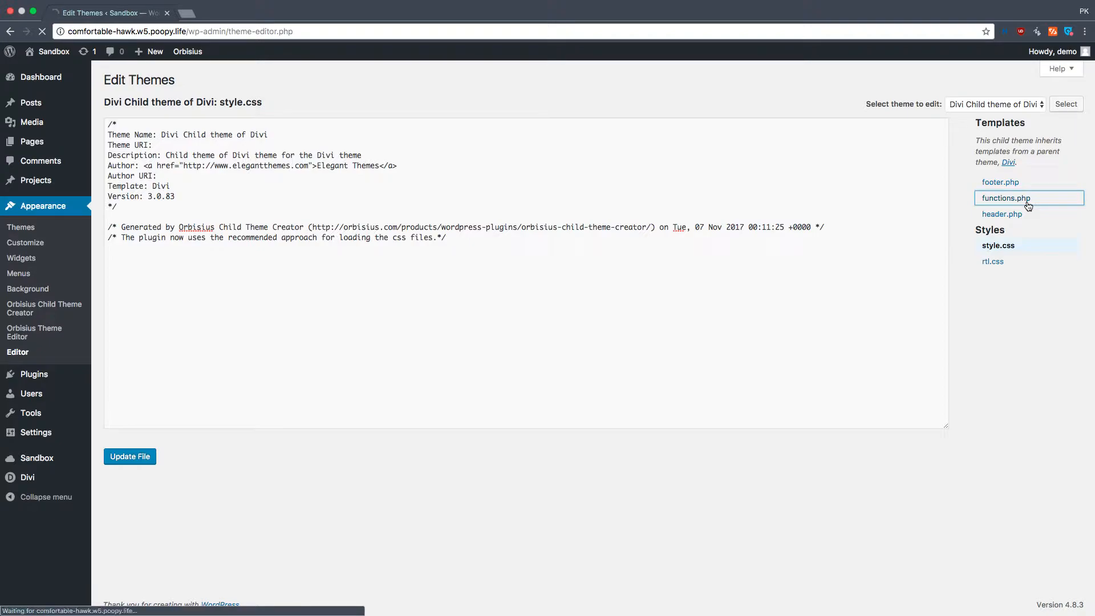
left_click(1003, 197)
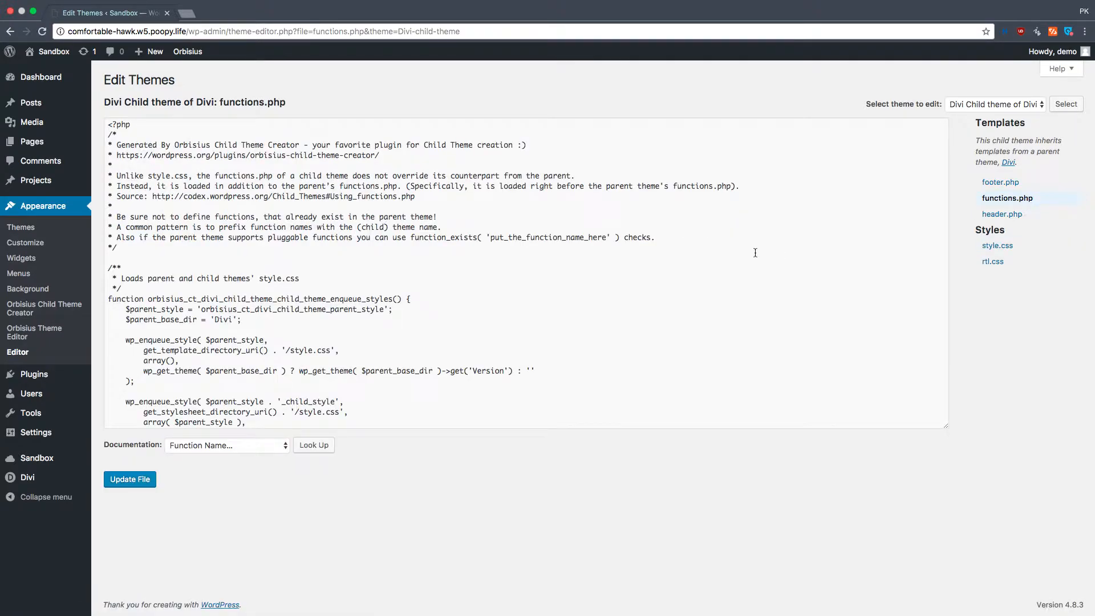
scroll("down", 3)
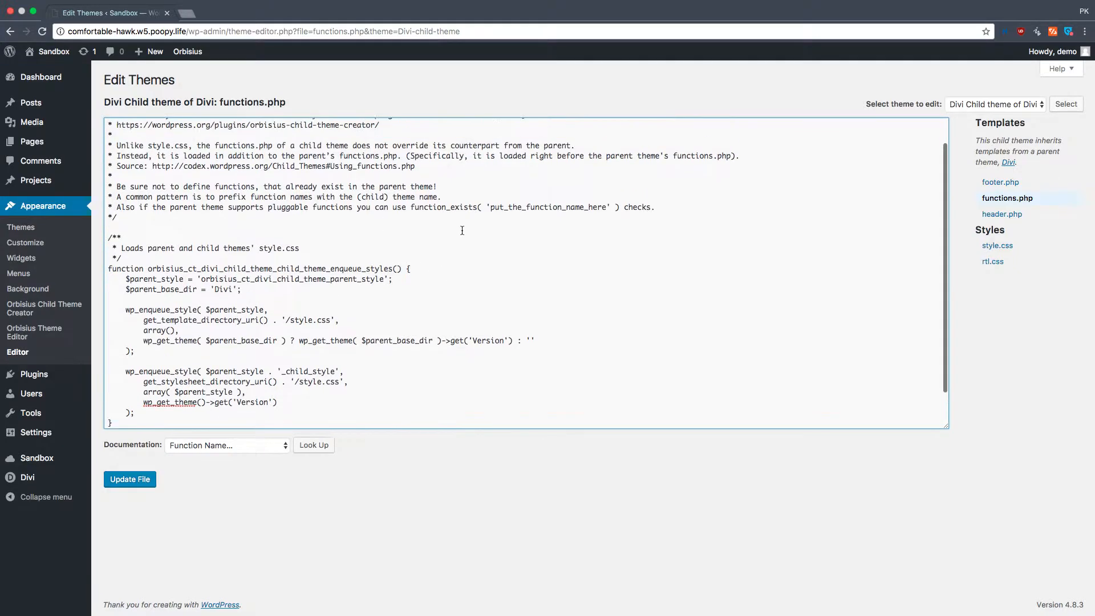
left_click(1001, 181)
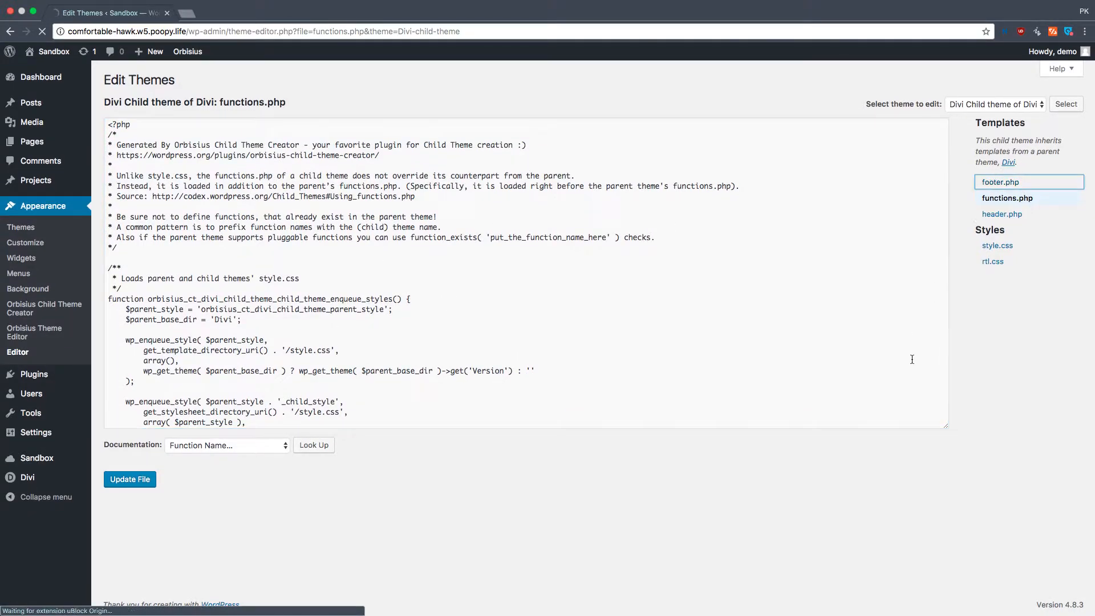
left_click(1001, 182)
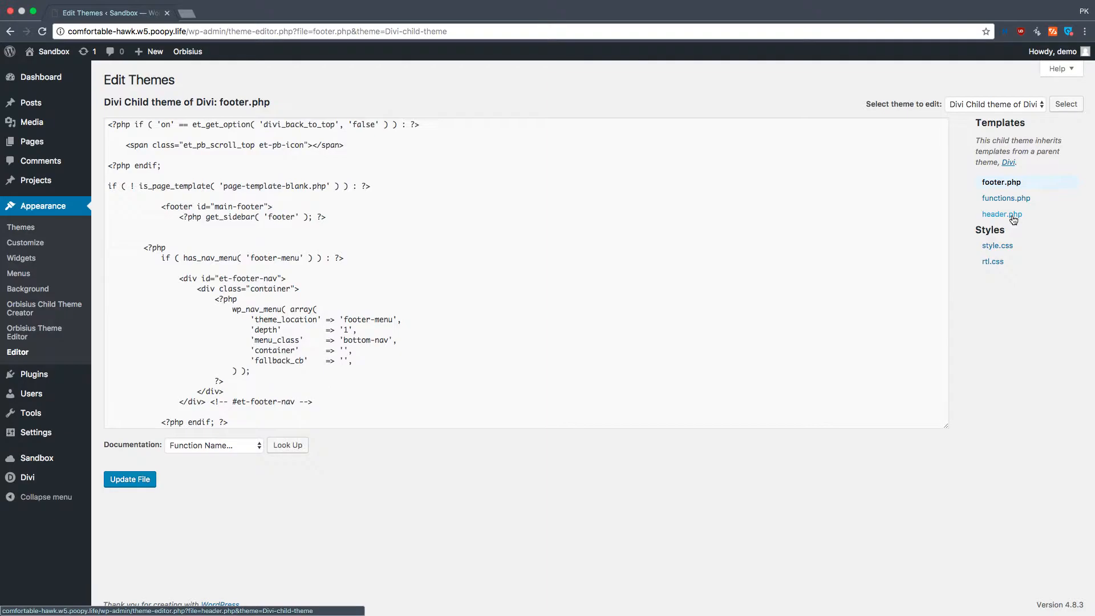
Check header.php briefly and return to the footer.php template.
left_click(1001, 213)
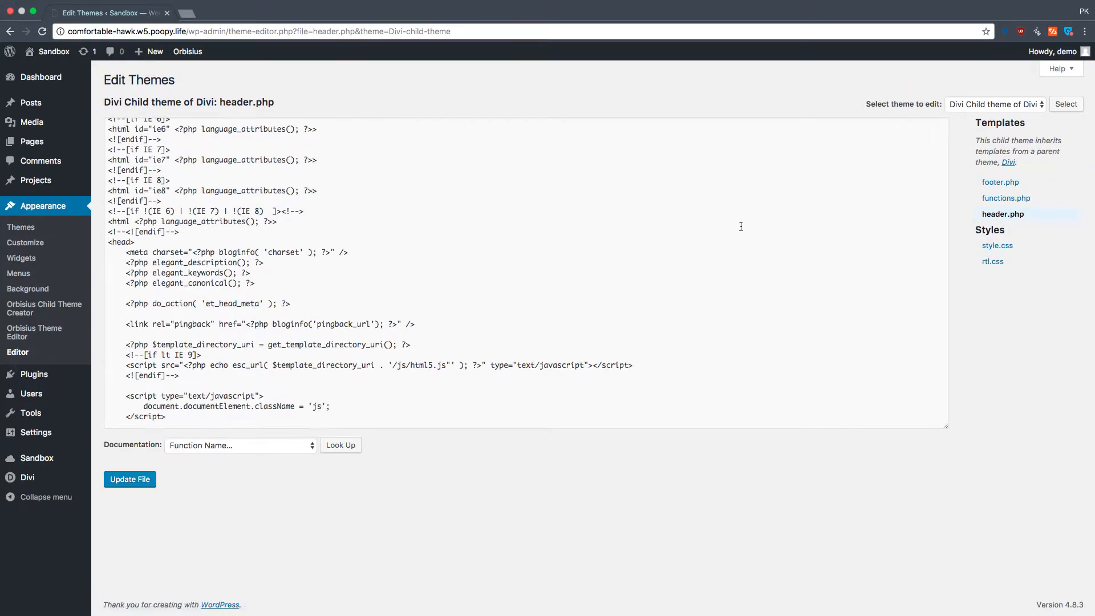
scroll("down", 3)
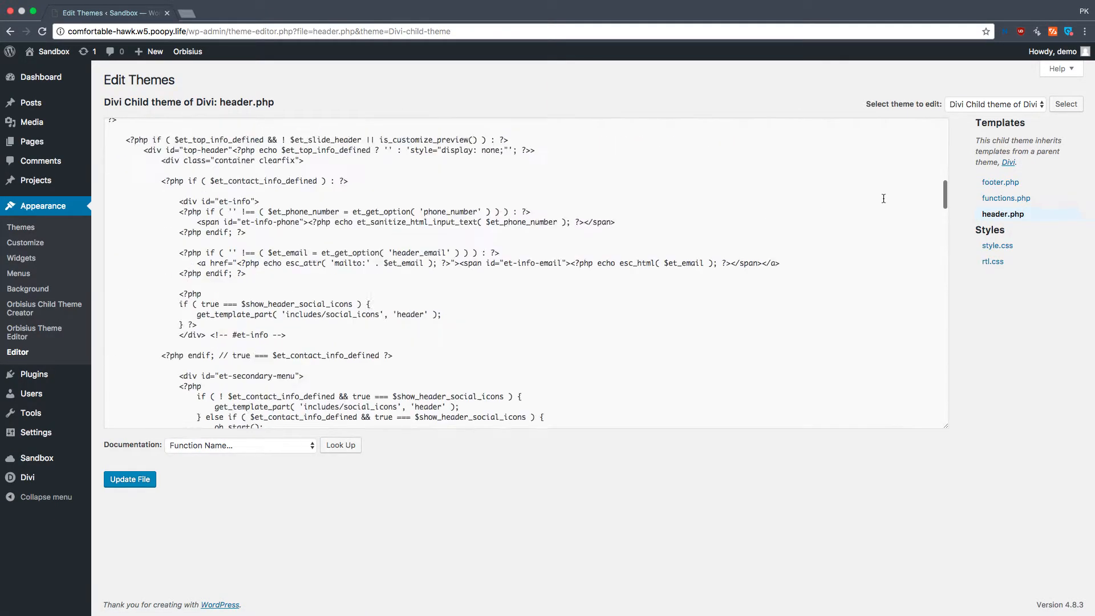
left_click(1000, 181)
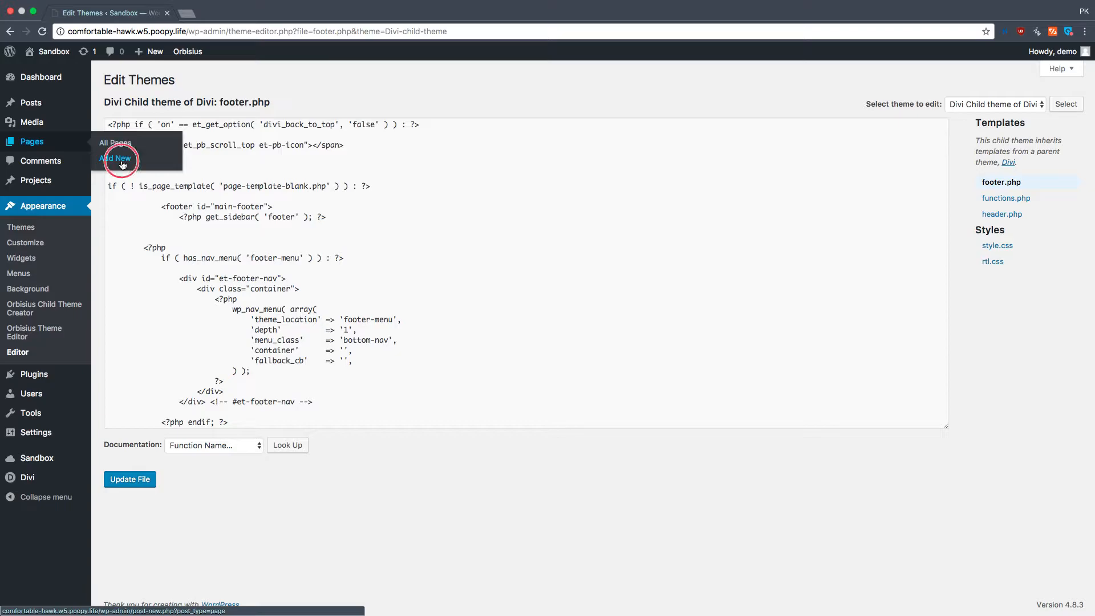
Create a Divi-built page titled 'Footer' with a two-column row.
left_click(117, 157)
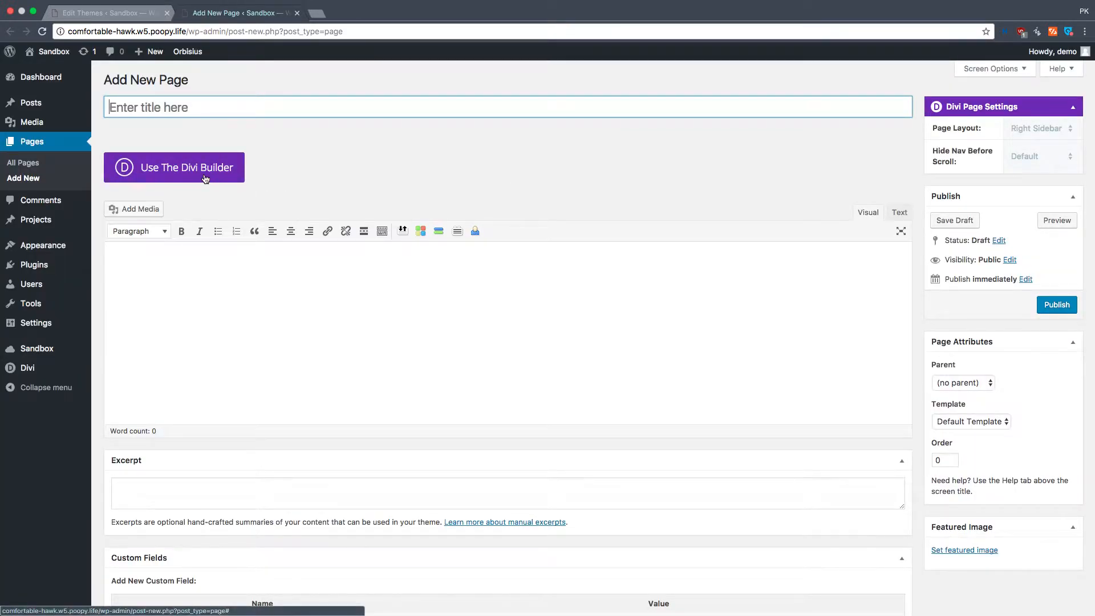
left_click(174, 166)
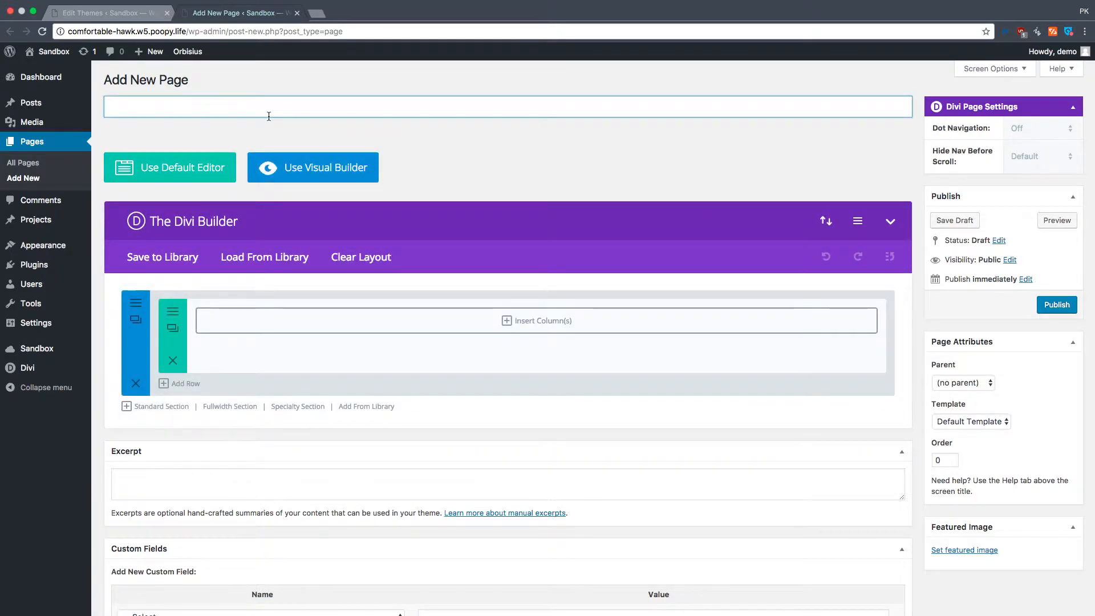
type("Footer")
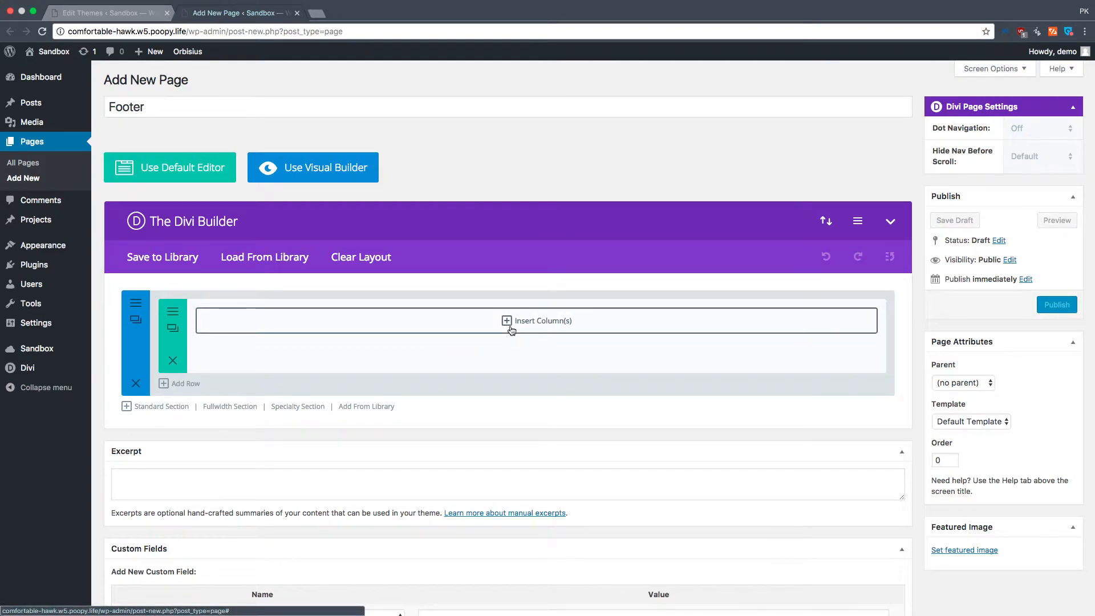
left_click(537, 321)
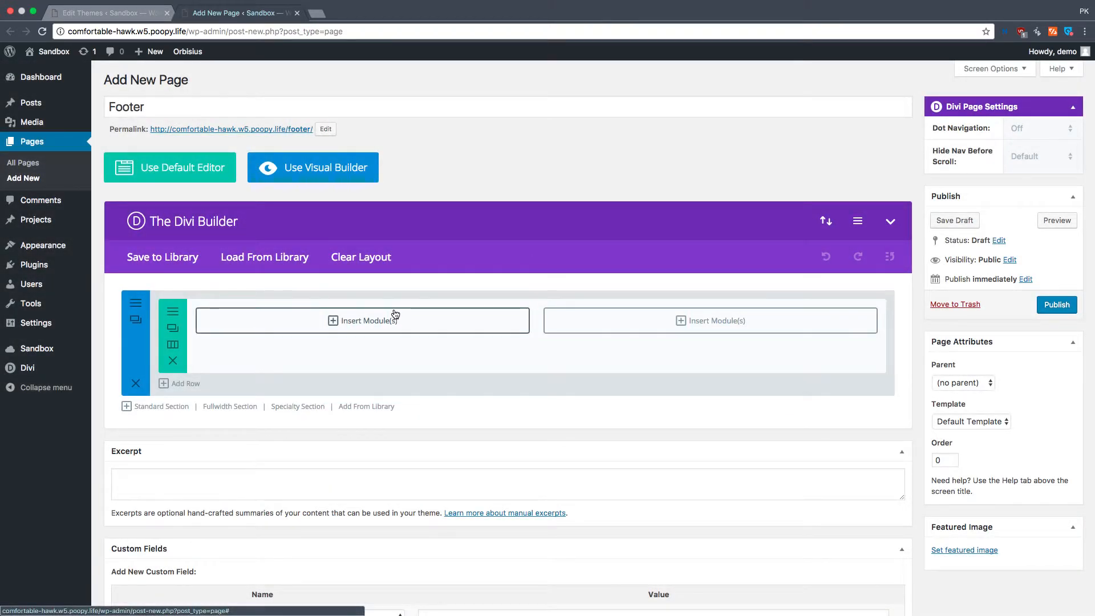
Add a Text module to the left column with the h3 heading 'Hi, welcome to my website'.
left_click(361, 321)
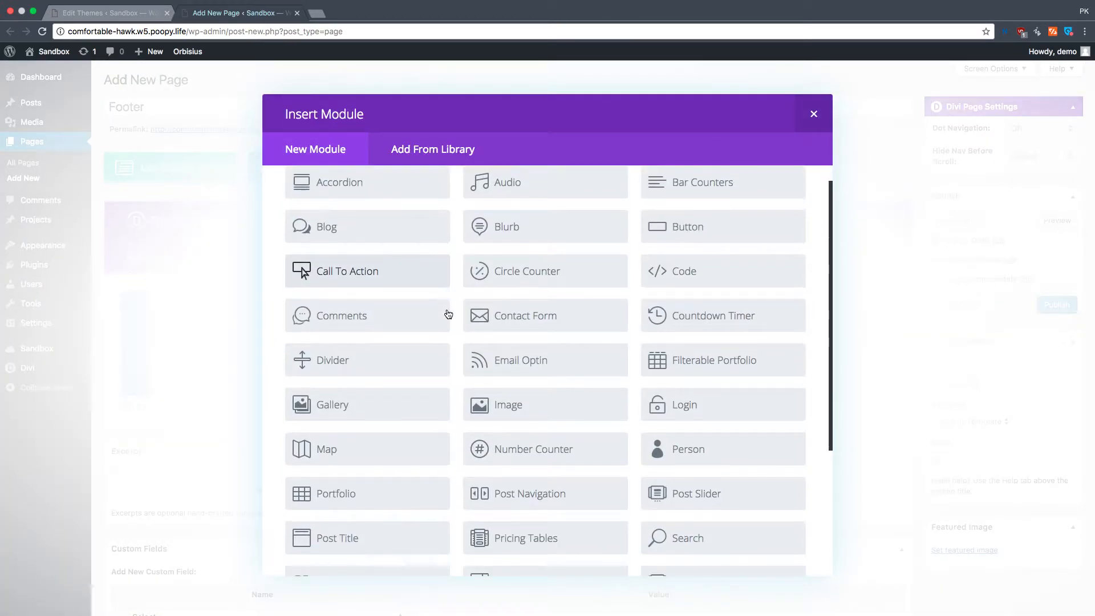
scroll("down", 3)
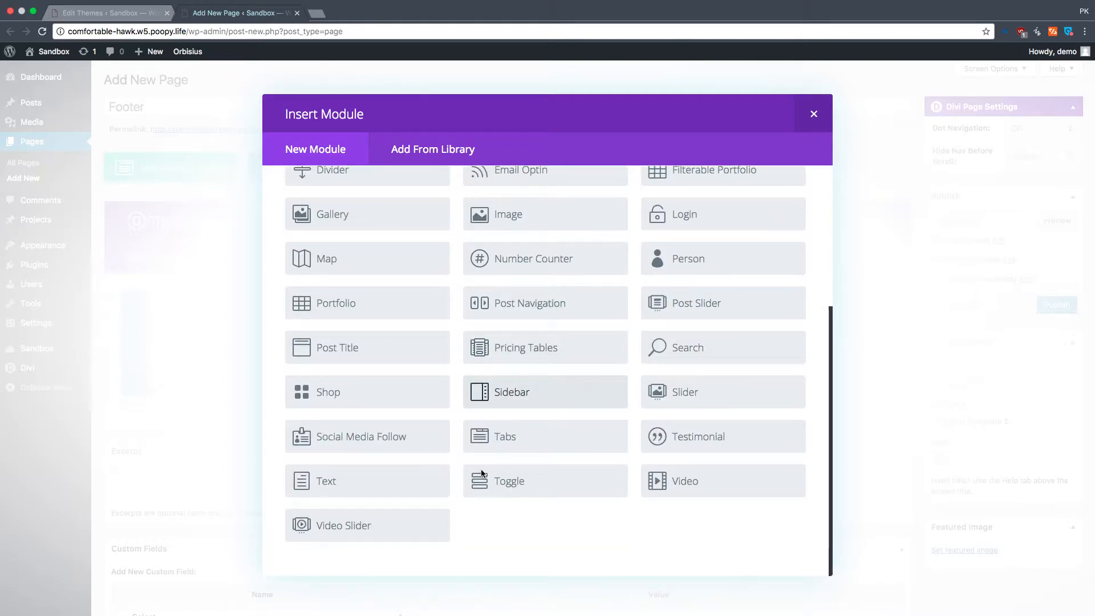
mouse_move(612, 341)
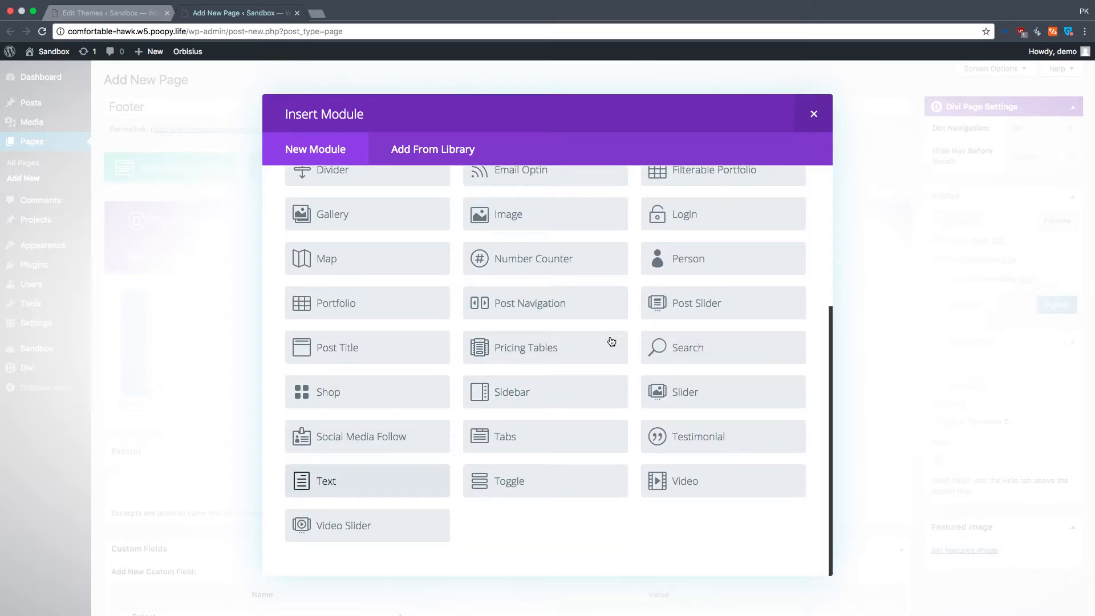
left_click(325, 480)
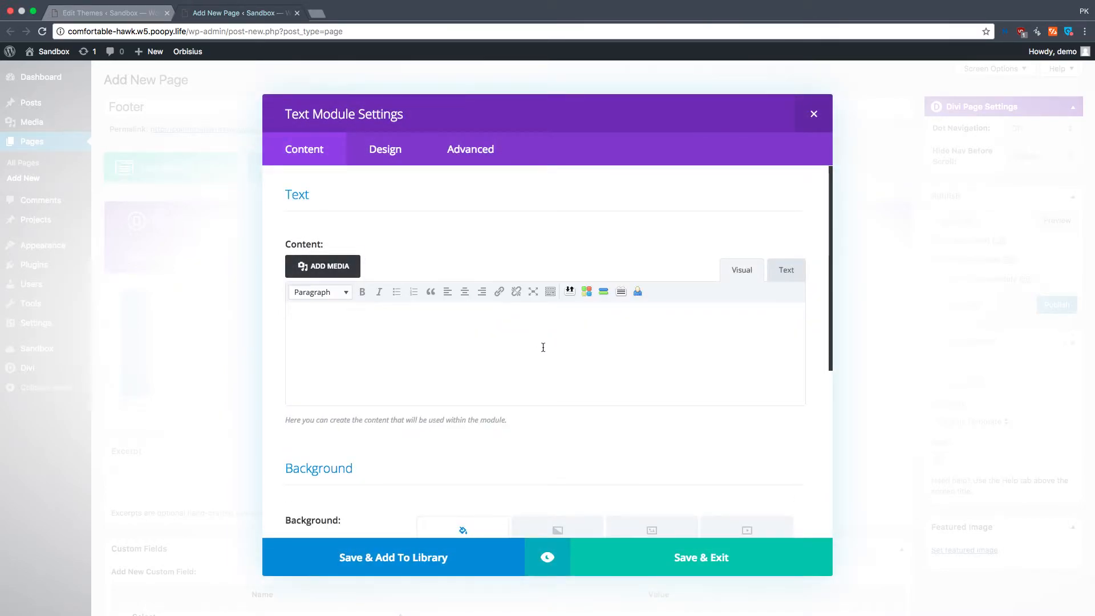
left_click(786, 269)
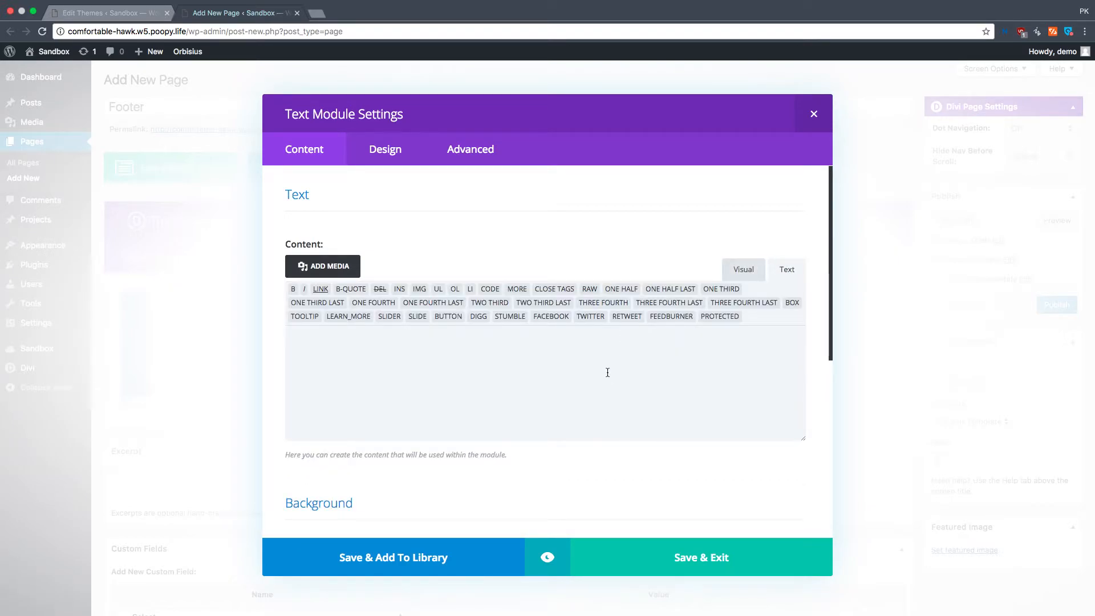
type("<h3")
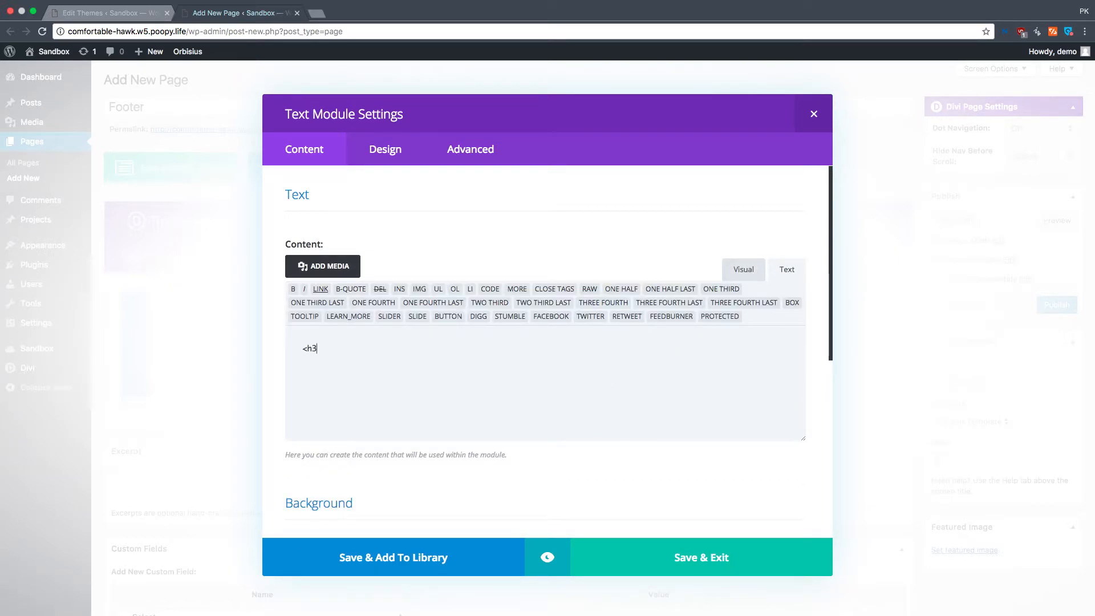
type(">Hi,")
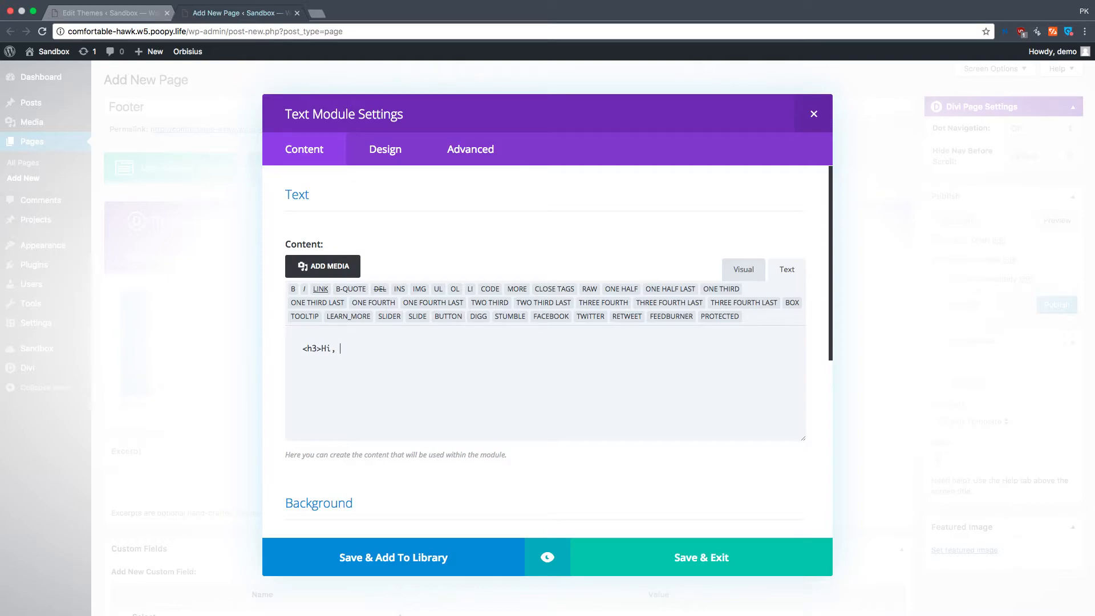
type("welcome to")
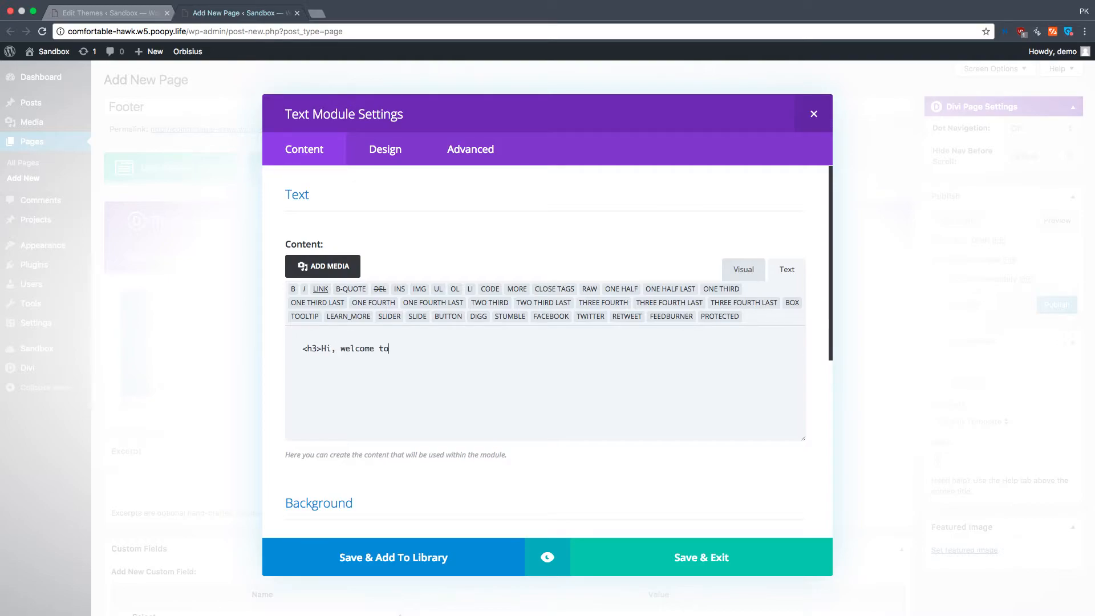
type("my website")
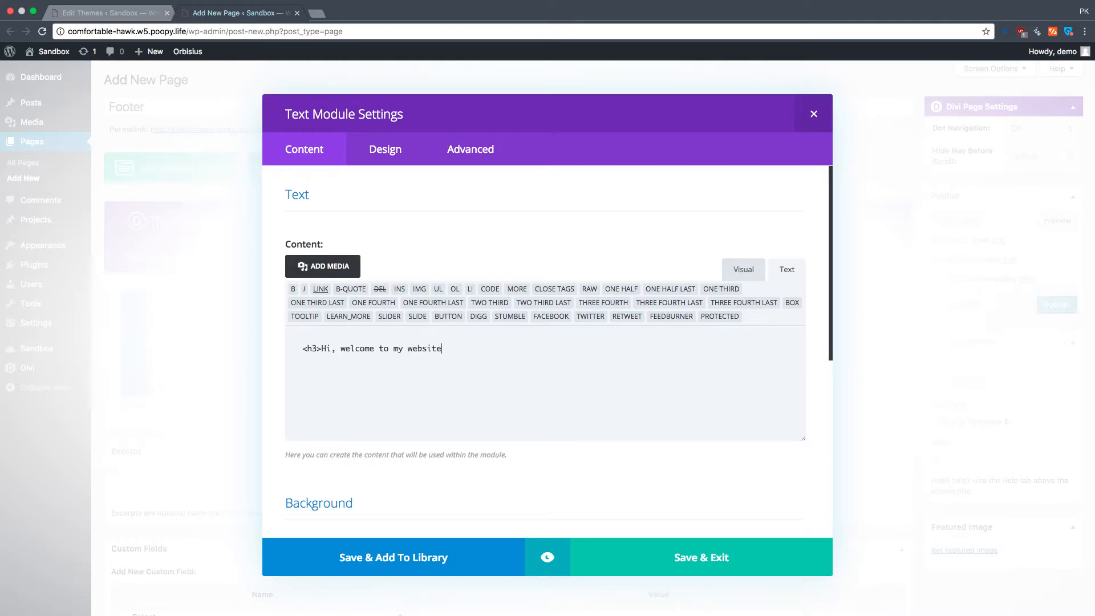
type("</")
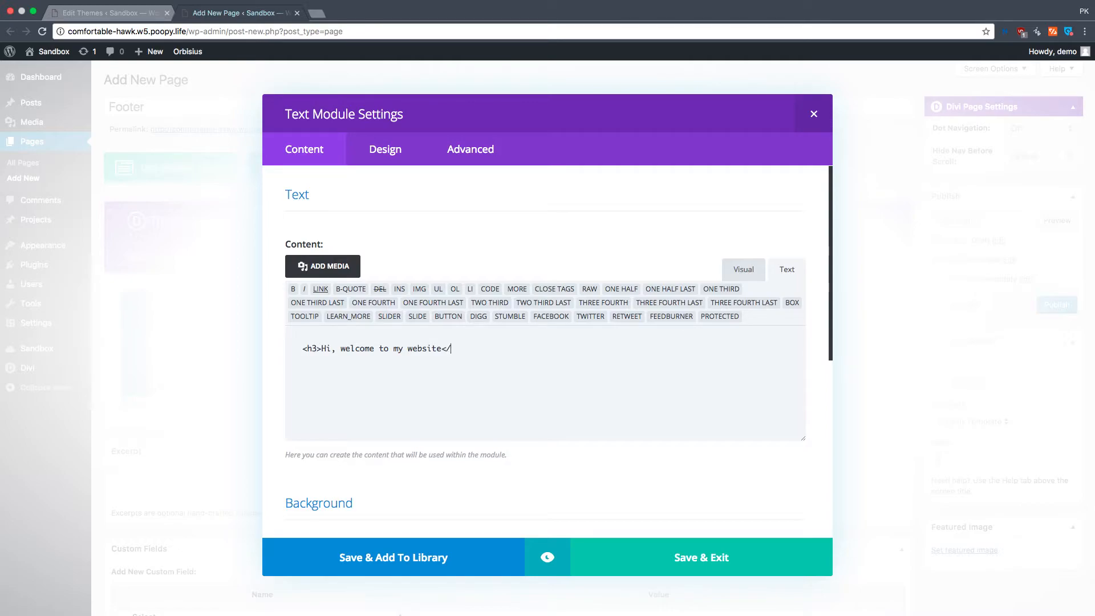
type("h3>")
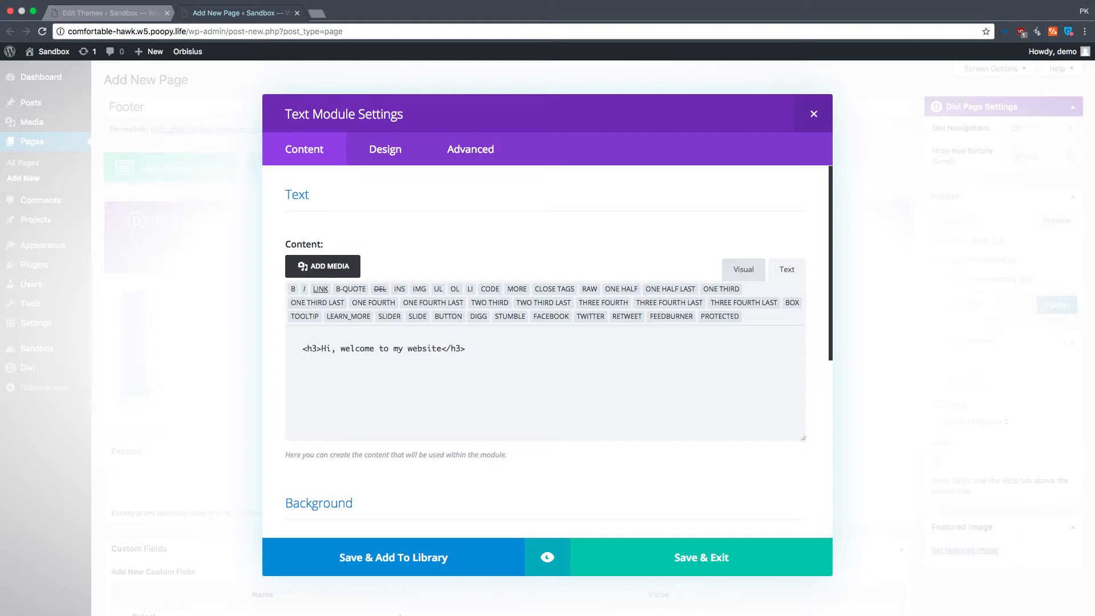
Add the paragraph 'This is just placeholder text. So it's not important at all.'.
type("This is just p")
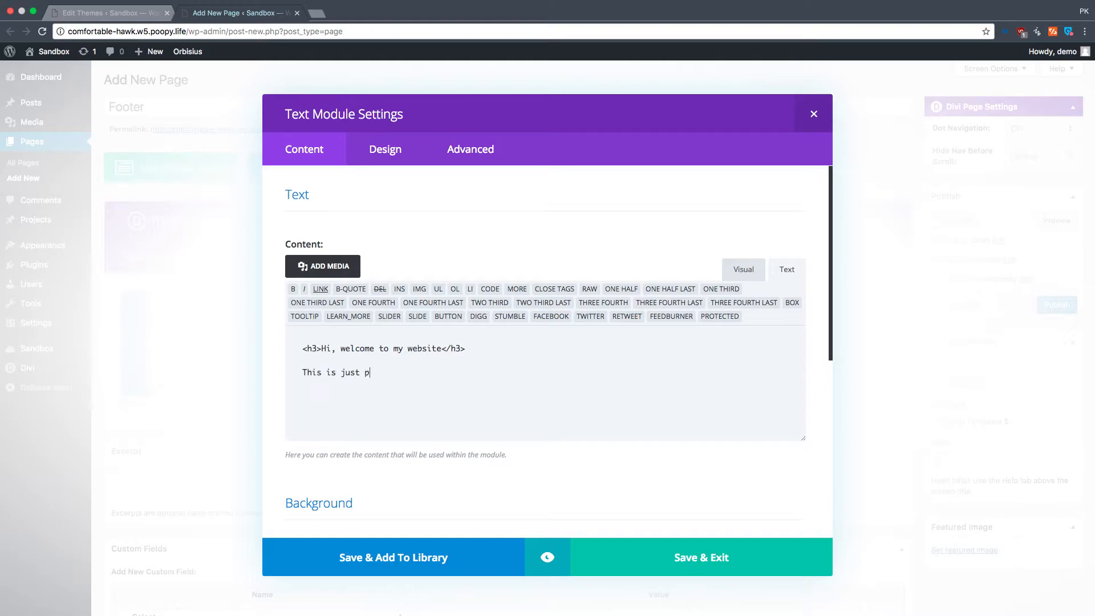
type("laceholder")
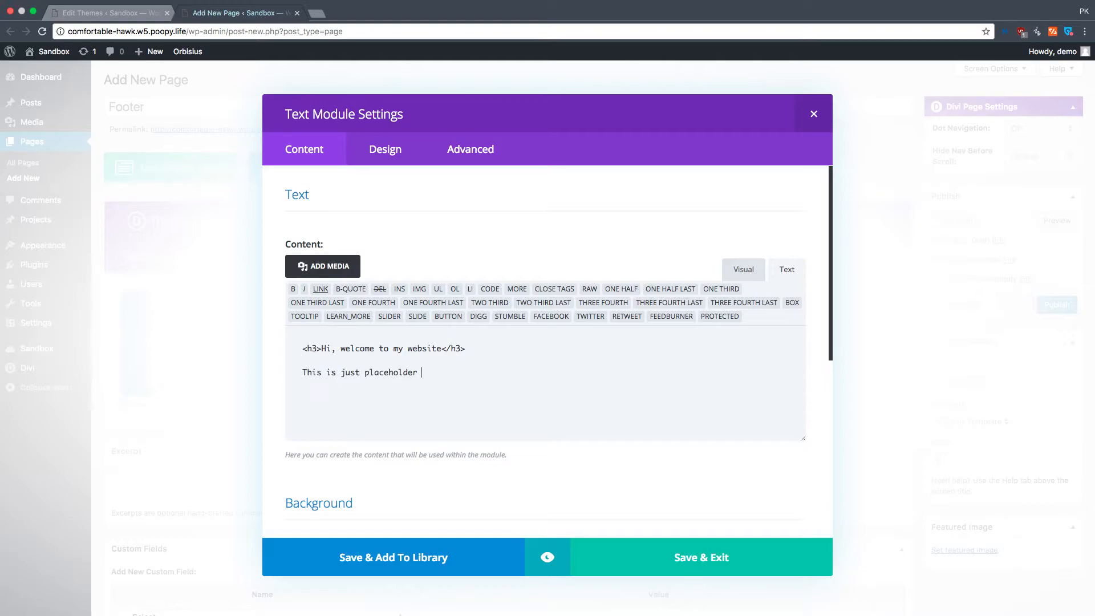
type("text.")
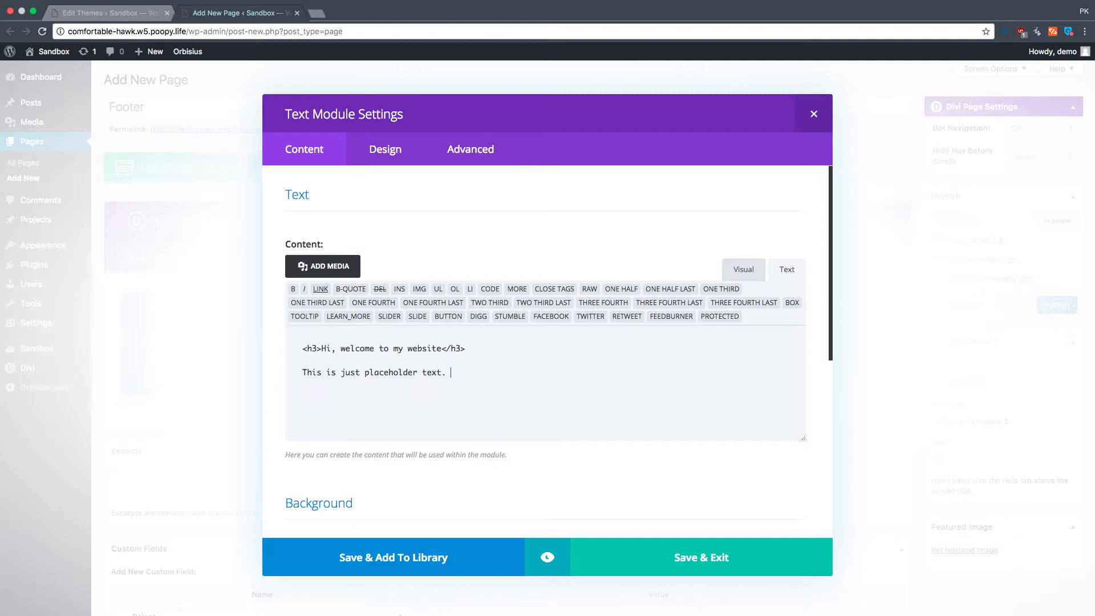
type("So it's not imp")
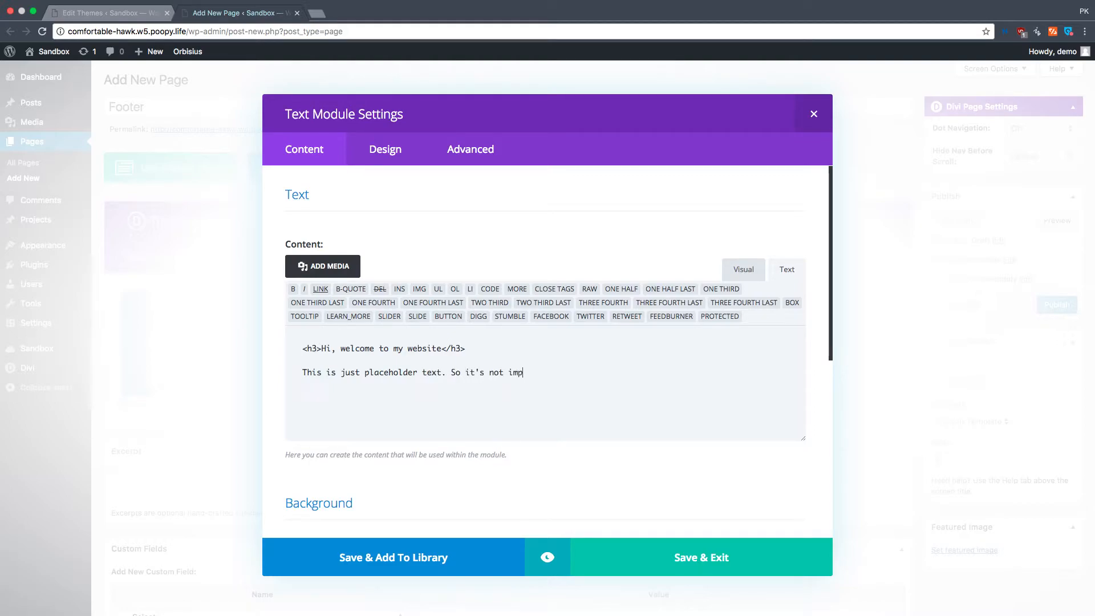
type("ortant at all")
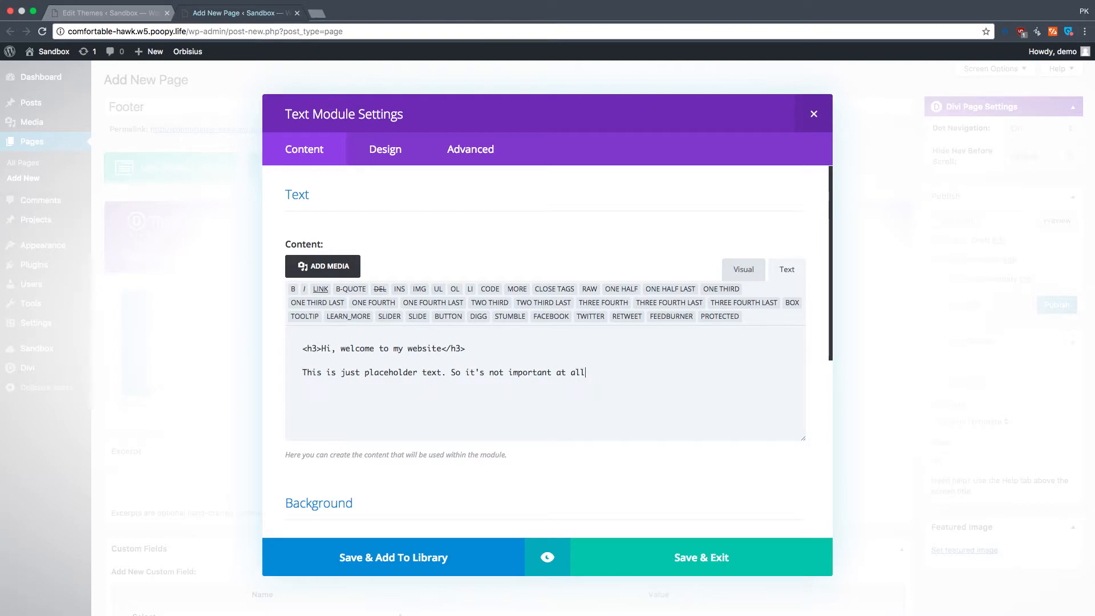
type(".")
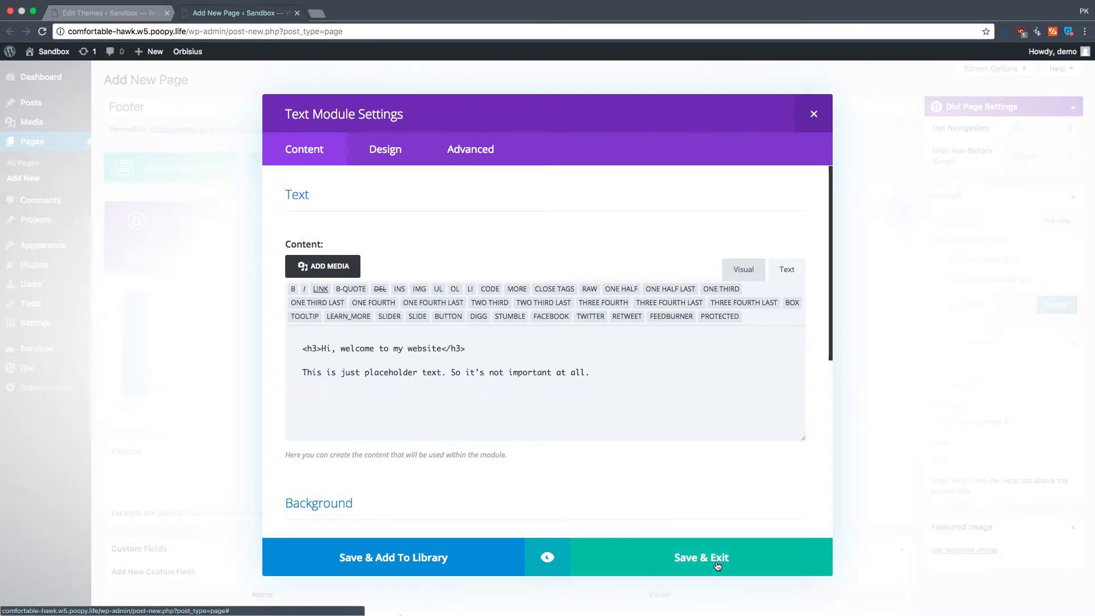
Save the Text module and give the section a grey background colour.
left_click(700, 558)
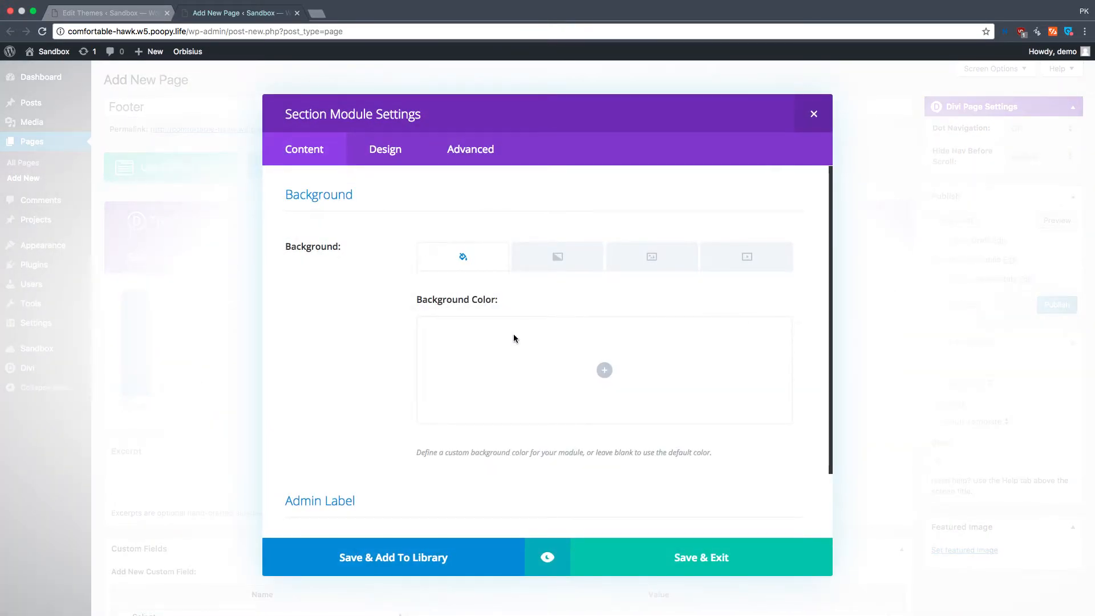
left_click(603, 370)
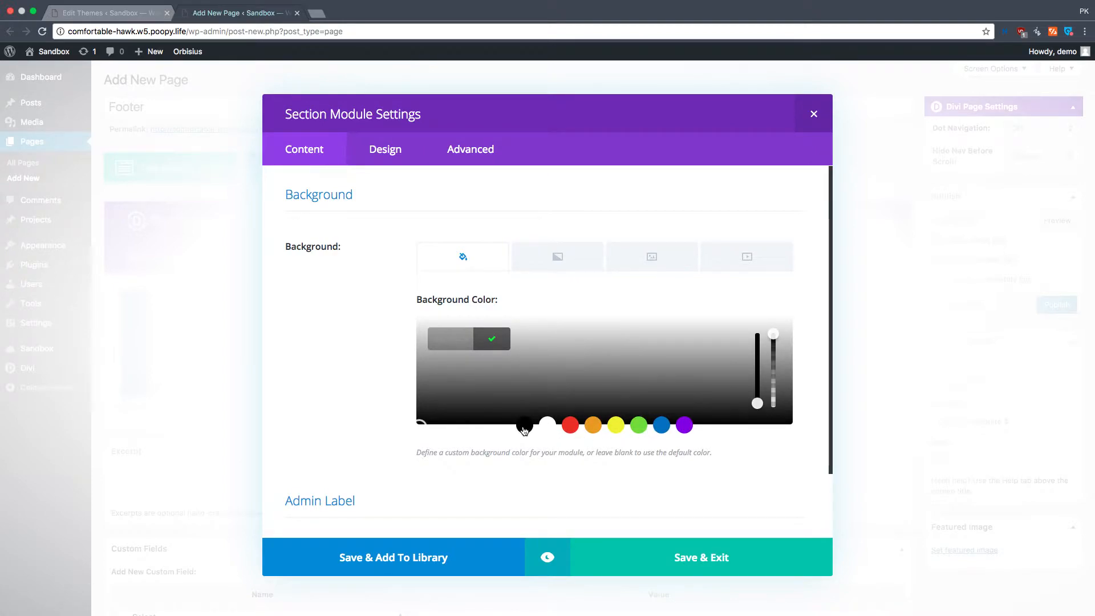
left_click(525, 425)
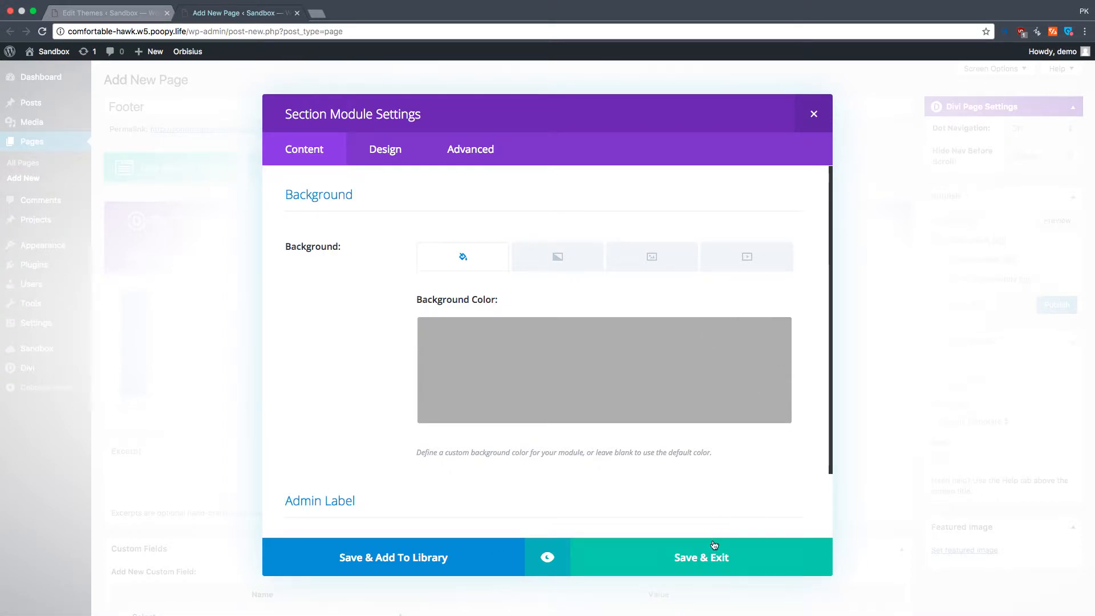
left_click(605, 370)
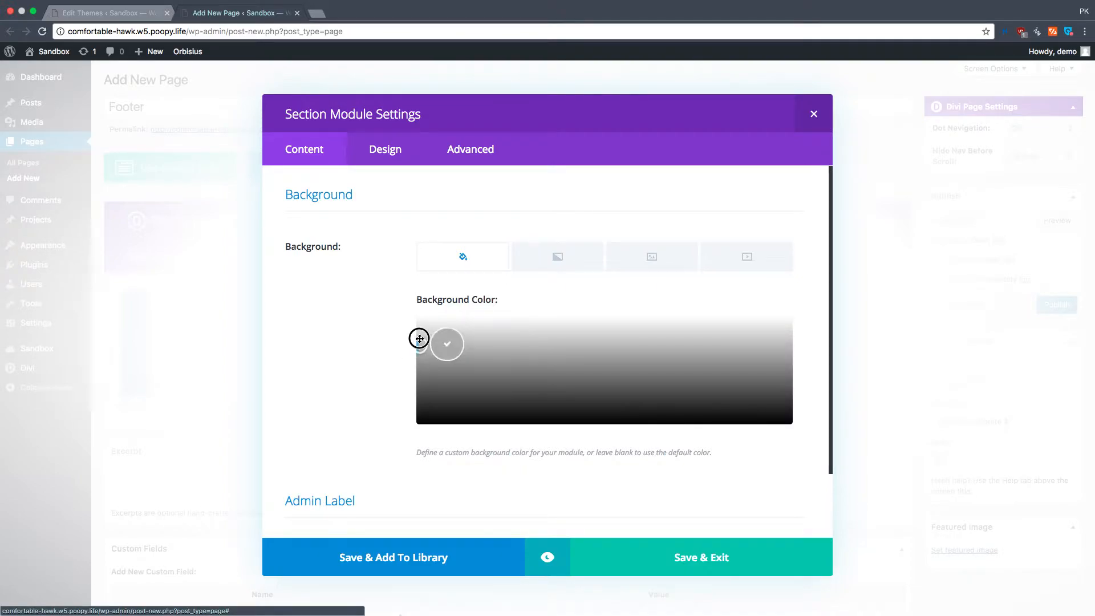
left_click(814, 113)
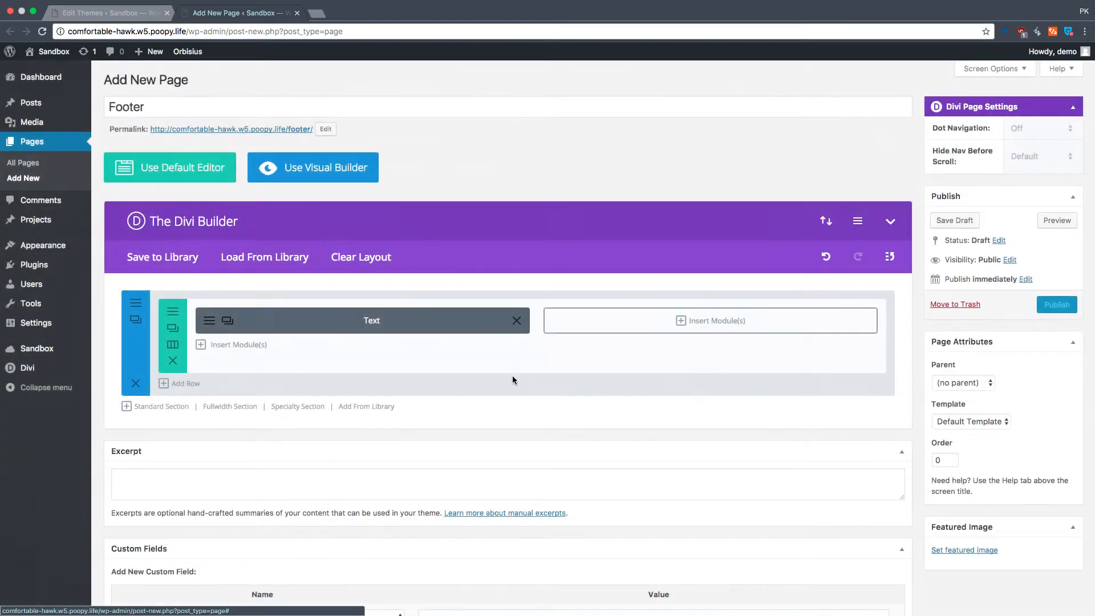
Add a Contact Form module to the empty right column.
left_click(717, 320)
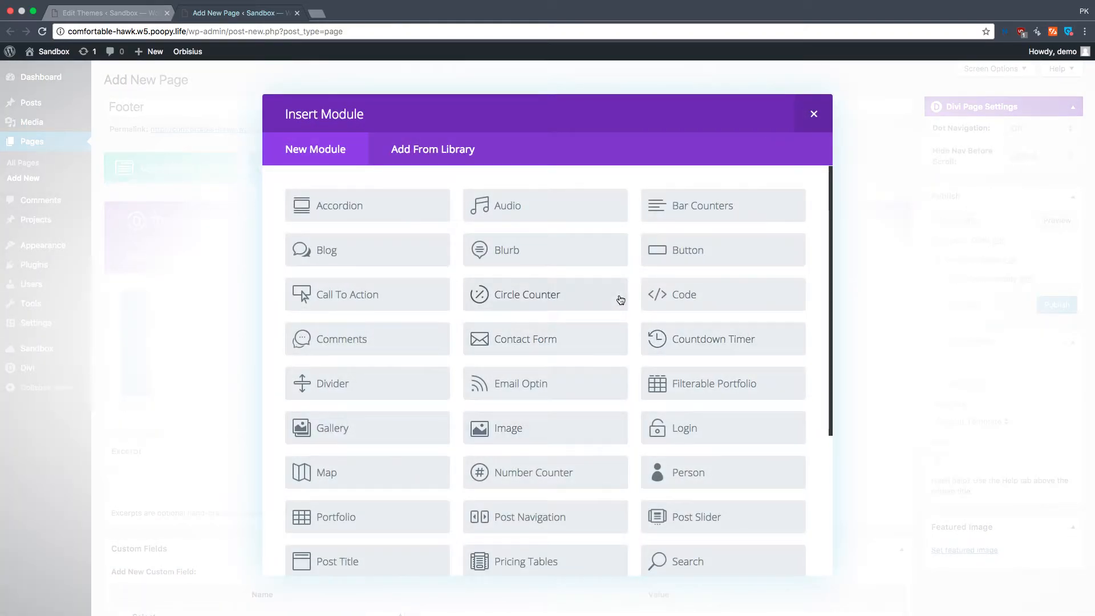
scroll("down", 3)
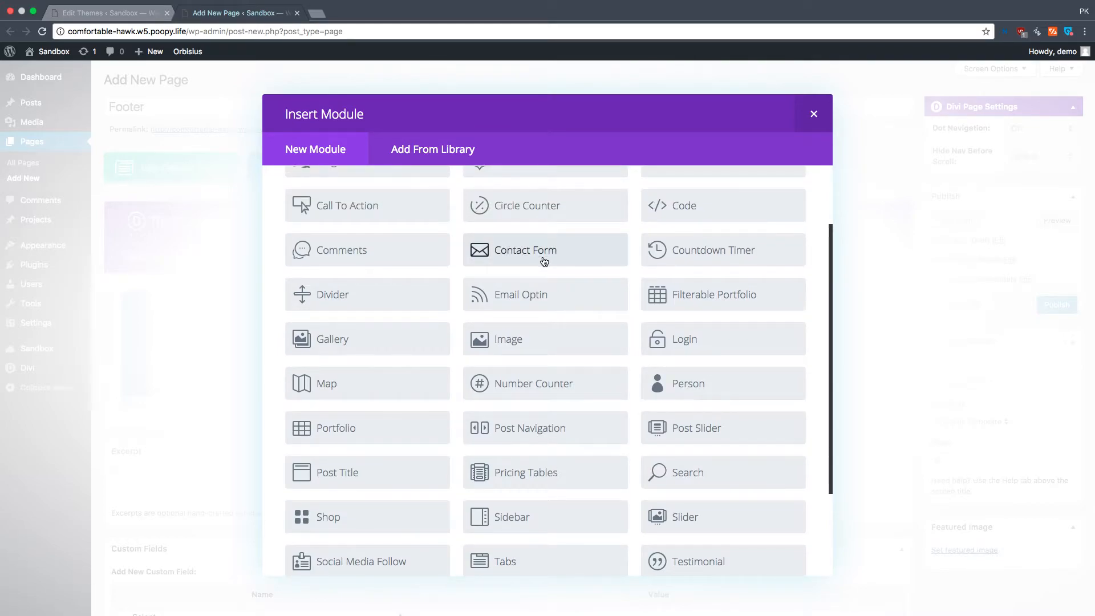
left_click(545, 250)
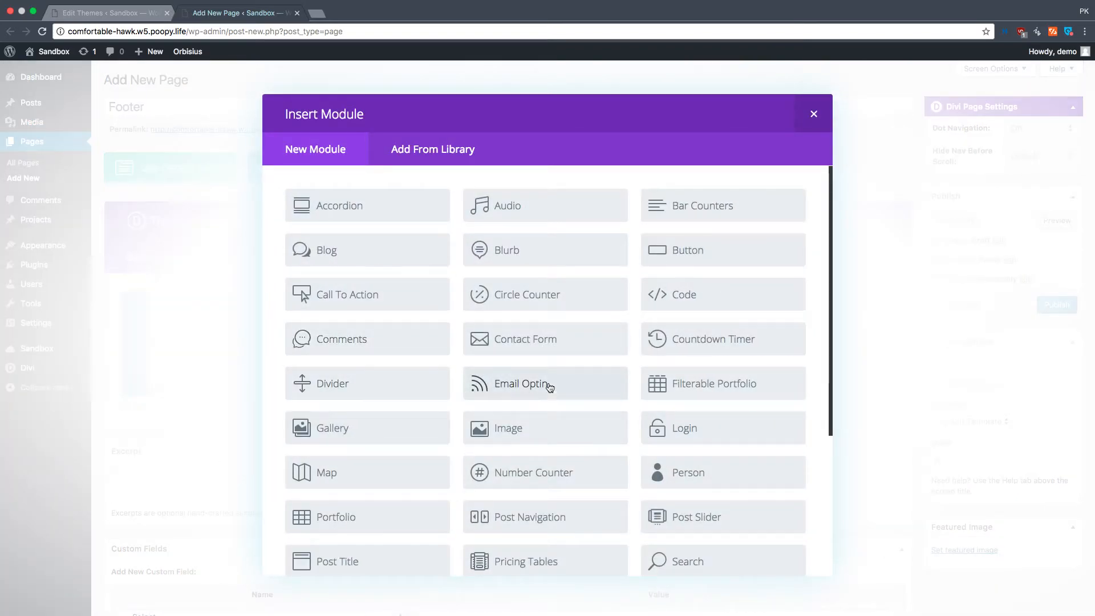
Add a Call To Action titled 'Action' with button text '123' below the text and save it.
scroll("down", 3)
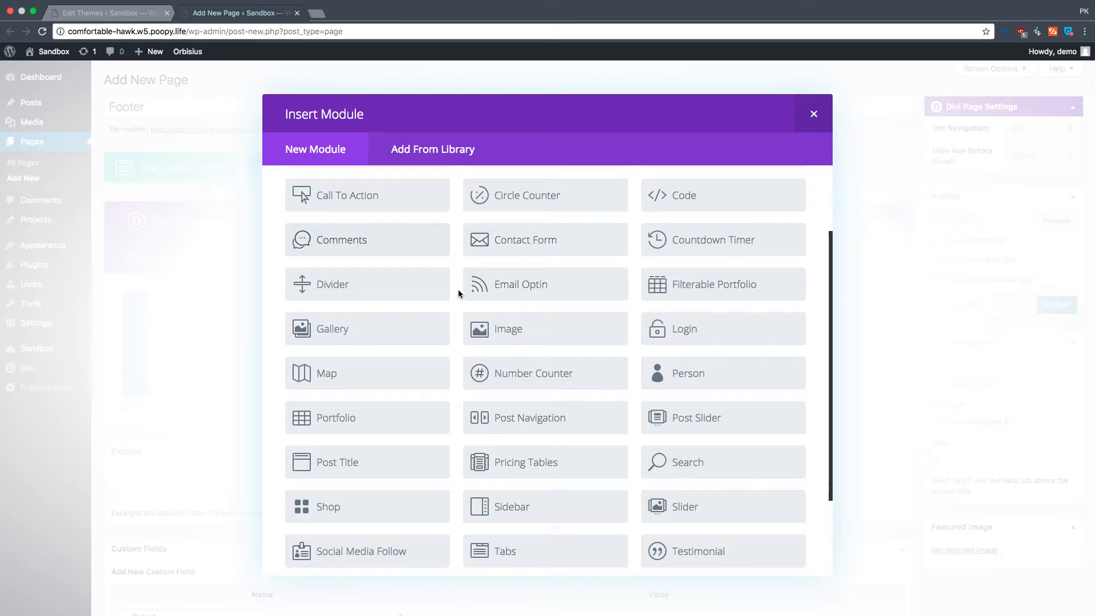
left_click(347, 196)
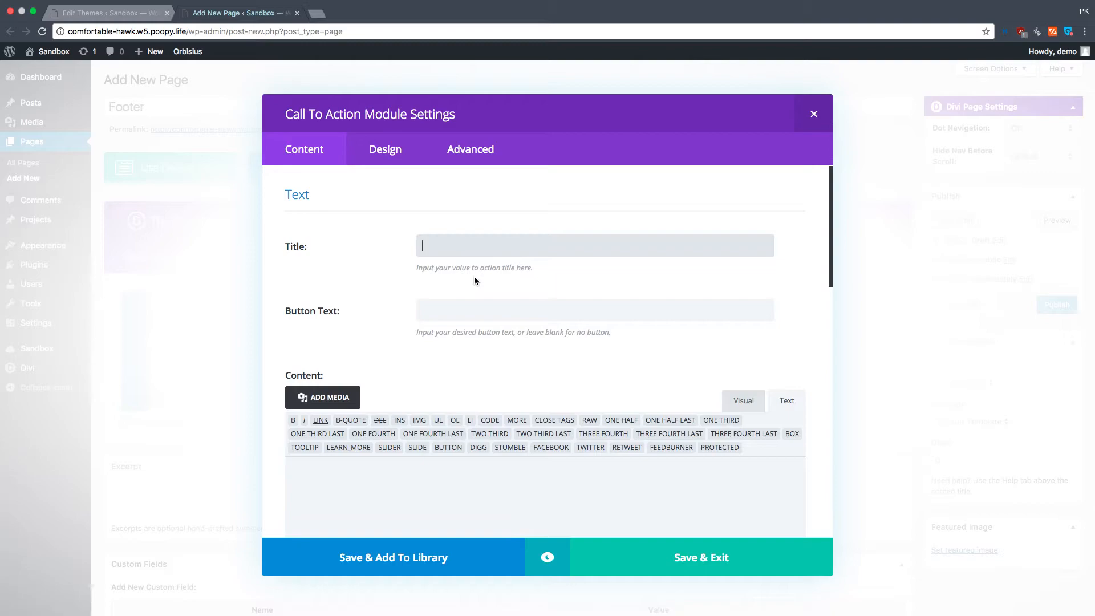
type("Action")
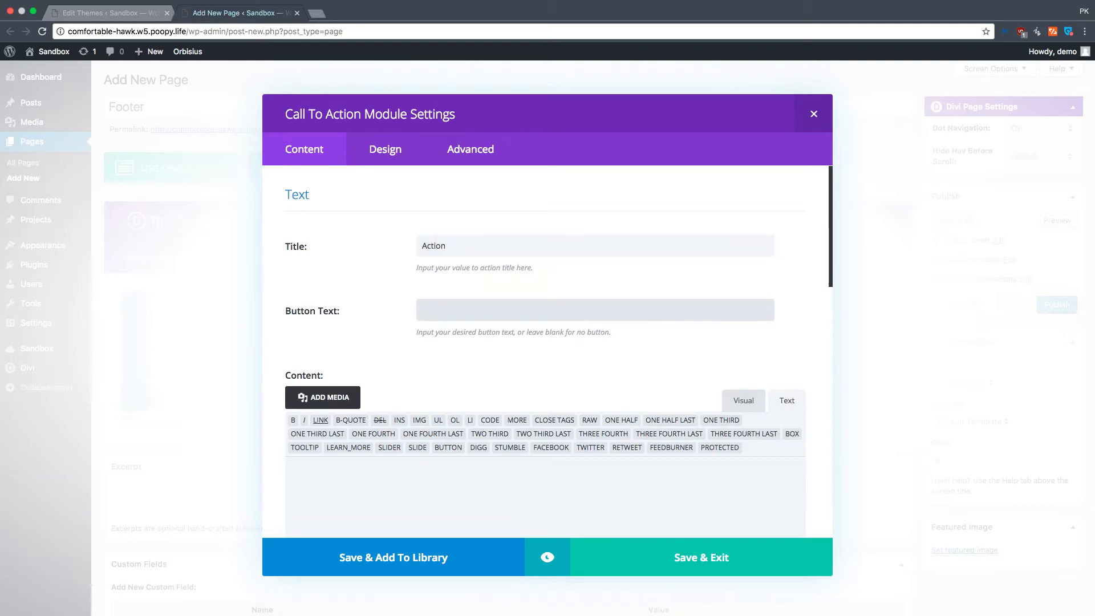
type("123")
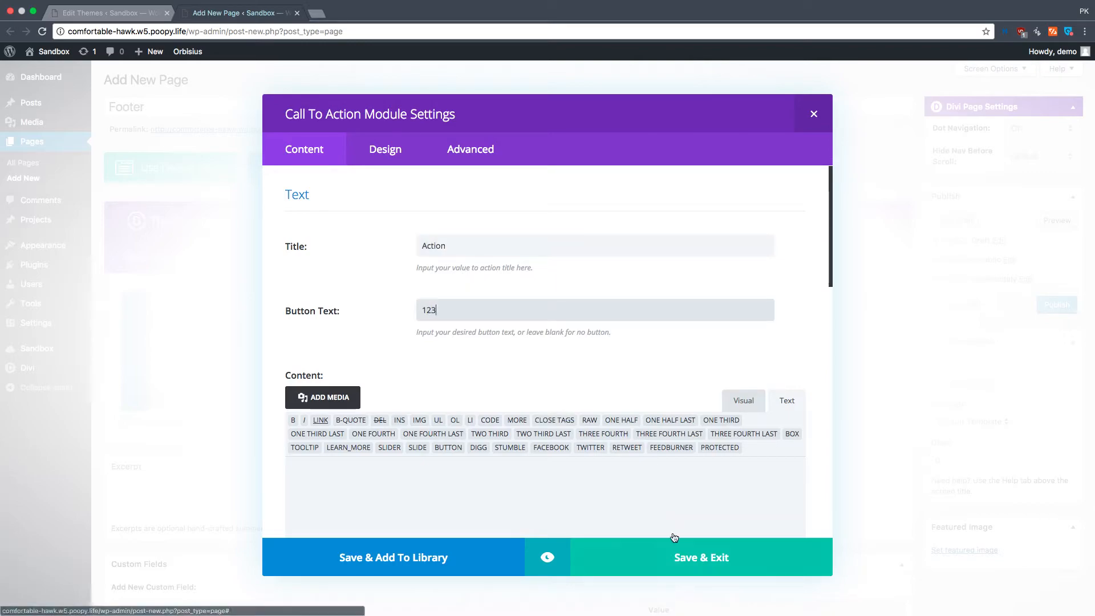
scroll("down", 3)
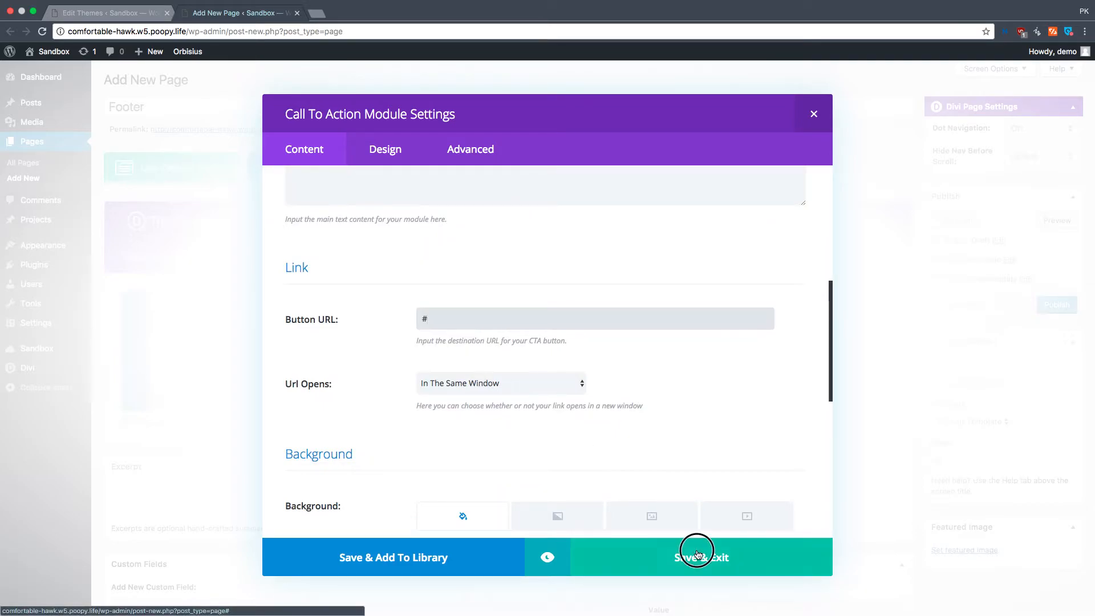
left_click(699, 556)
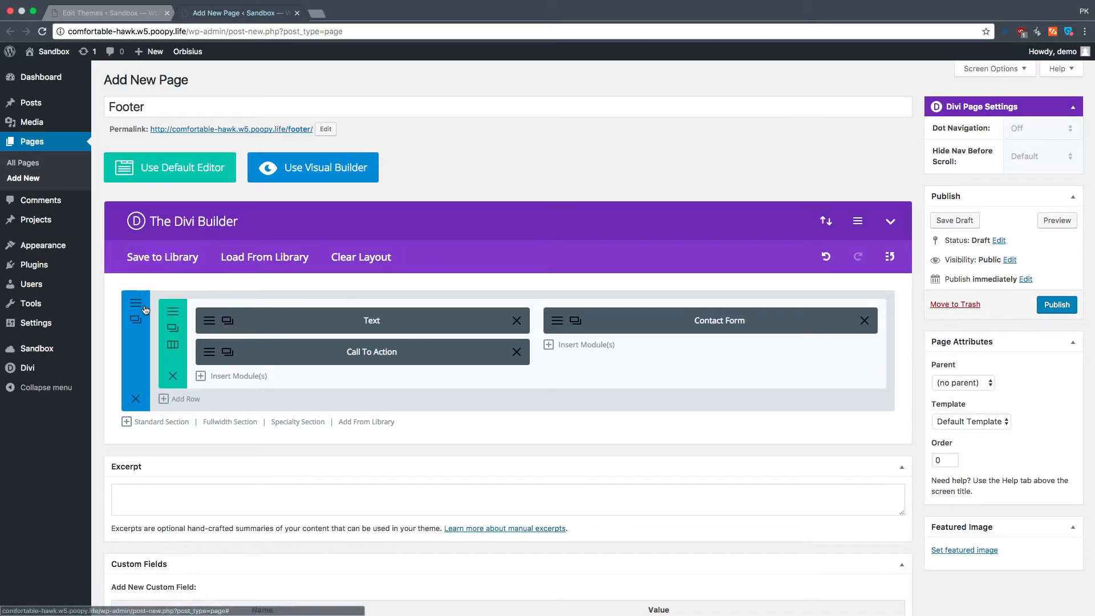
Review the footer section's settings, closing and reopening them.
left_click(136, 310)
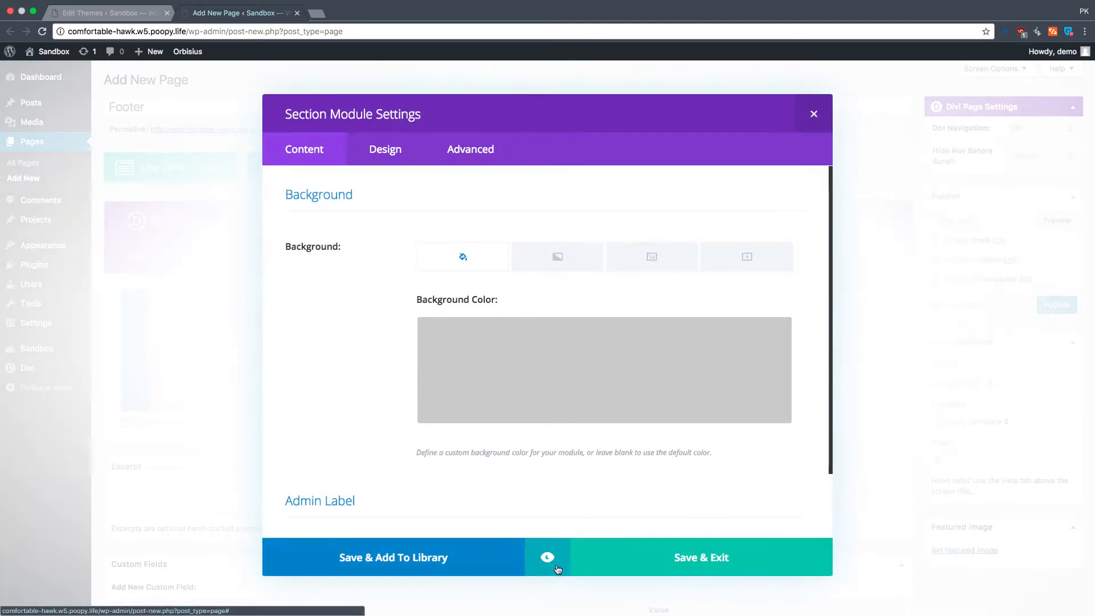
left_click(548, 557)
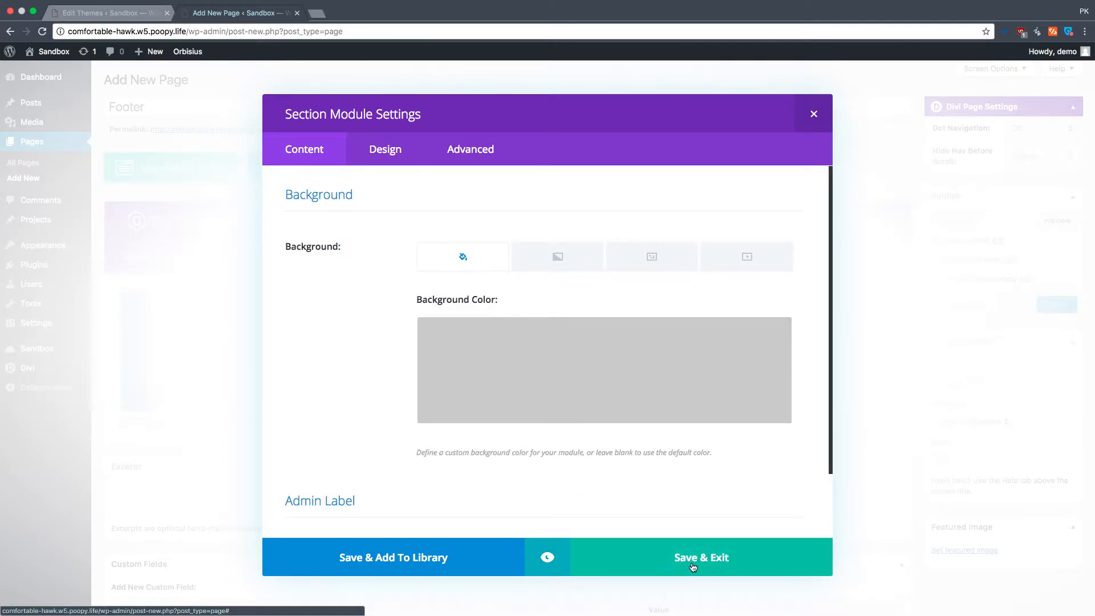
mouse_move(640, 565)
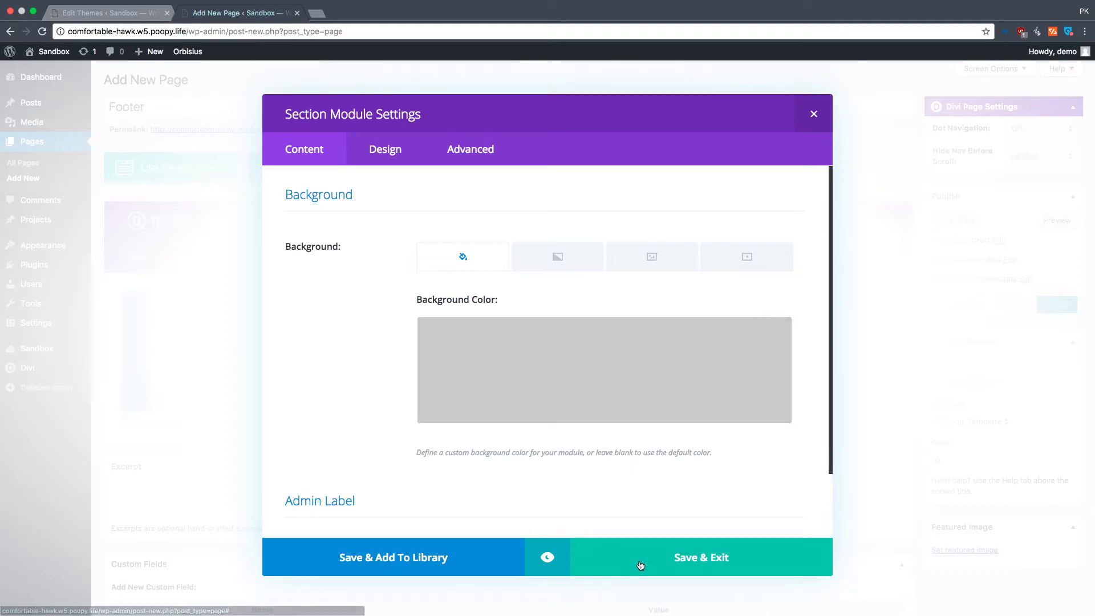
left_click(700, 558)
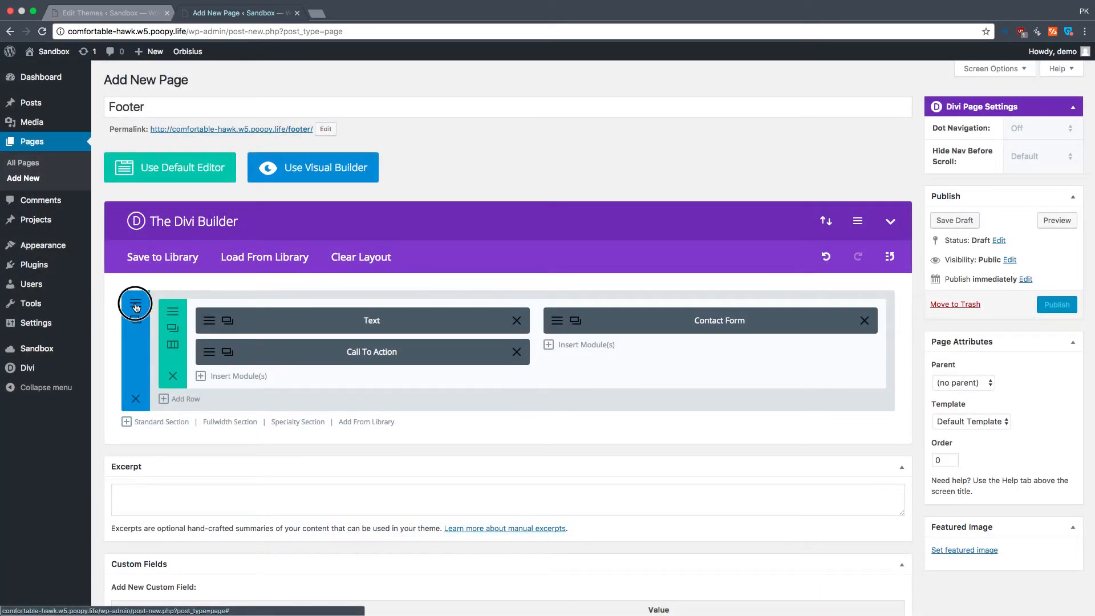
left_click(136, 309)
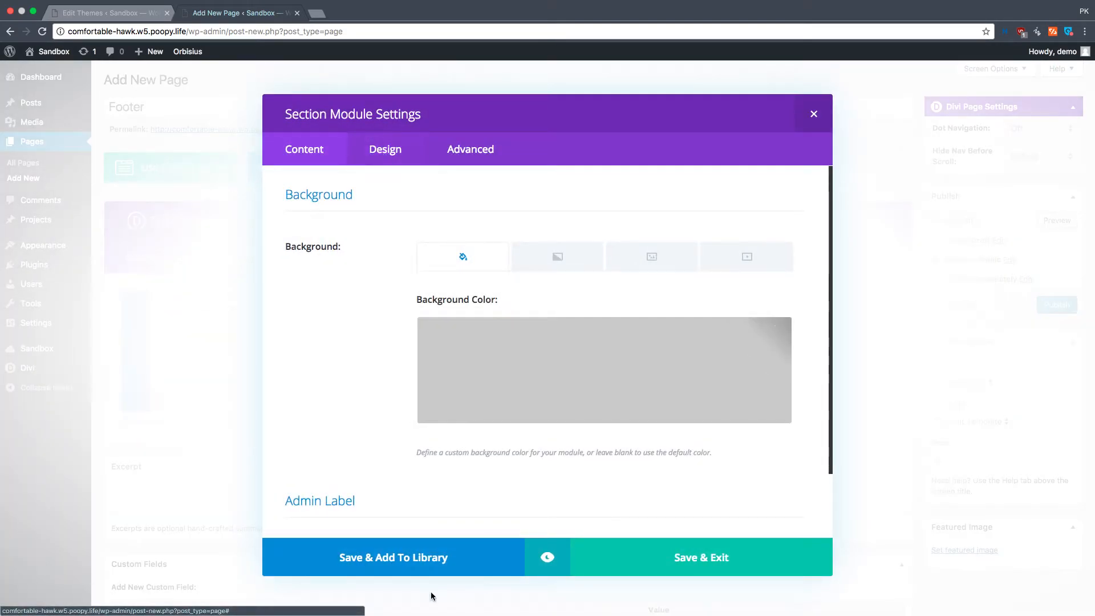
Save the section to the Divi Library as a global item named 'Custom Footer'.
left_click(393, 557)
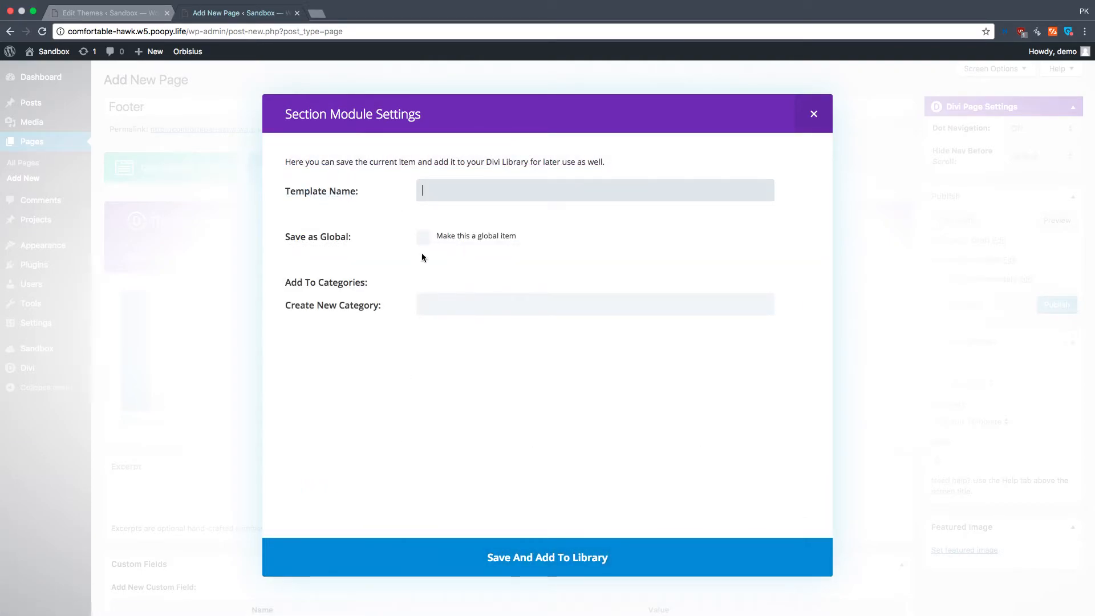
left_click(423, 235)
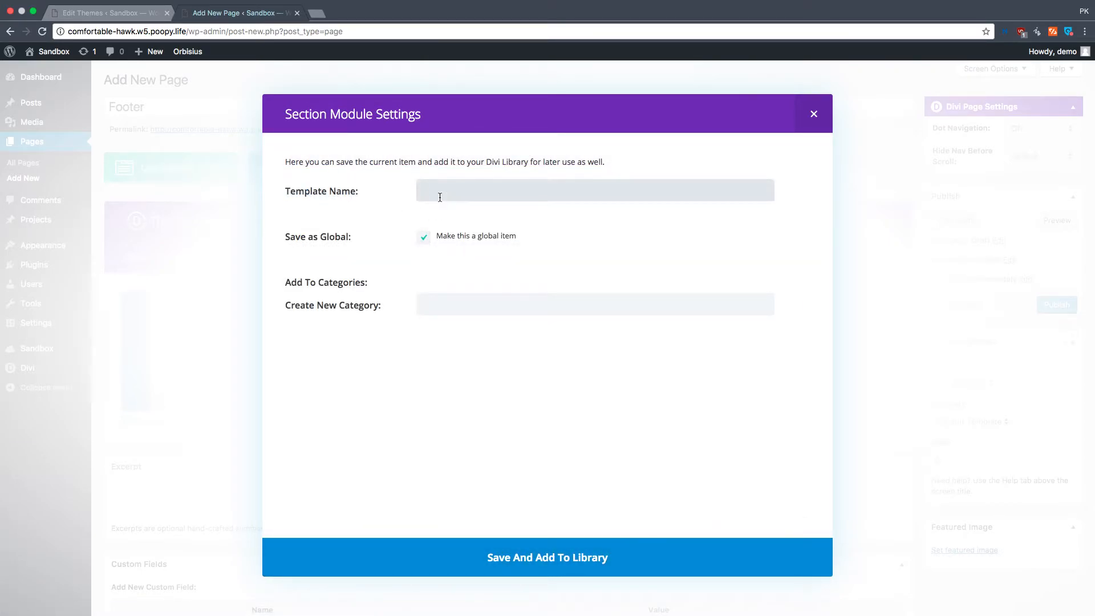
type("Footer")
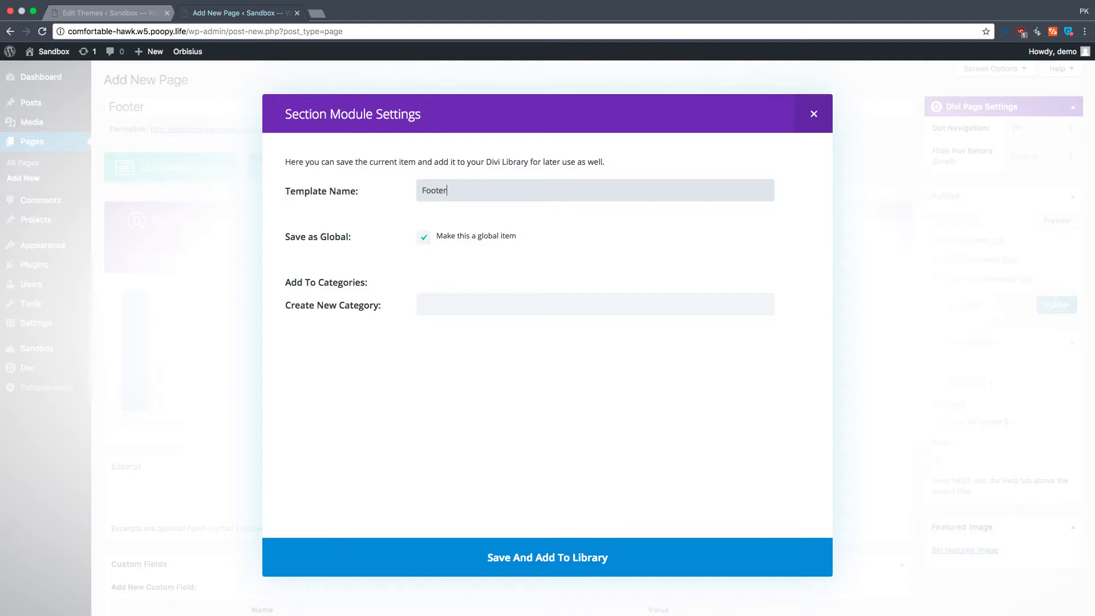
type("Su")
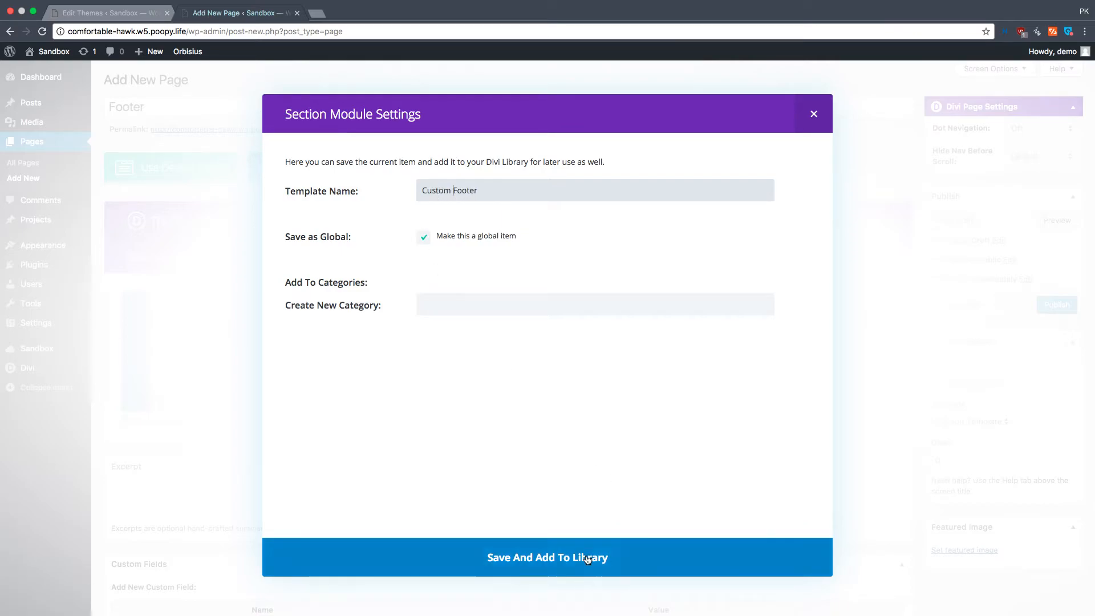
left_click(548, 558)
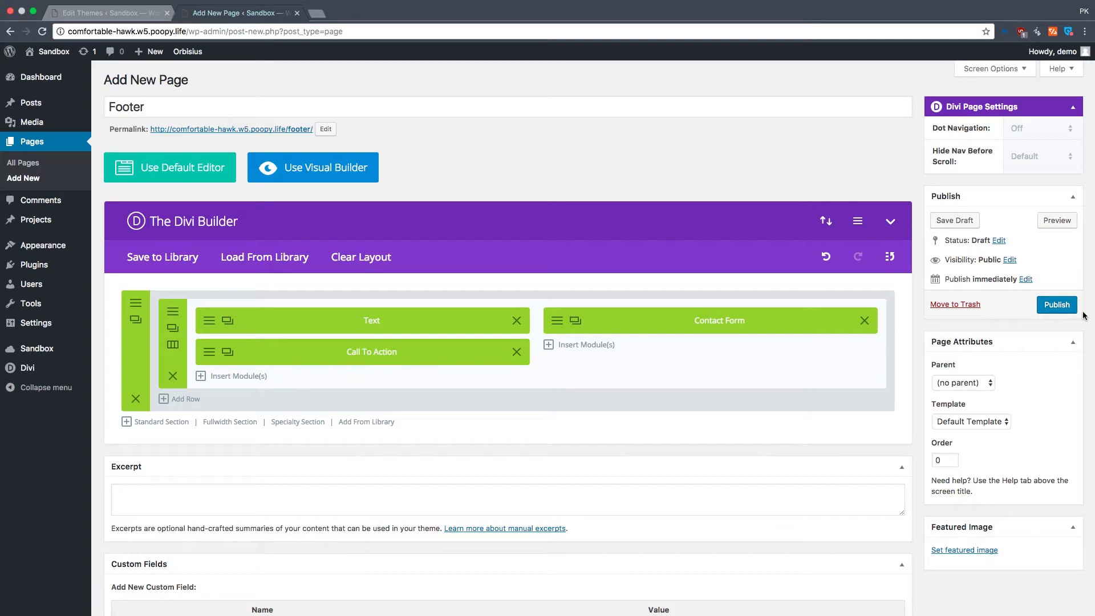
Publish the Footer page and head to the Divi menu in a new tab.
left_click(1057, 305)
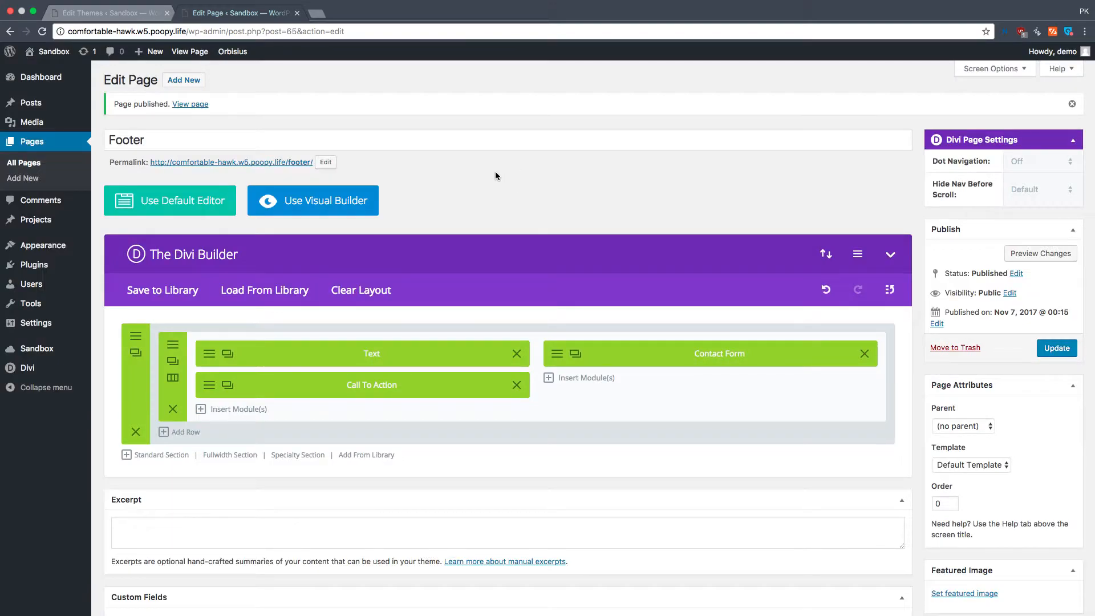
mouse_move(276, 360)
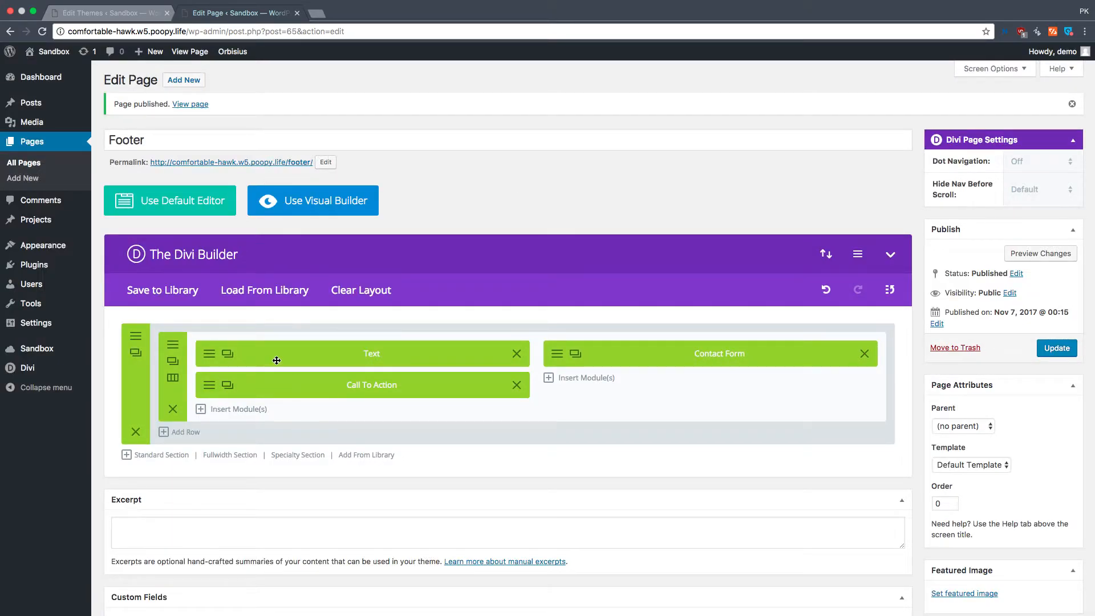
left_click(27, 367)
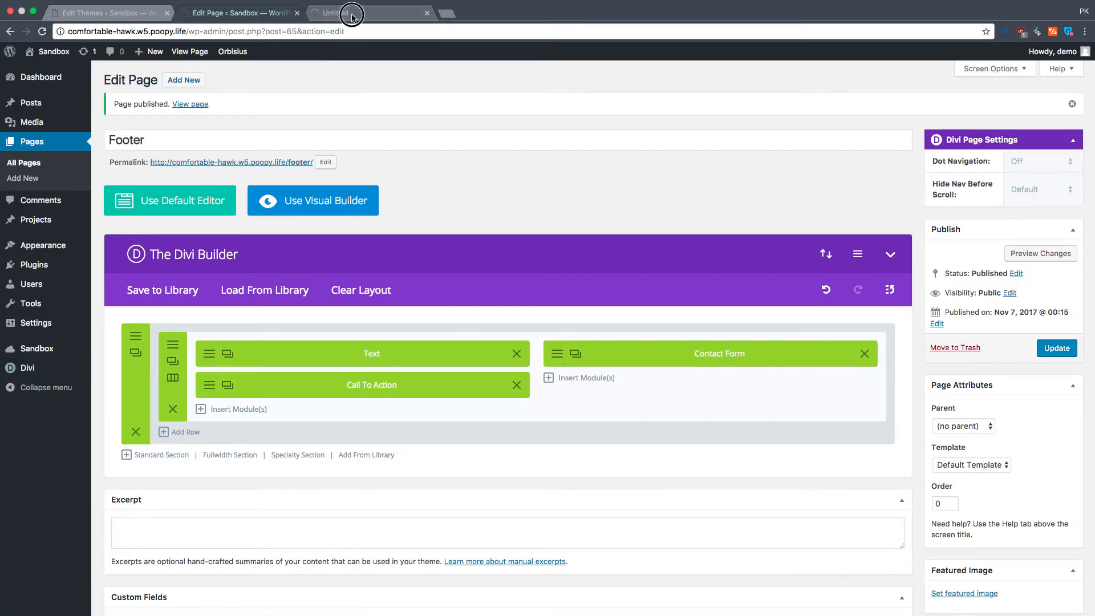
From the Divi Library, load the Custom Footer global layout into the Divi Builder.
left_click(342, 12)
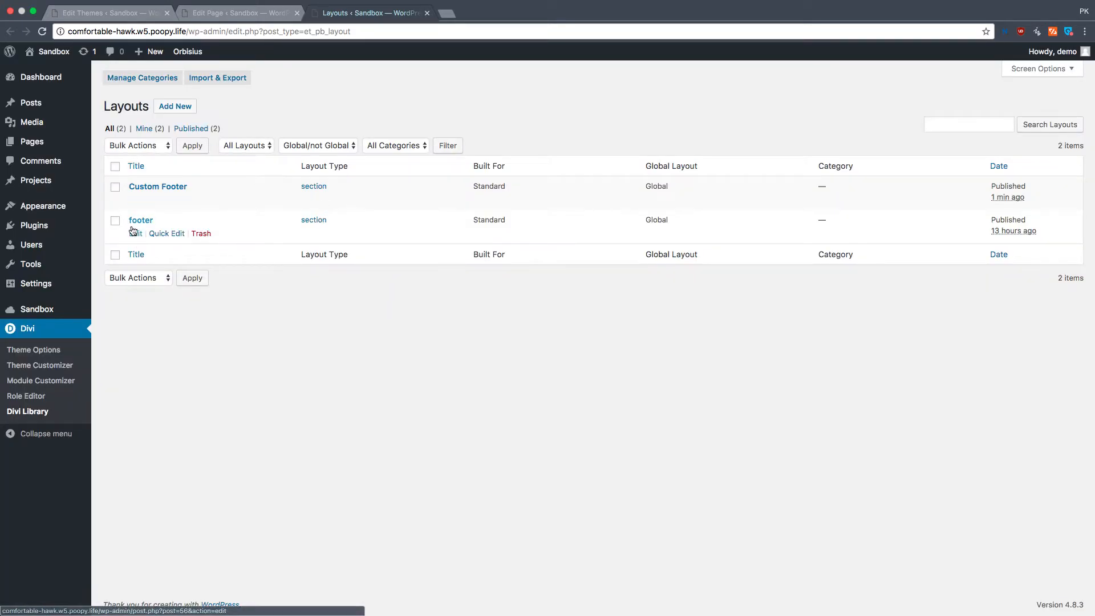
mouse_move(157, 186)
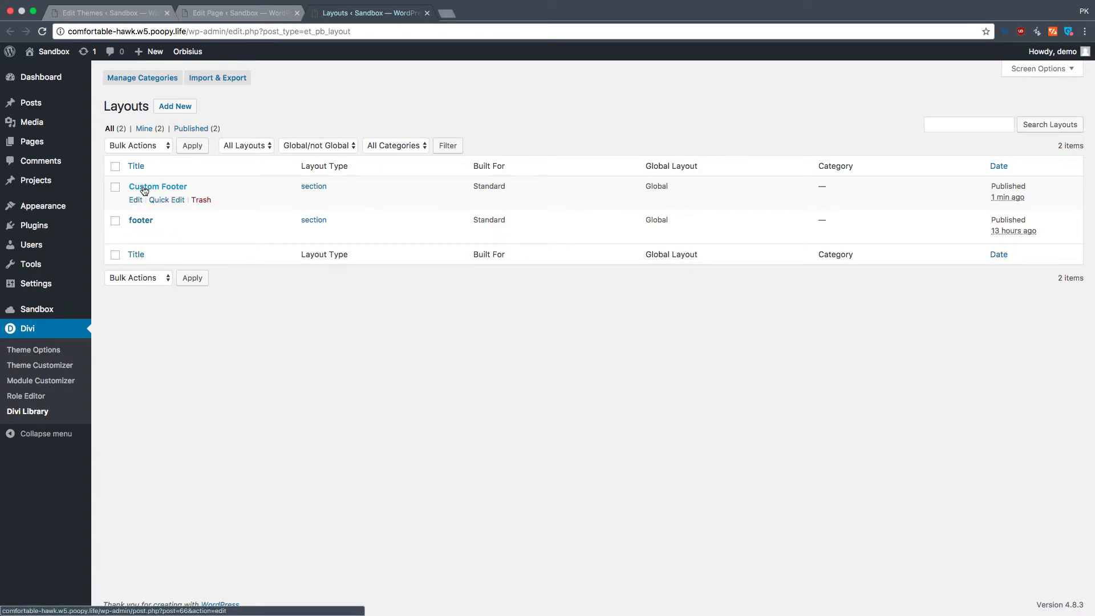
mouse_move(166, 215)
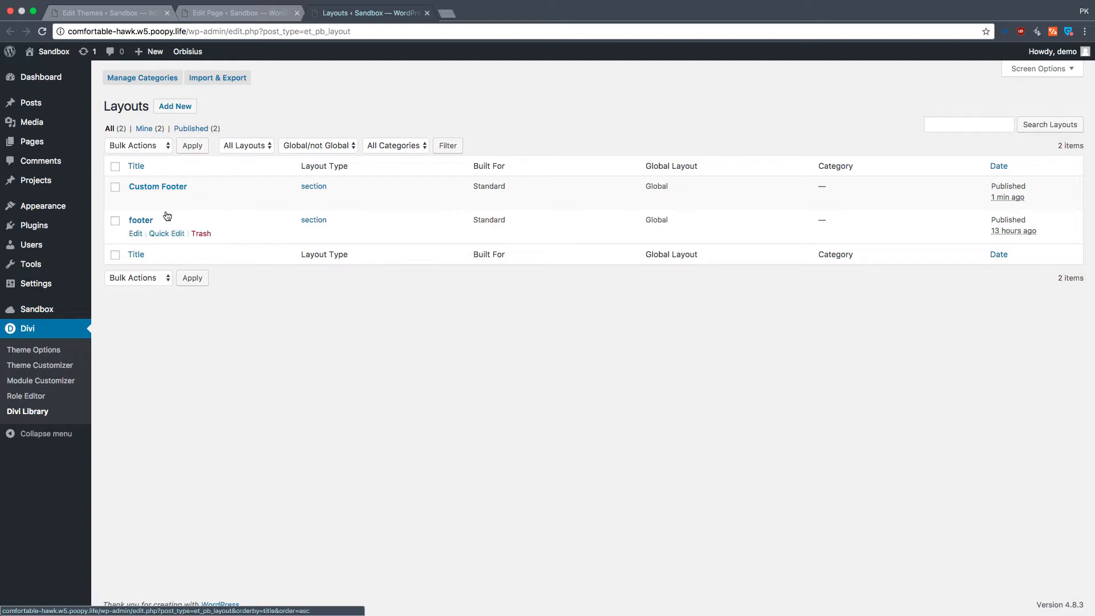
mouse_move(129, 608)
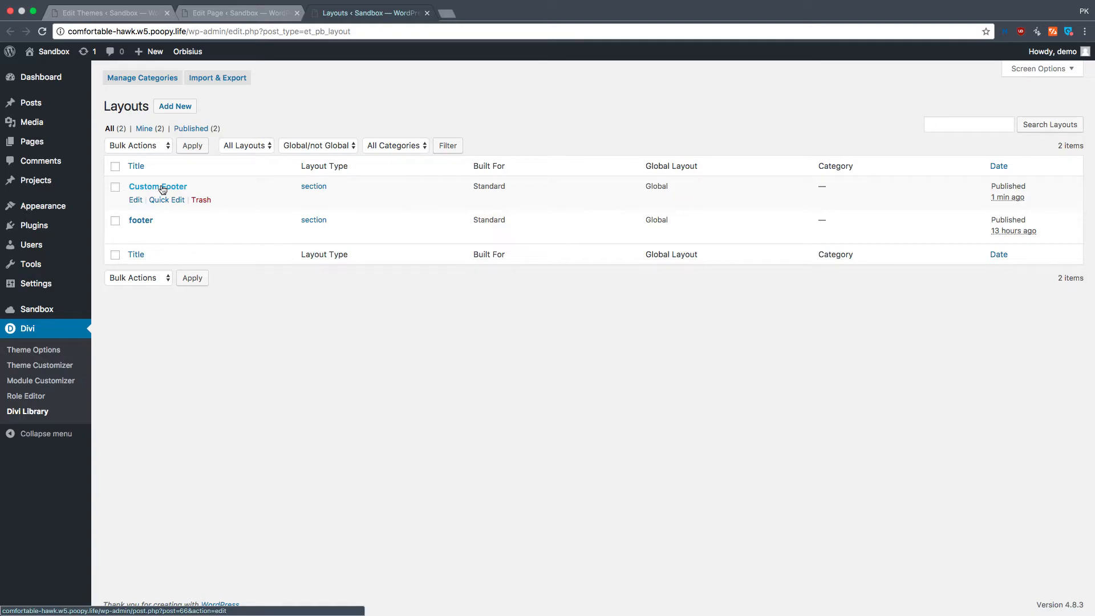
mouse_move(181, 193)
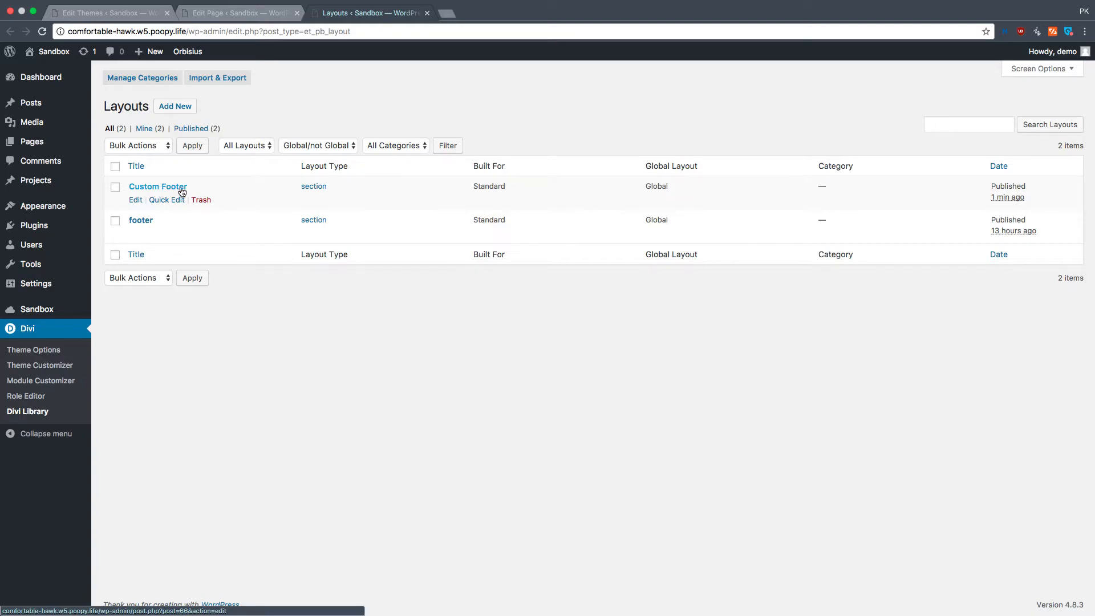
left_click(158, 186)
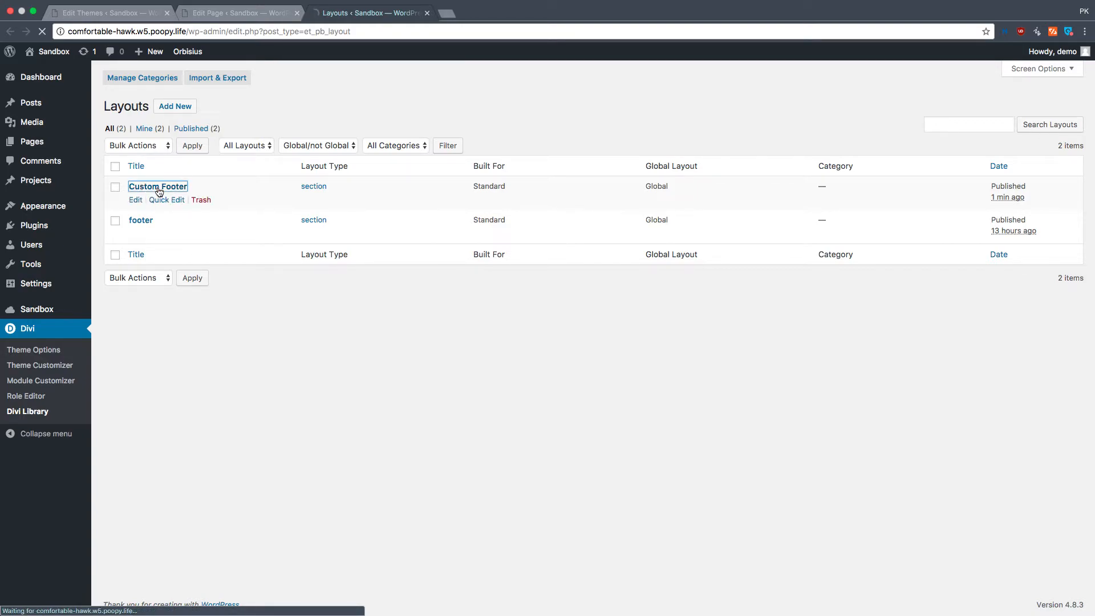
left_click(158, 186)
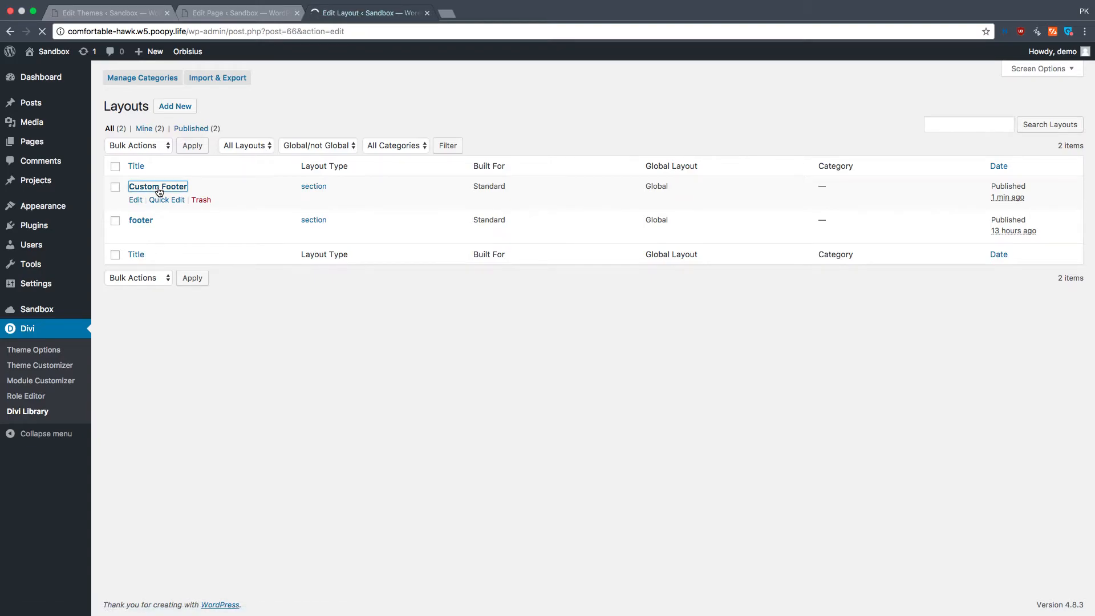
left_click(157, 186)
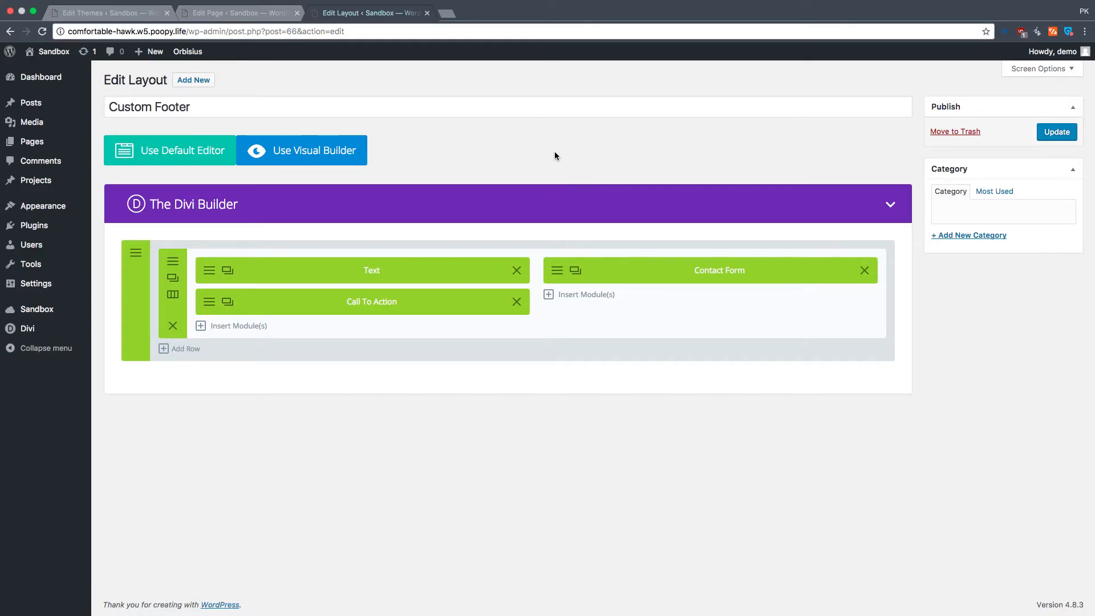
Compare footer.php in the theme editor against the Custom Footer layout, ending on footer.php.
left_click(108, 13)
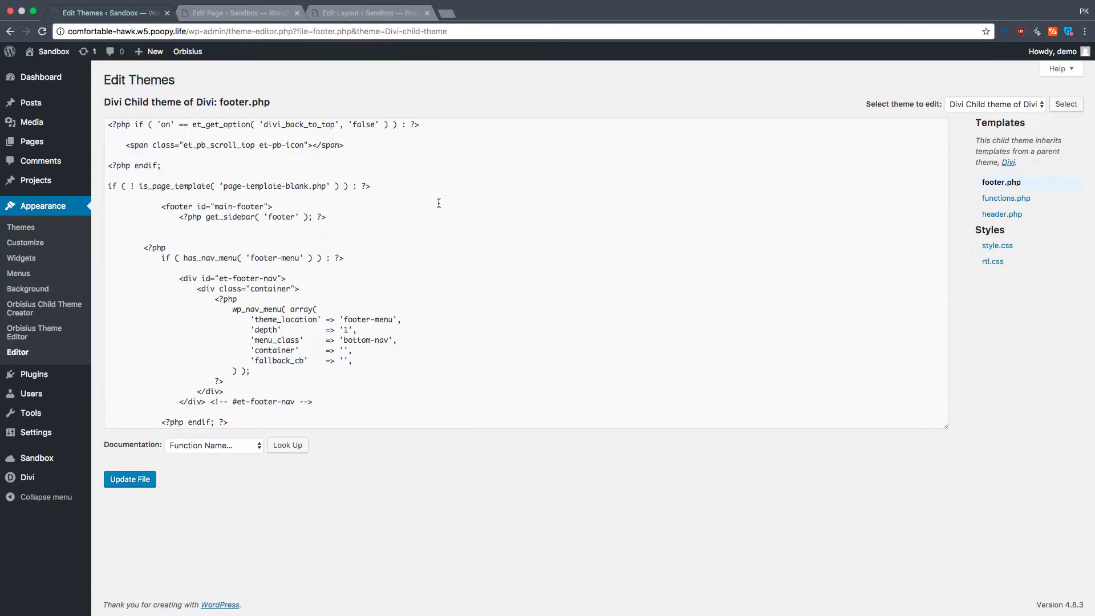
mouse_move(514, 293)
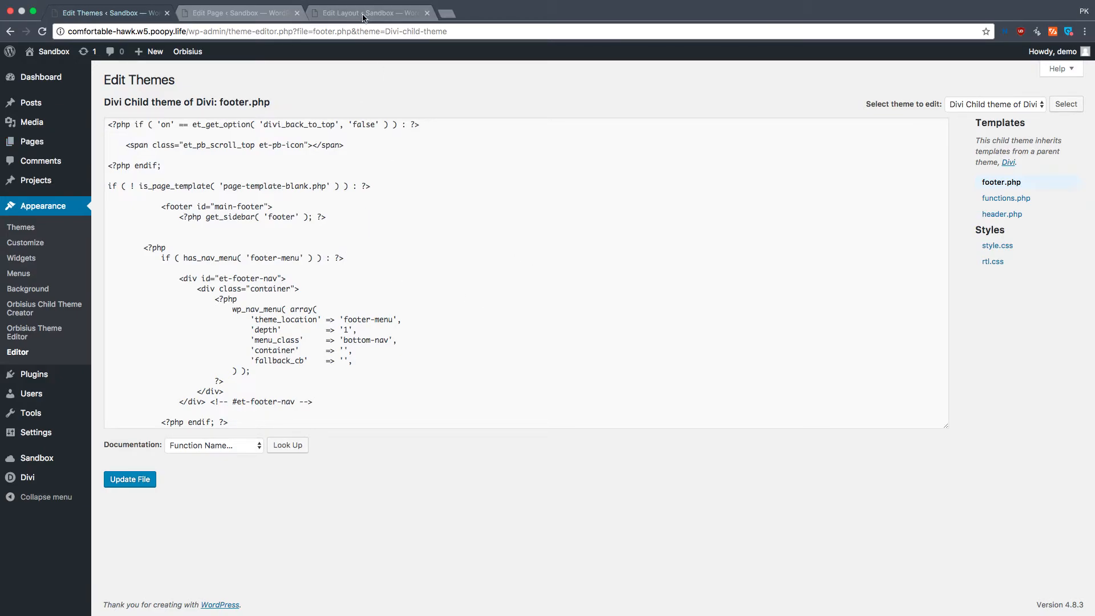
left_click(369, 12)
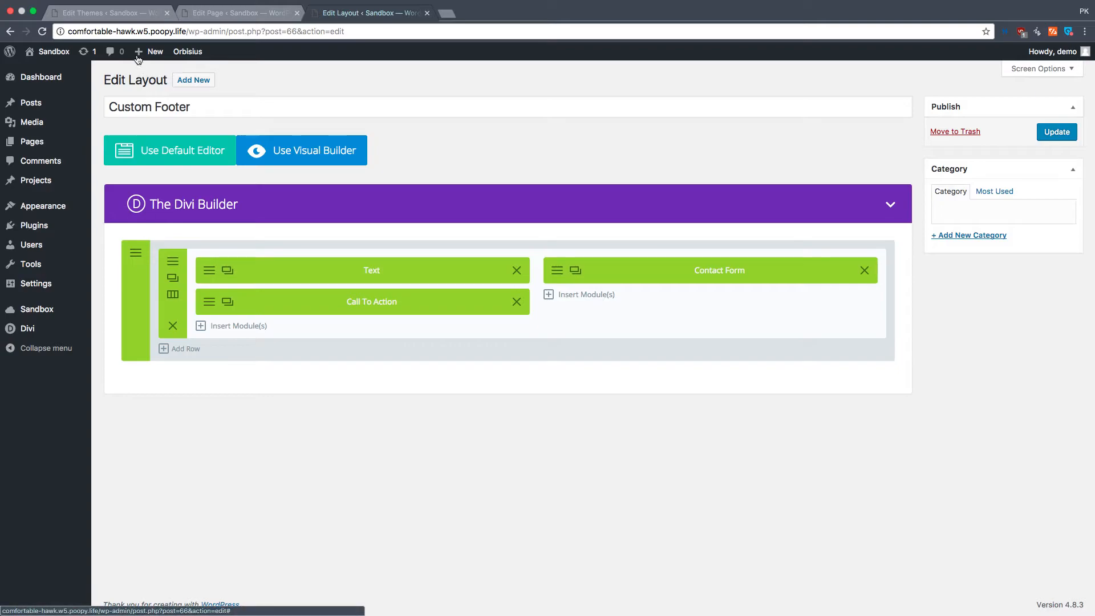
left_click(105, 12)
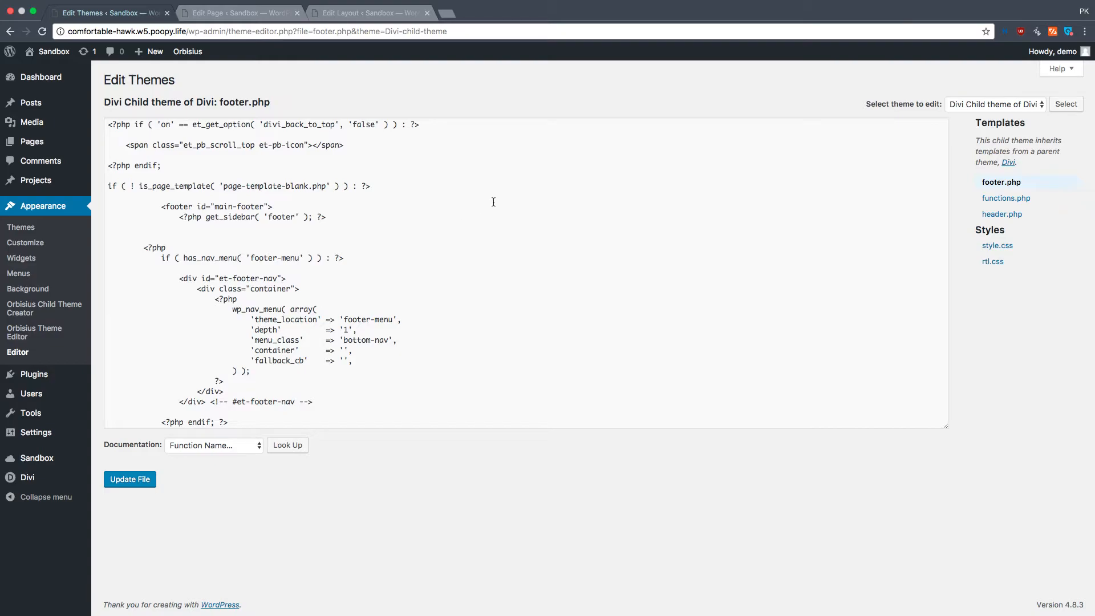
left_click(363, 12)
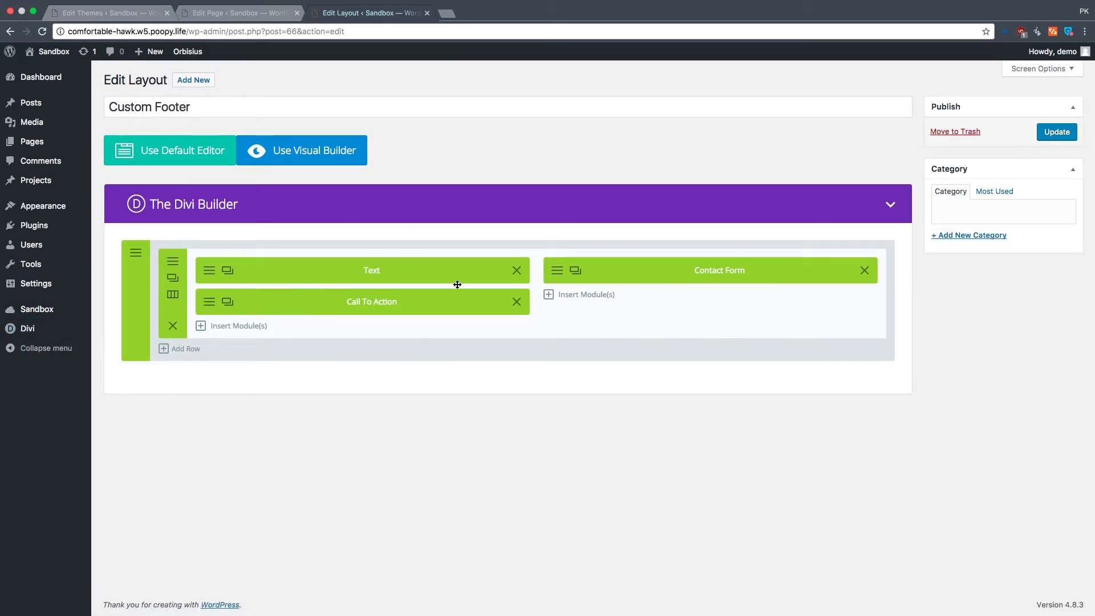
mouse_move(411, 268)
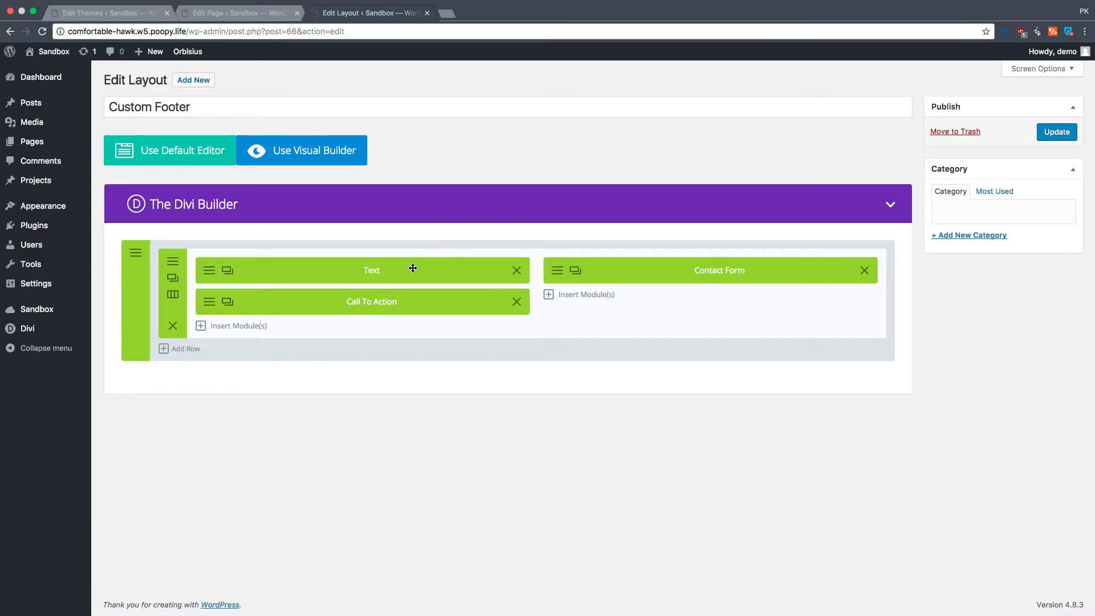
left_click(108, 12)
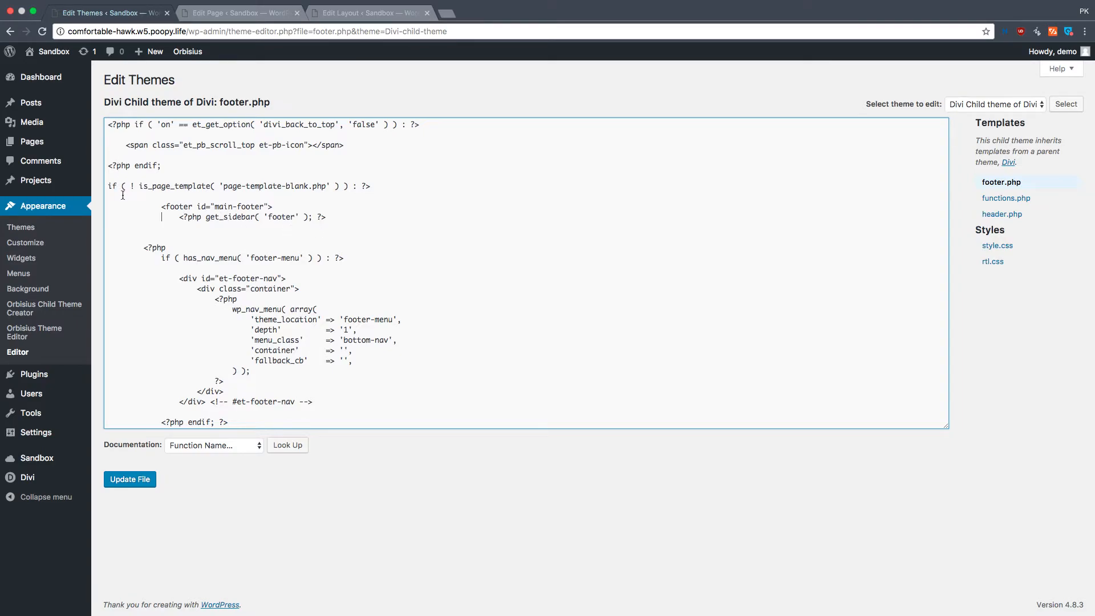
Review footer.php and highlight the endif line closing the blank-template check.
left_click_drag(109, 186, 370, 186)
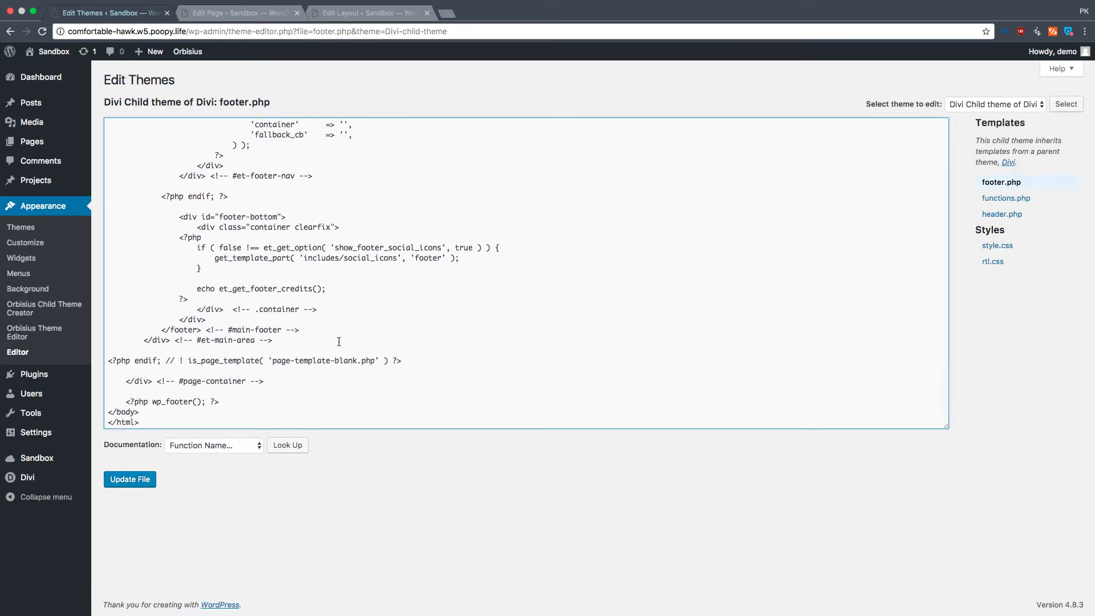
triple_click(251, 361)
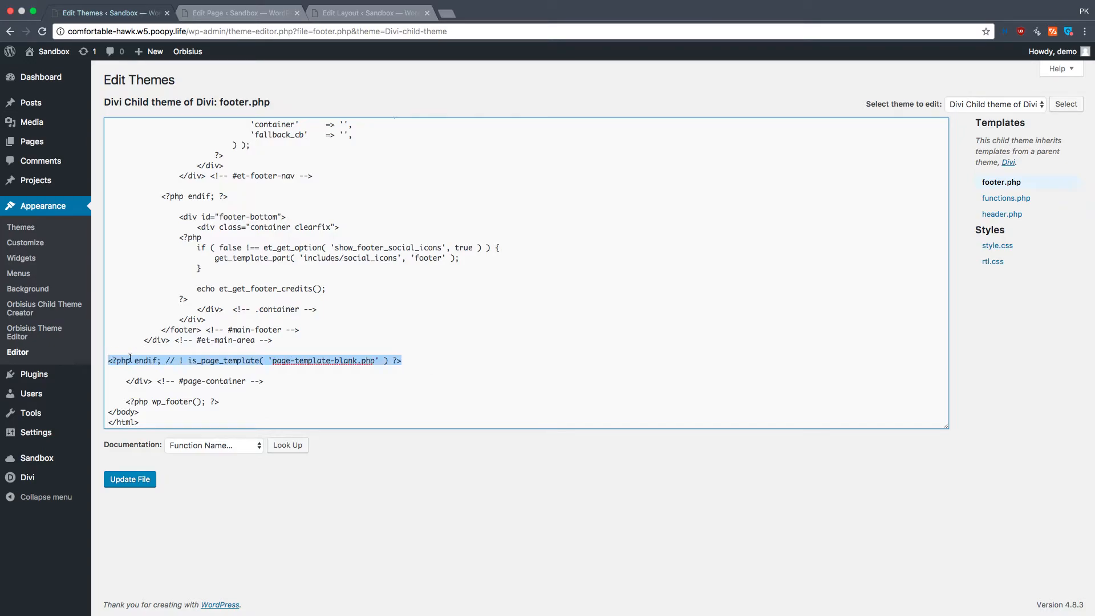
scroll("up", 3)
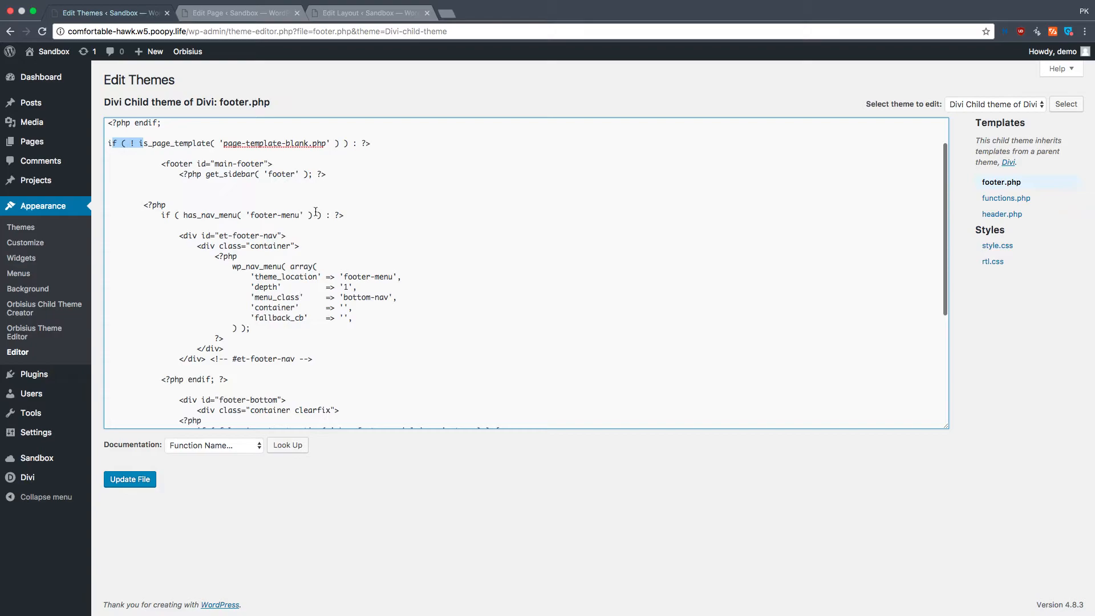
scroll("down", 3)
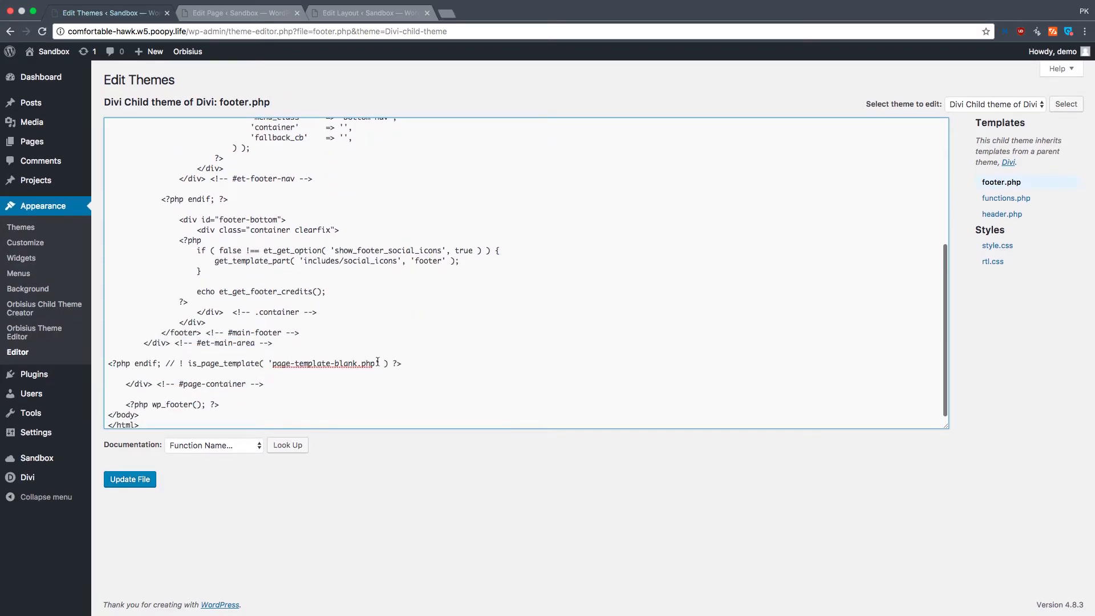
triple_click(253, 362)
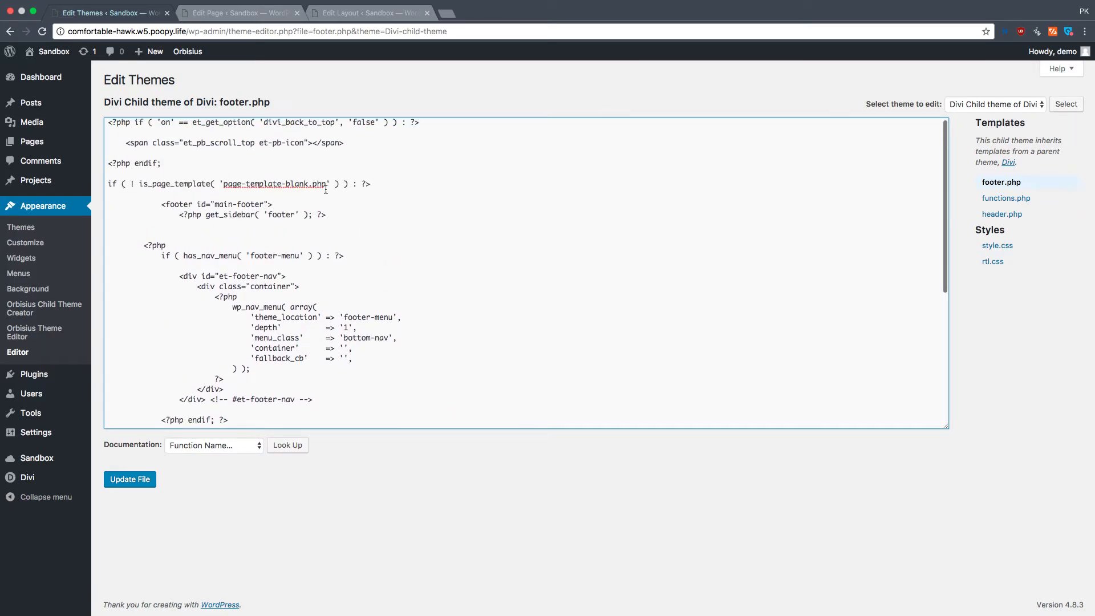
mouse_move(346, 210)
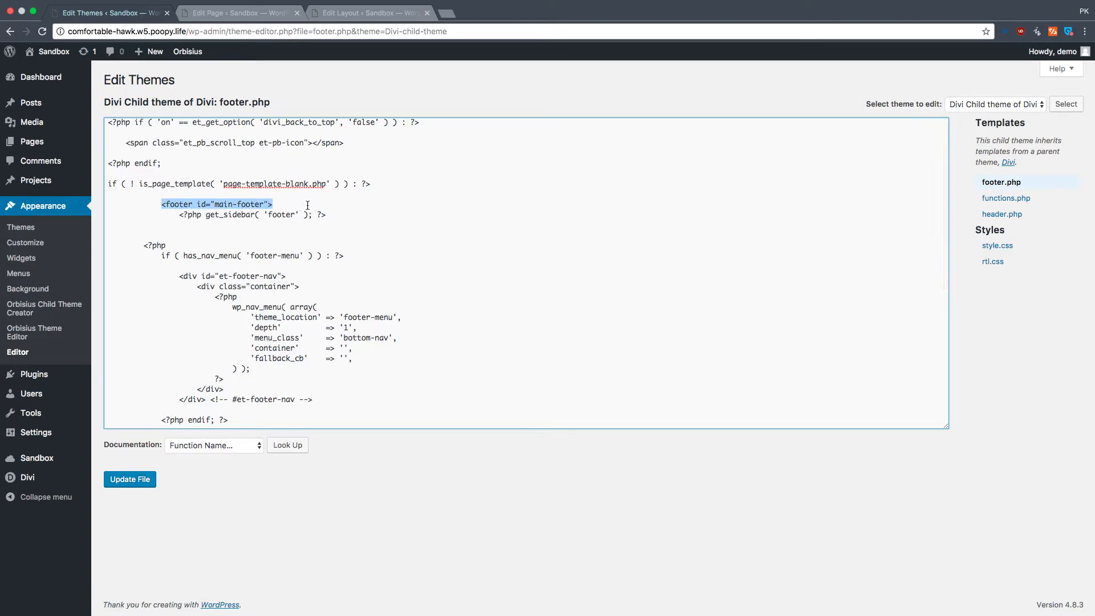
Mark the main-footer opening tag, then go to Appearance > Widgets.
left_click(216, 204)
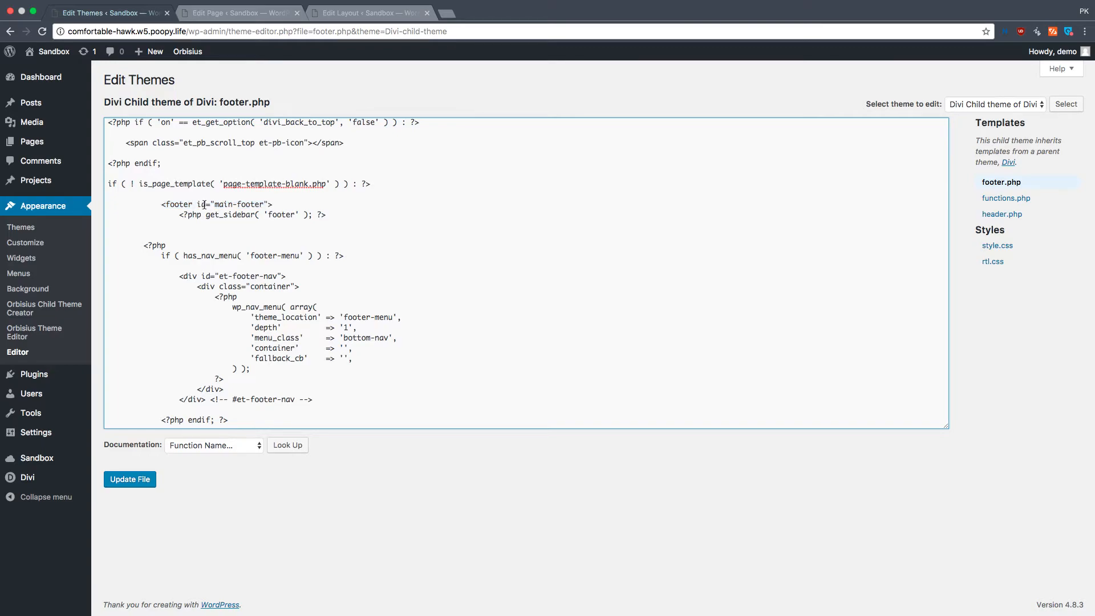
double_click(200, 204)
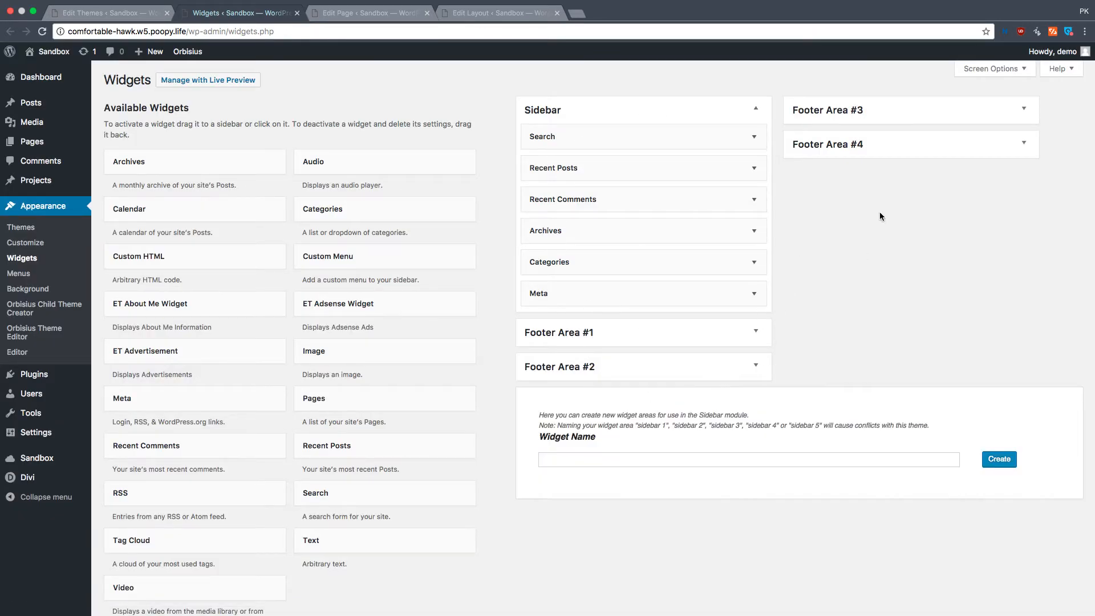
mouse_move(433, 117)
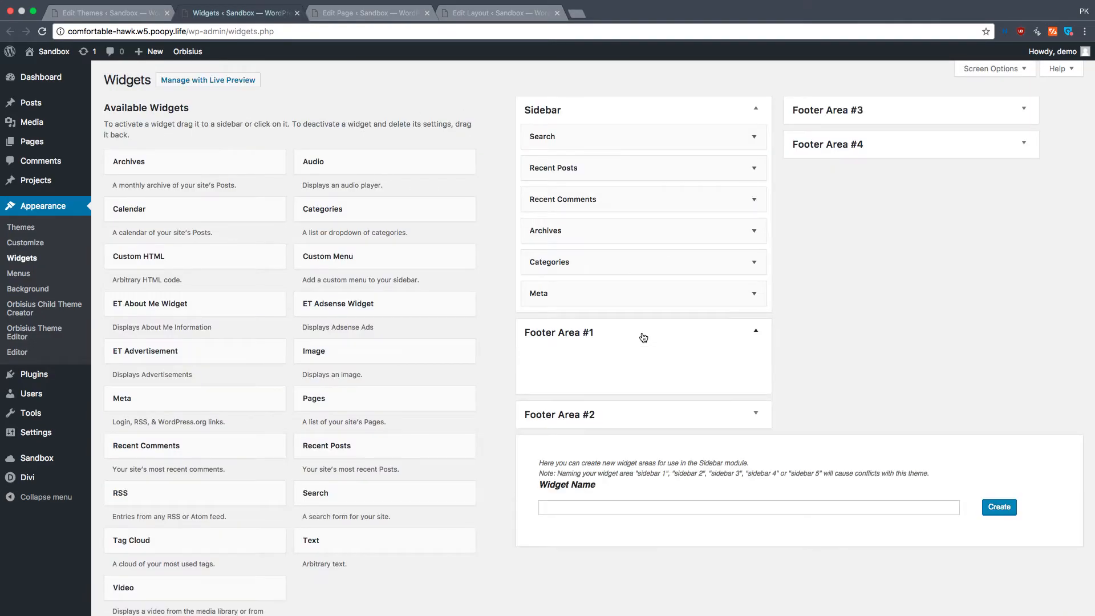
Confirm Footer Area #1 holds no widgets, then highlight the get_sidebar line in footer.php.
left_click(755, 329)
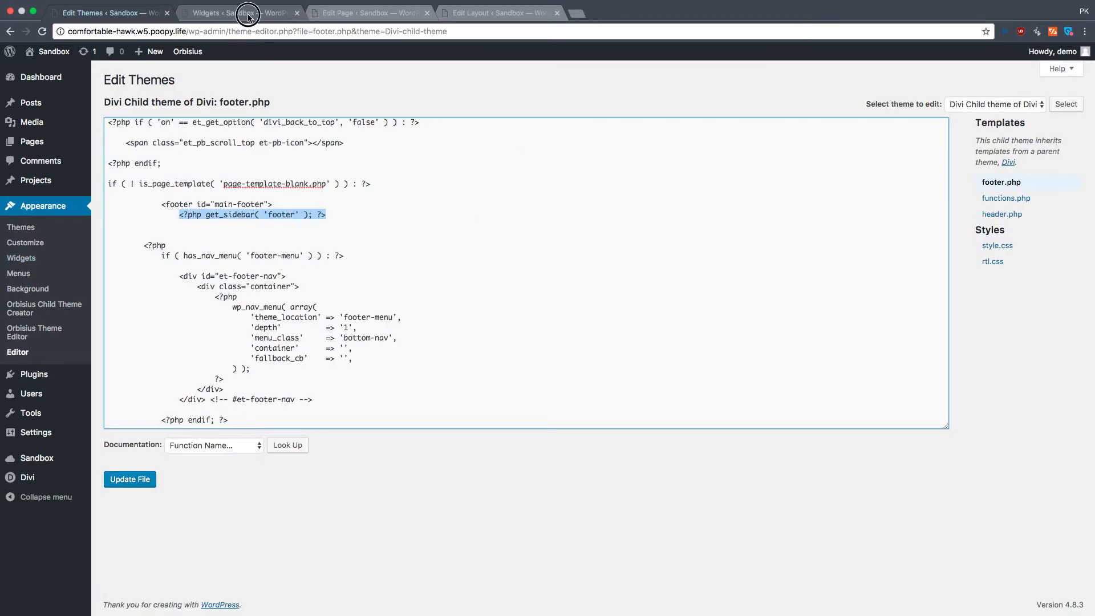
left_click(237, 12)
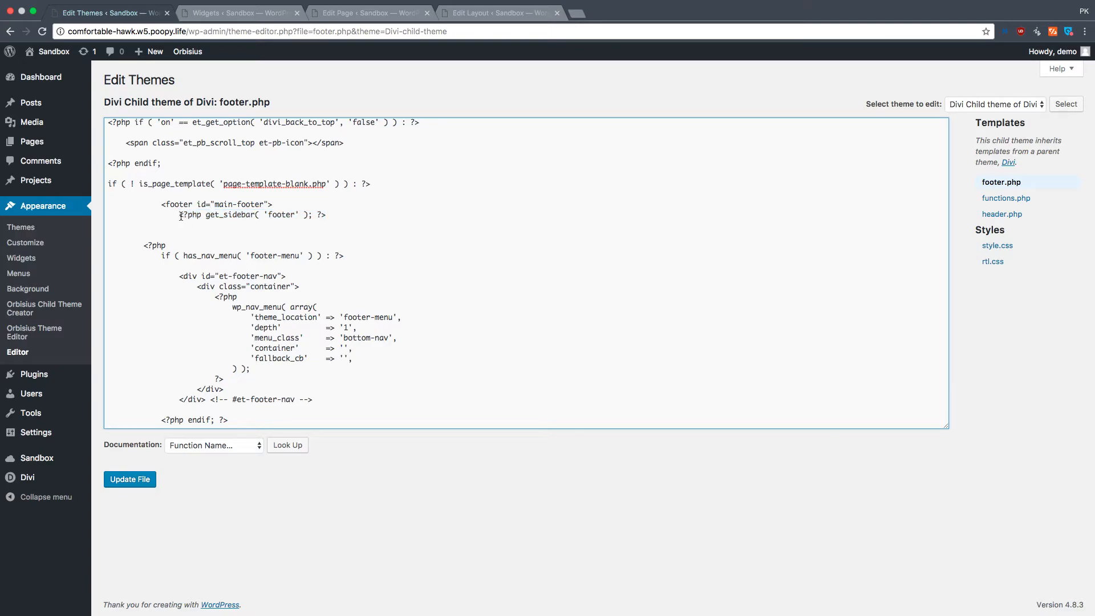
triple_click(251, 215)
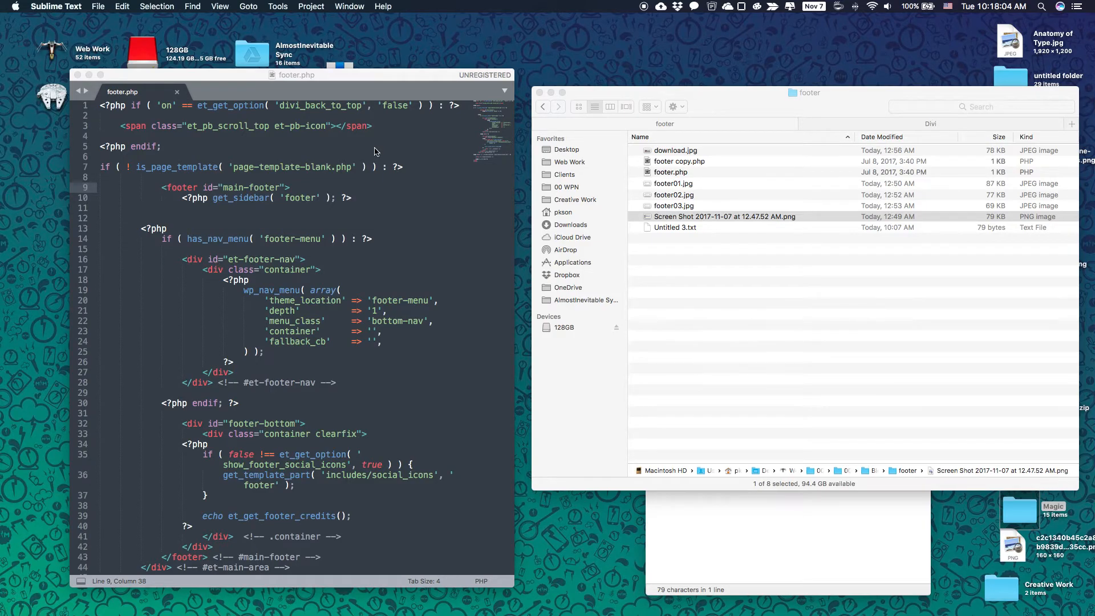
Inspect the get_sidebar footer line in the local footer.php copy, then return to the Widgets screen.
left_click(180, 197)
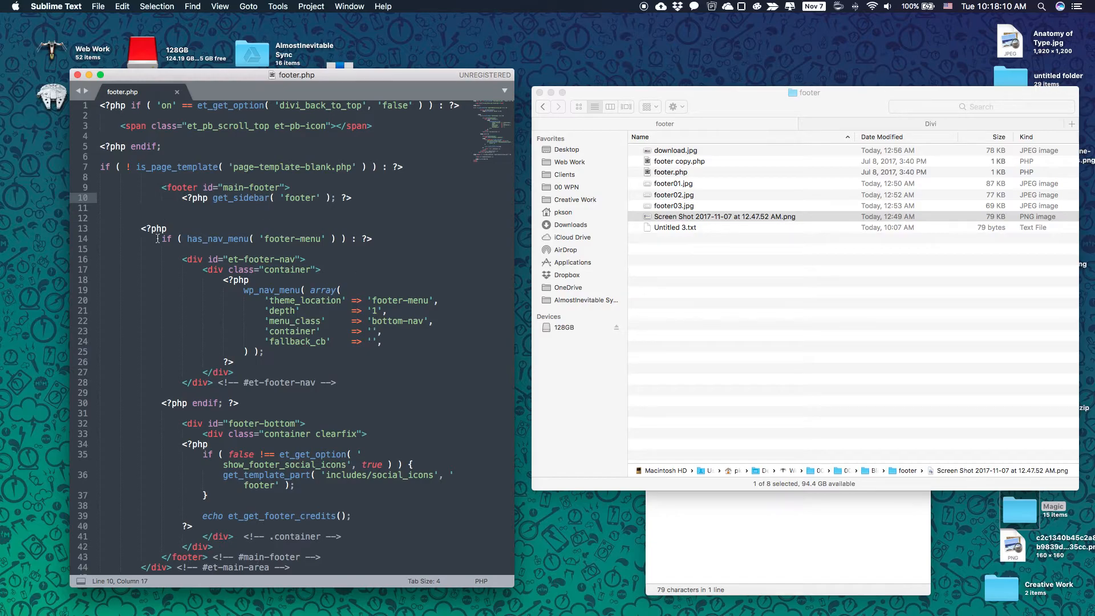
left_click_drag(160, 239, 372, 239)
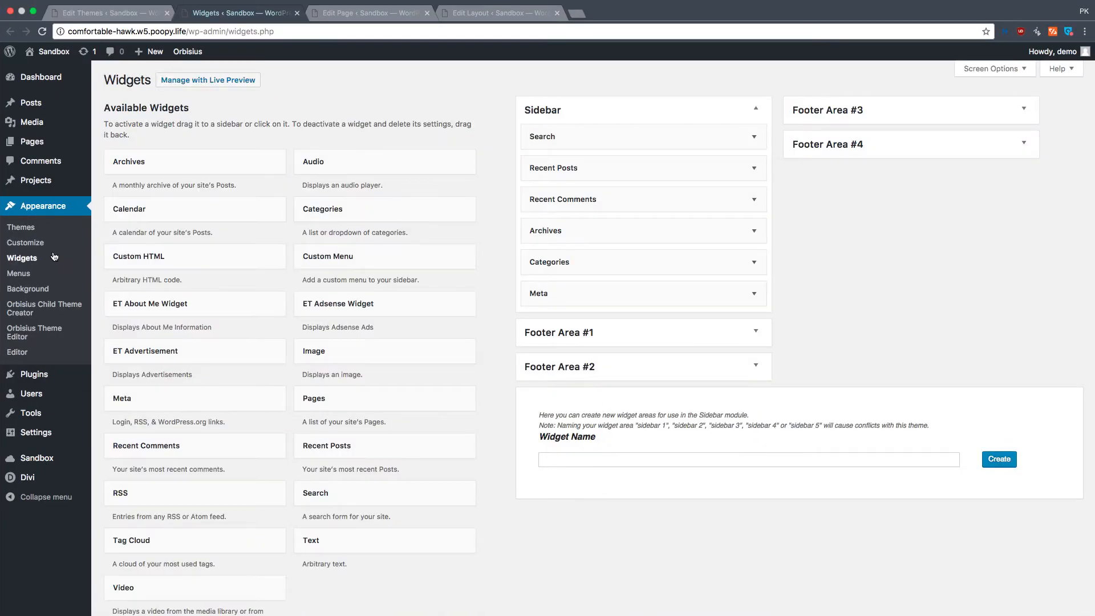
On the Menus screen, create a navigation menu named 'new'.
left_click(18, 272)
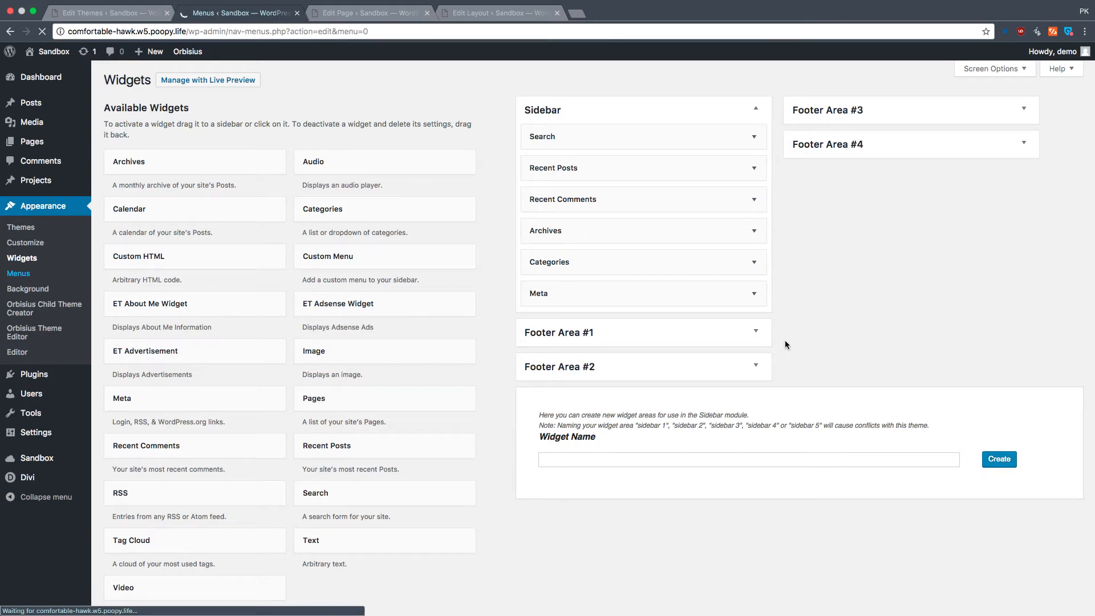
left_click(18, 273)
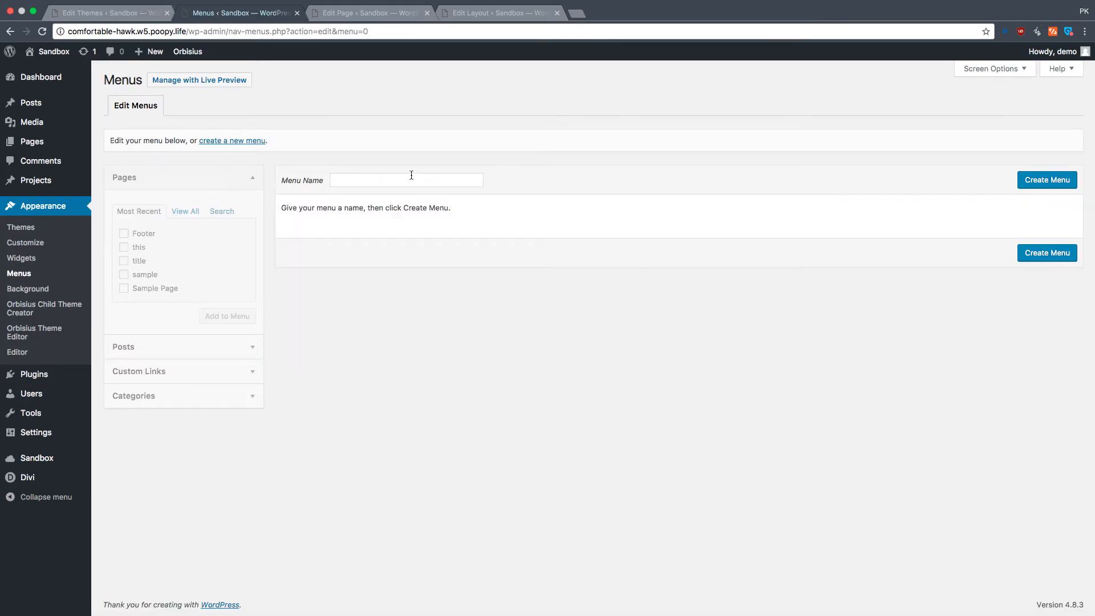
type("new")
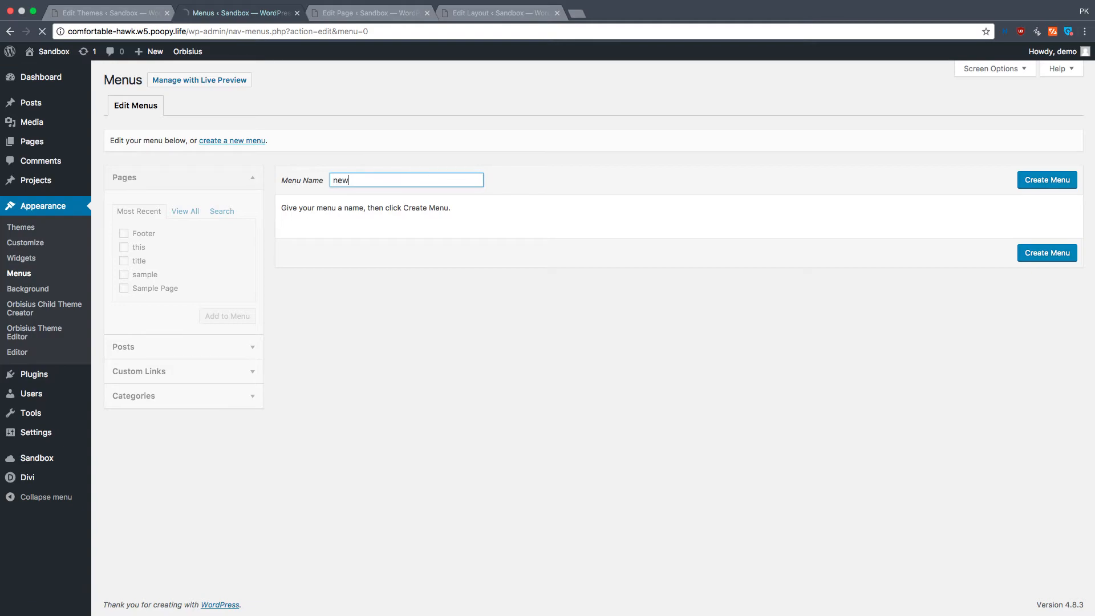
left_click(1046, 179)
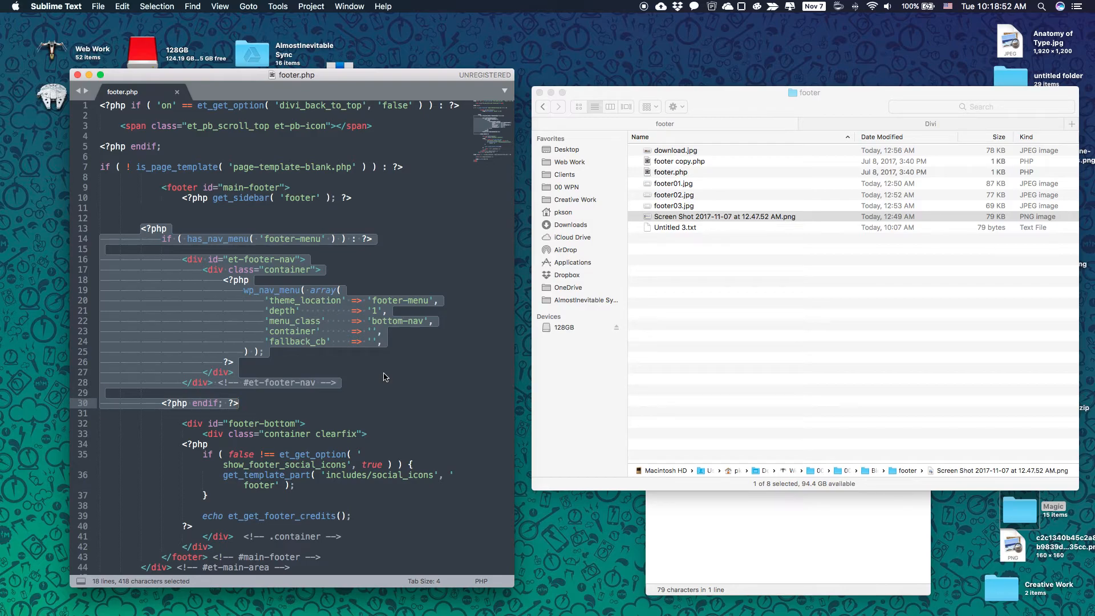
Examine the footer-bottom credits block in footer.php without removing it.
left_click(259, 402)
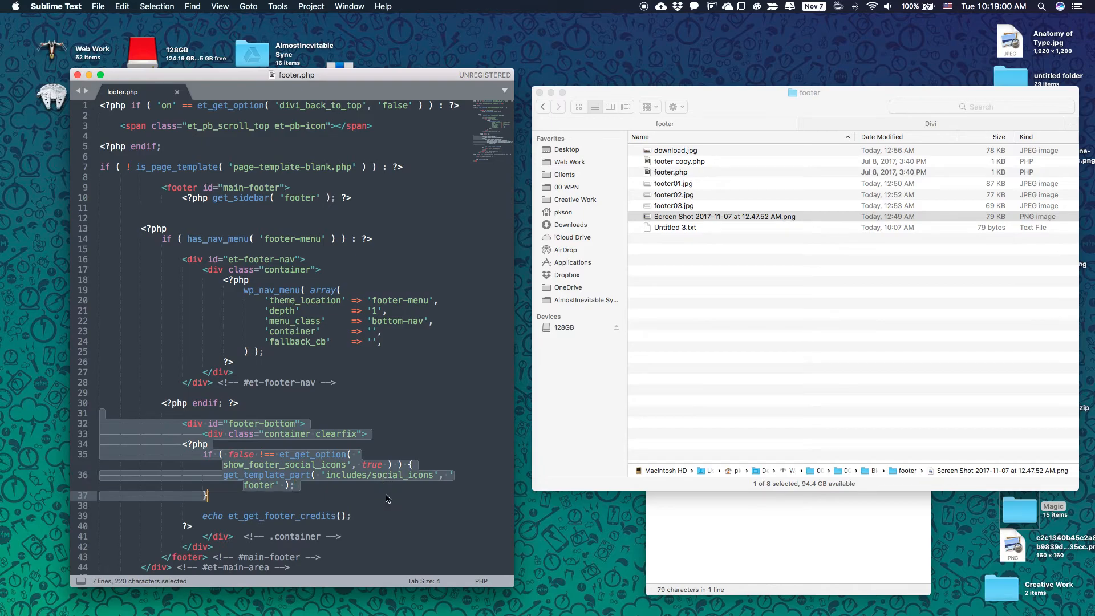
left_click(176, 413)
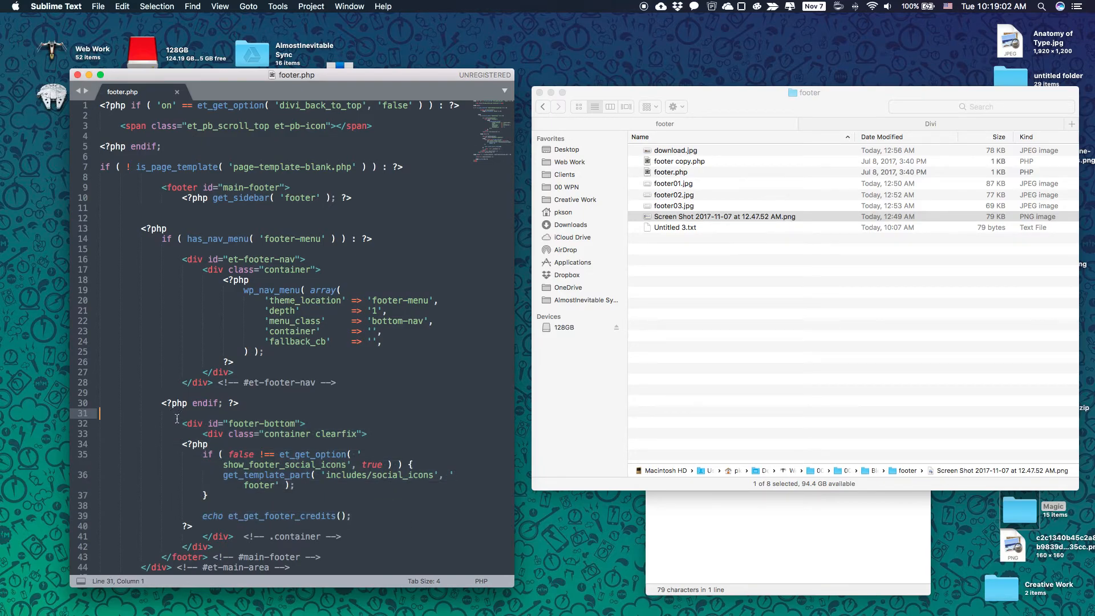
left_click_drag(180, 423, 342, 536)
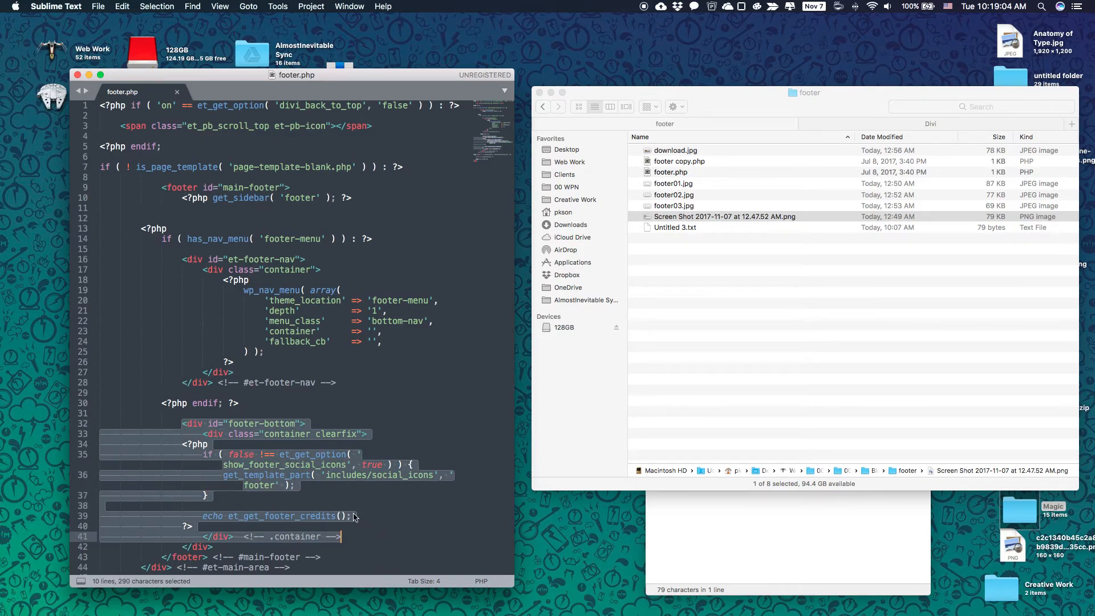
mouse_move(257, 507)
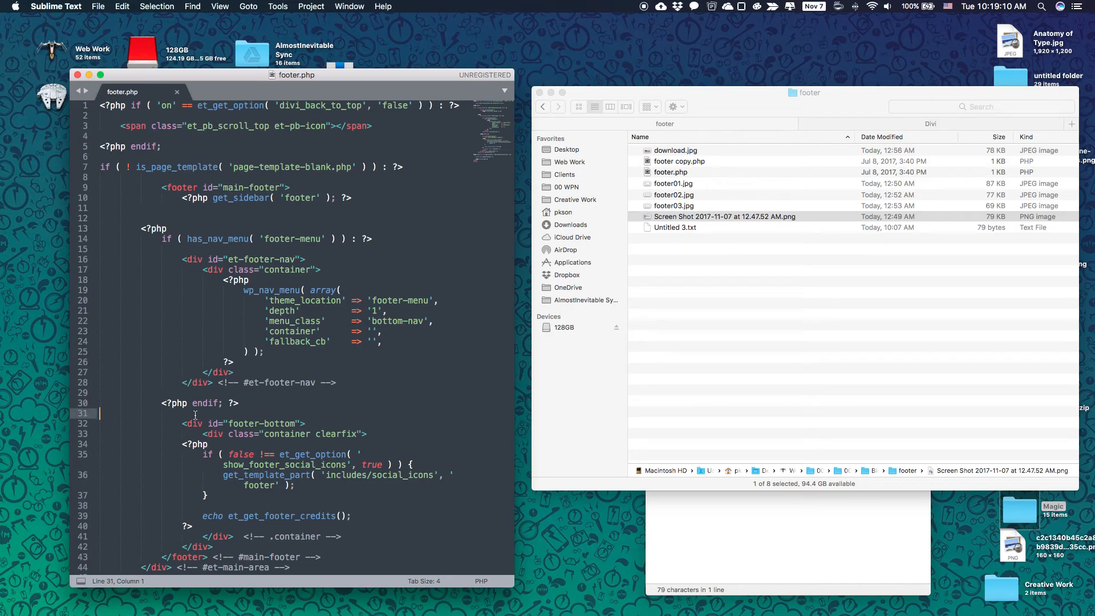
left_click_drag(180, 423, 306, 423)
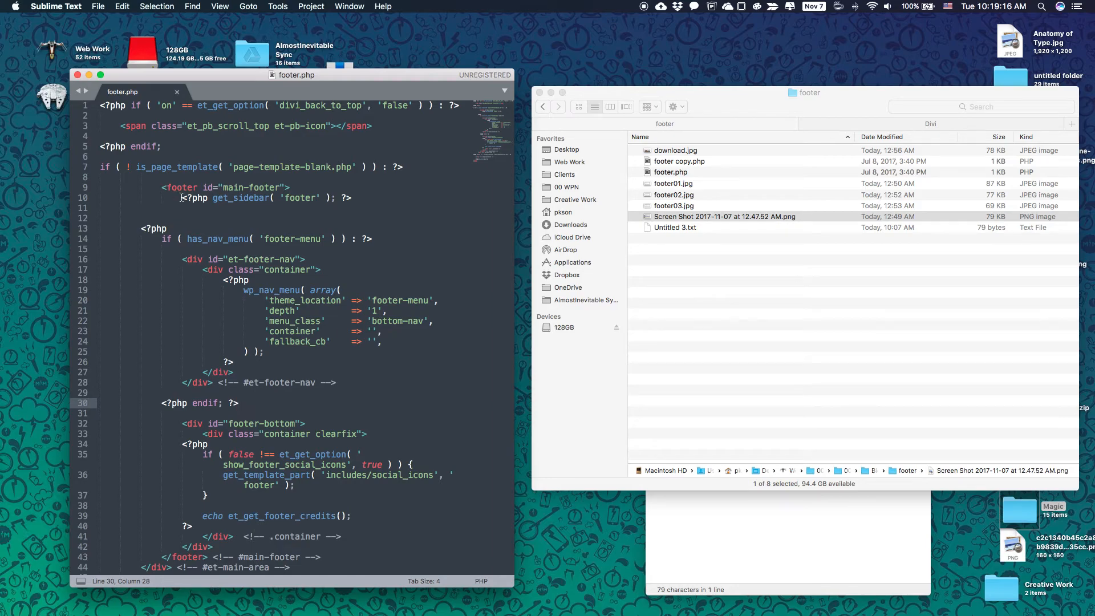
Delete the get_sidebar footer call and footer-menu navigation block from footer.php.
left_click_drag(179, 198, 239, 403)
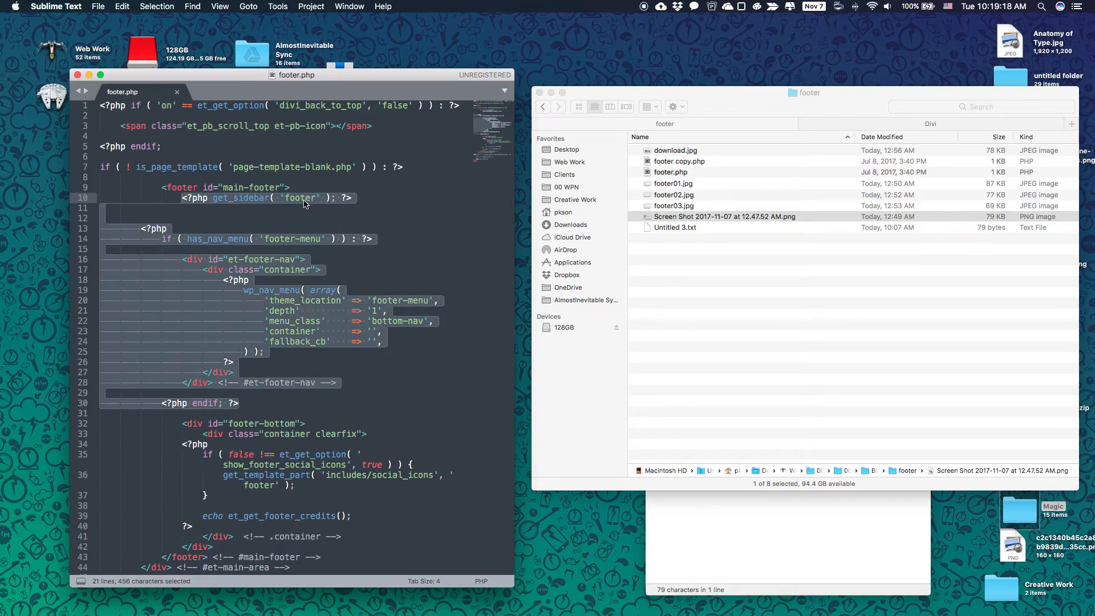
mouse_move(203, 329)
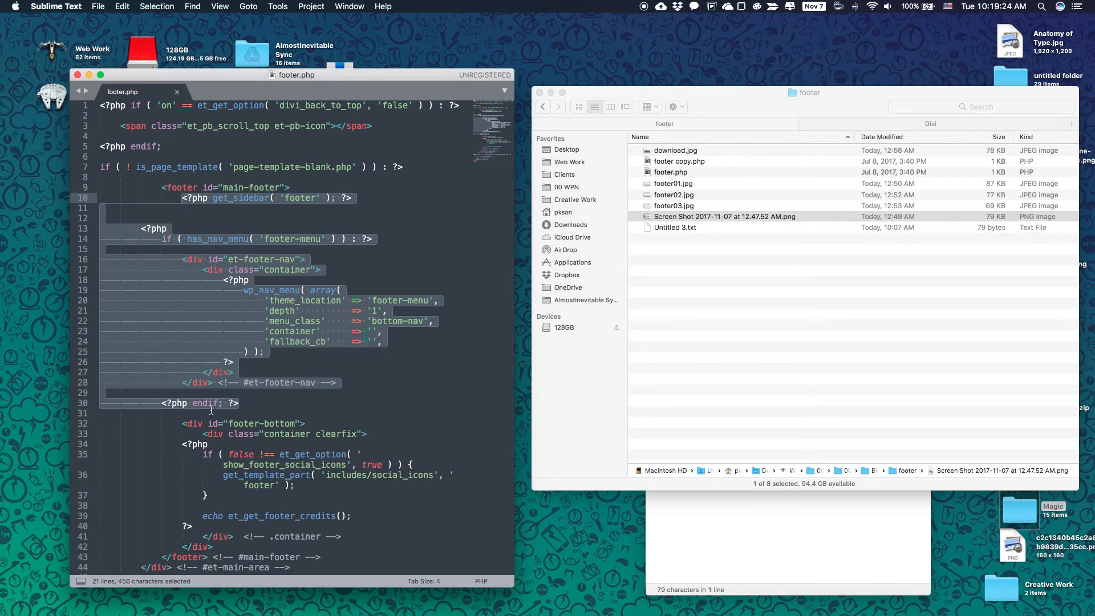
key("delete")
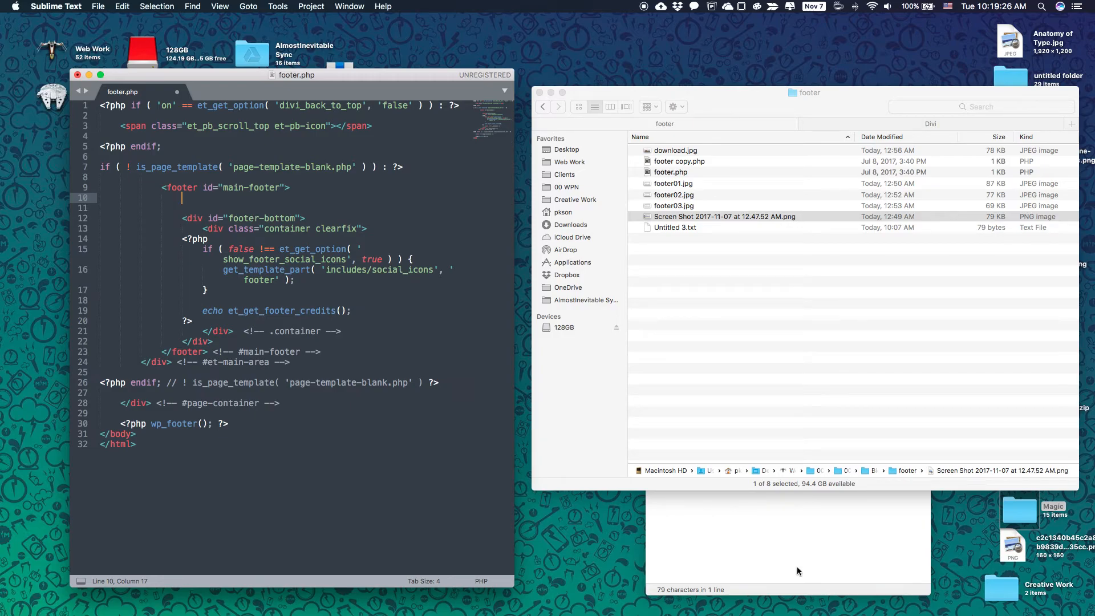
mouse_move(793, 556)
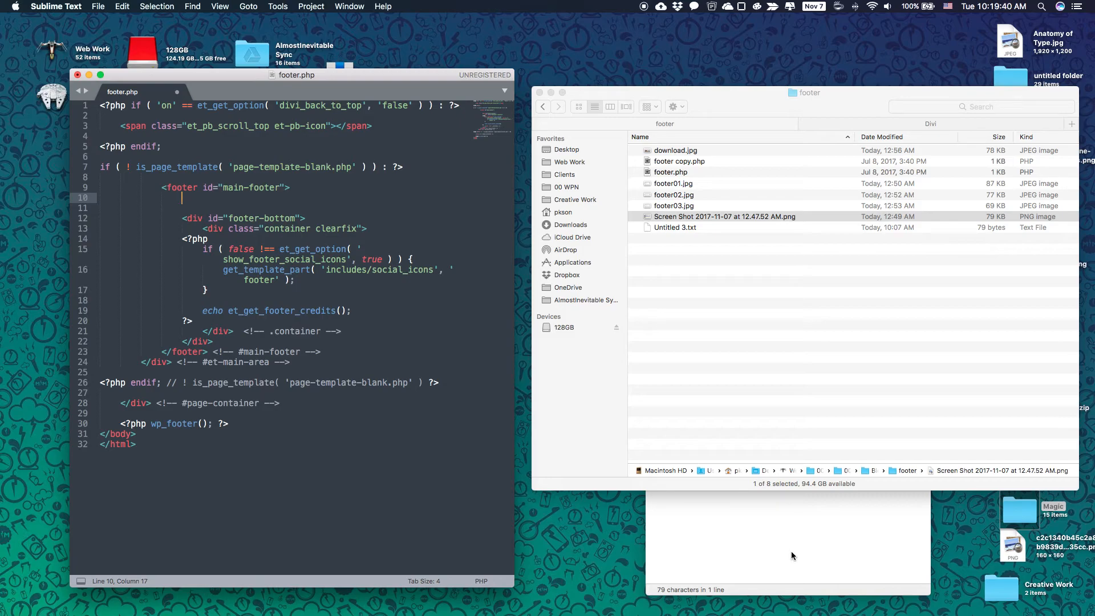
double_click(674, 227)
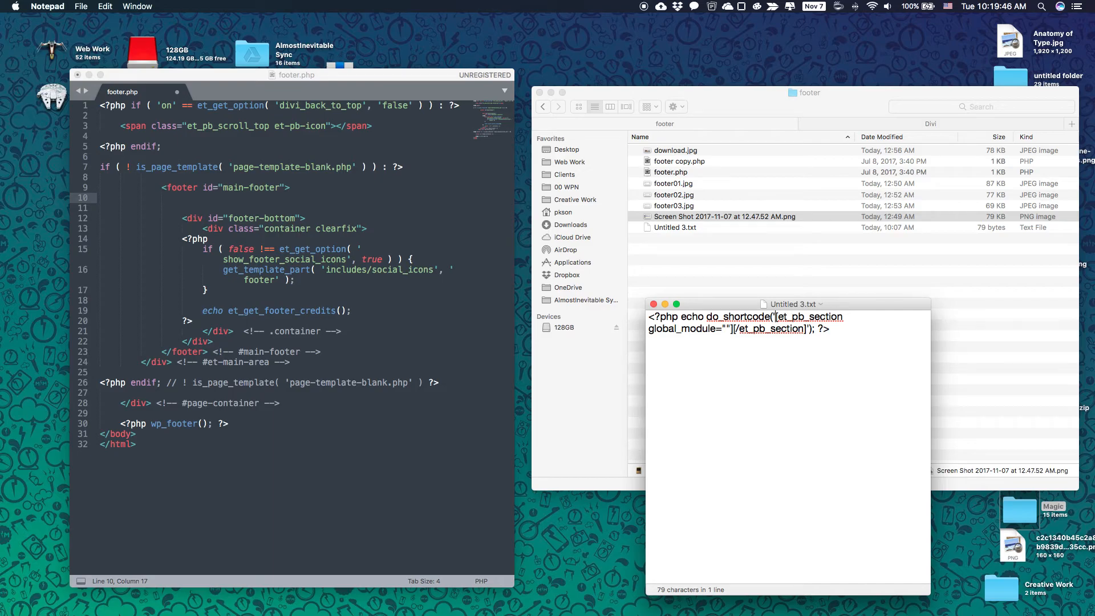
Duplicate the plain shortcode in the note and set its global_module ID to 66.
left_click_drag(776, 316, 810, 328)
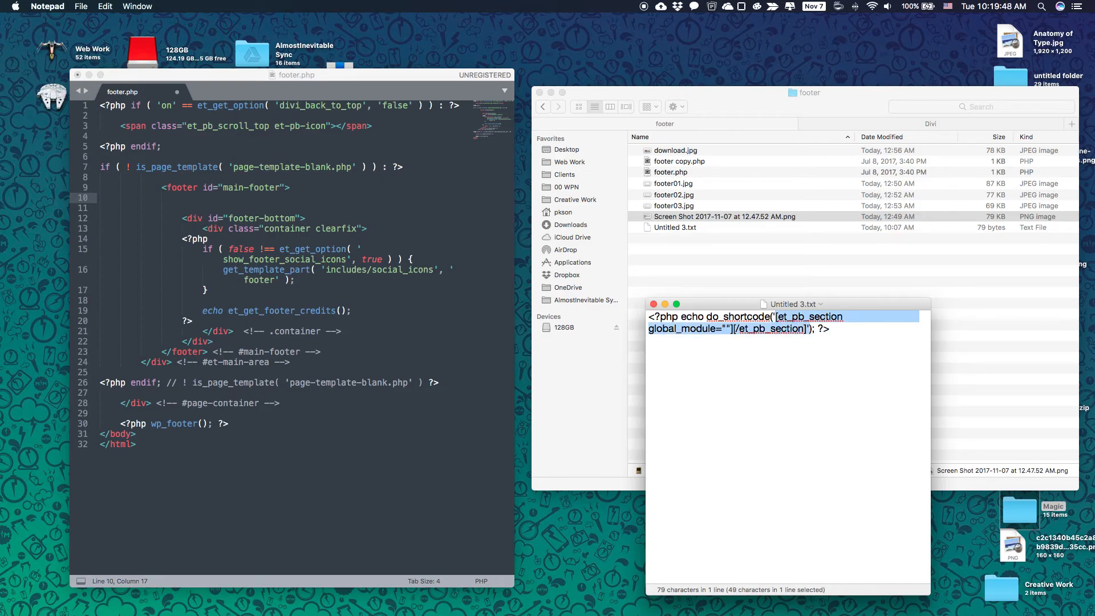
left_click(829, 328)
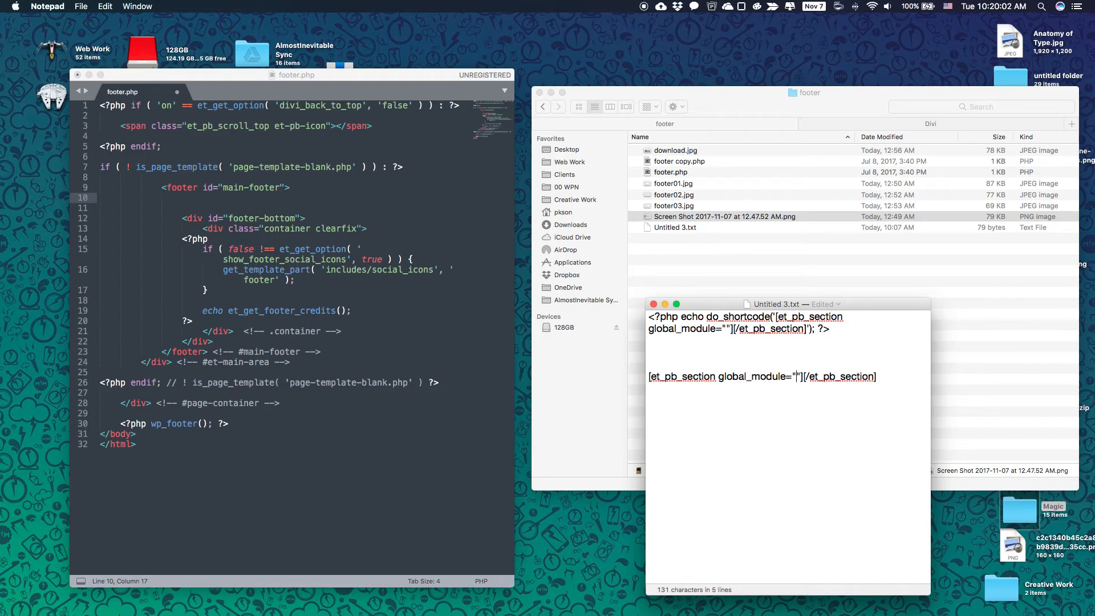
type("66")
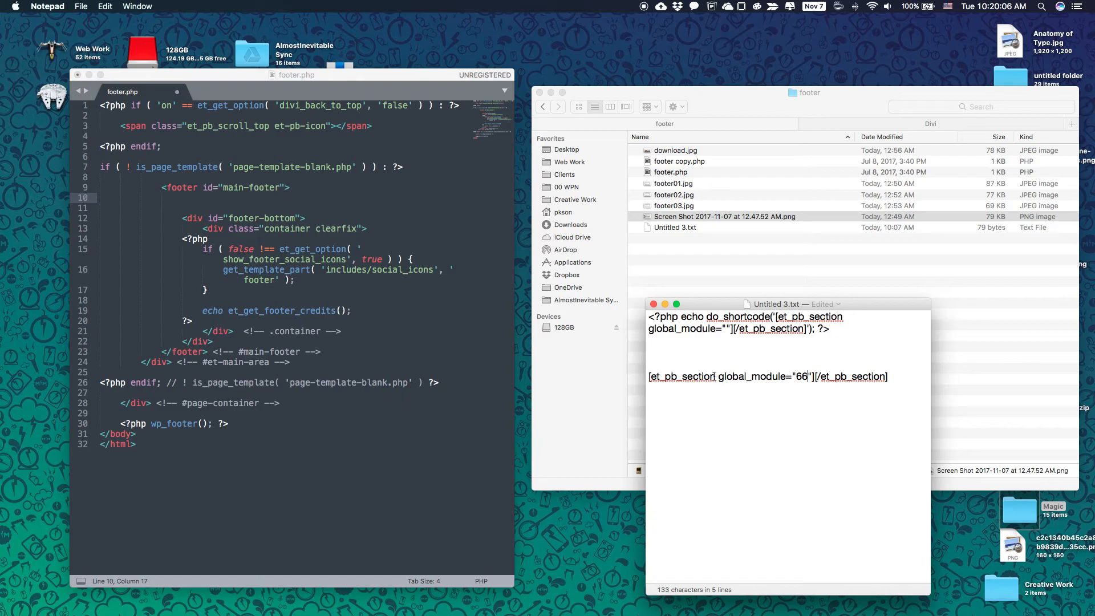
Set global_module="66" in the PHP do_shortcode line and copy that completed line.
double_click(671, 376)
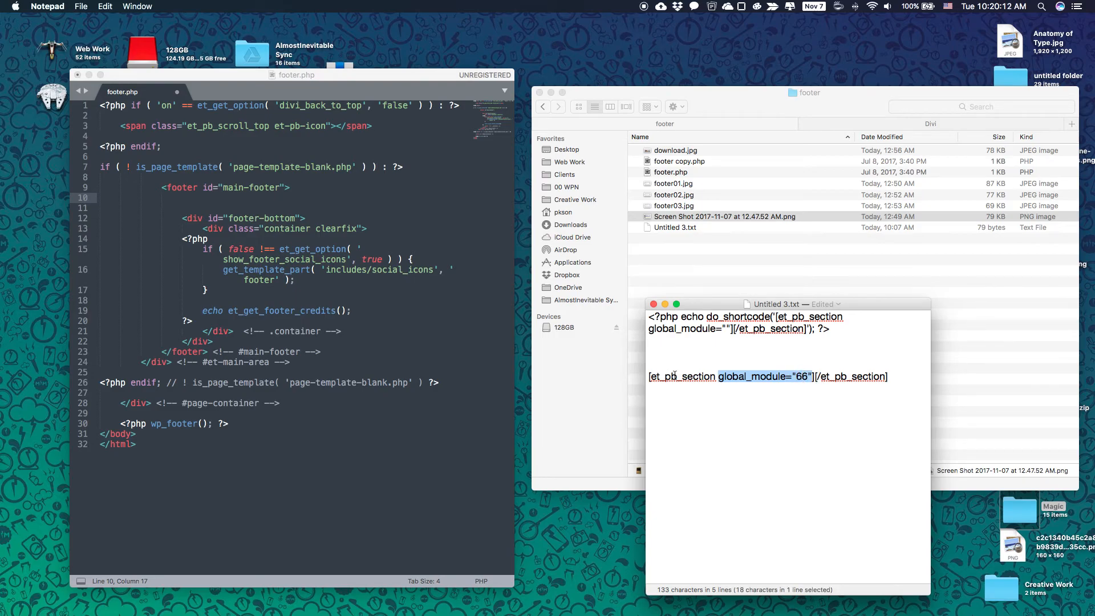
left_click(769, 377)
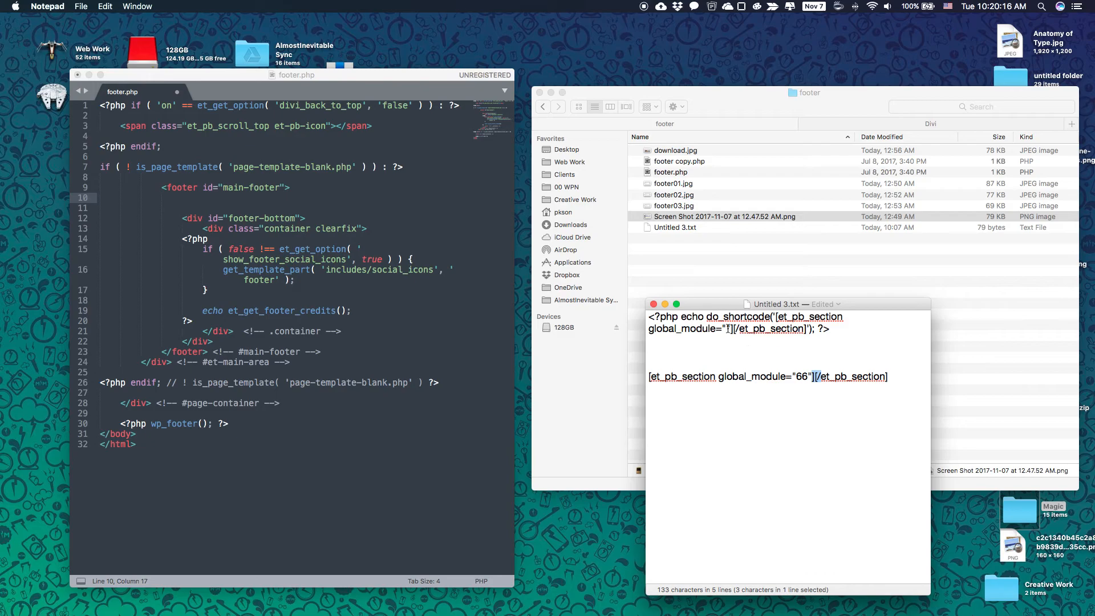
type("66")
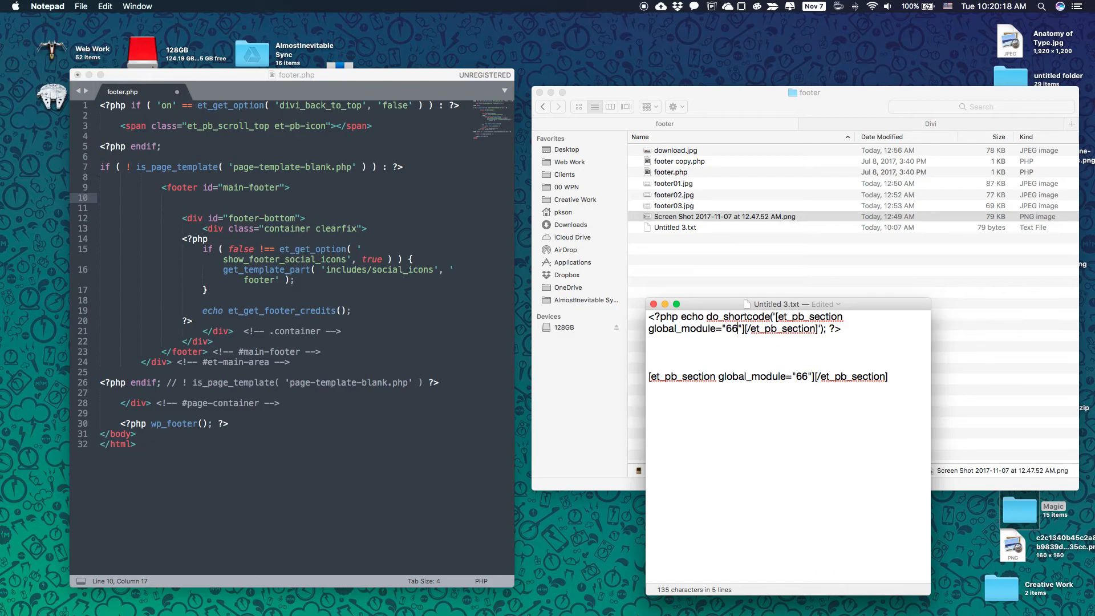
left_click_drag(649, 316, 842, 328)
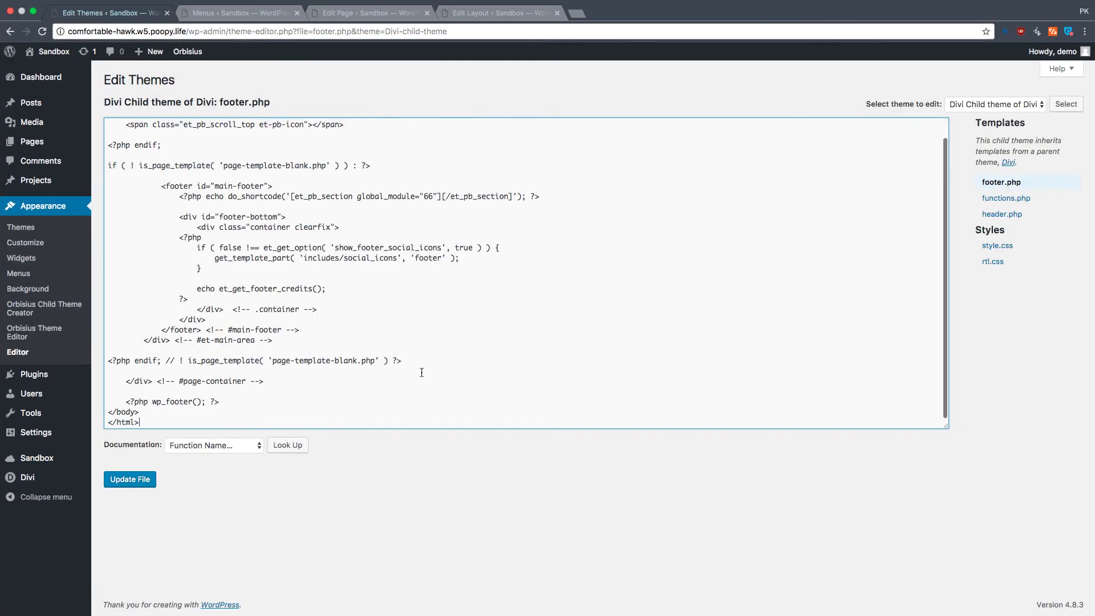
Update footer.php with the shortcode, check the front page footer, and reopen the Custom Footer layout.
left_click(129, 479)
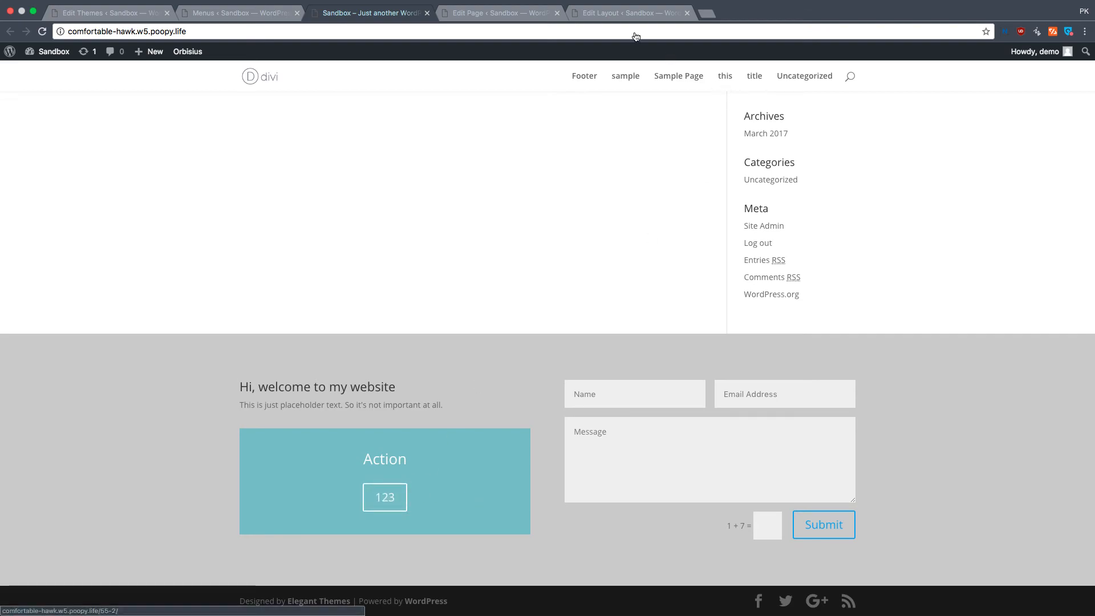
left_click(628, 12)
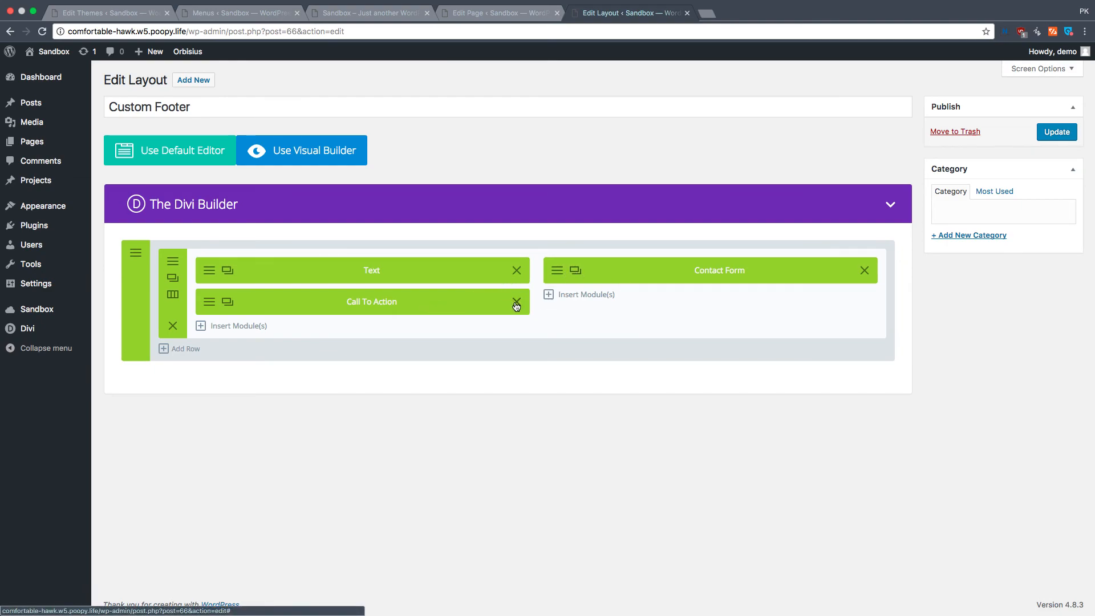
Remove the Call To Action module, update the Custom Footer layout, and check the front-page footer.
left_click(515, 305)
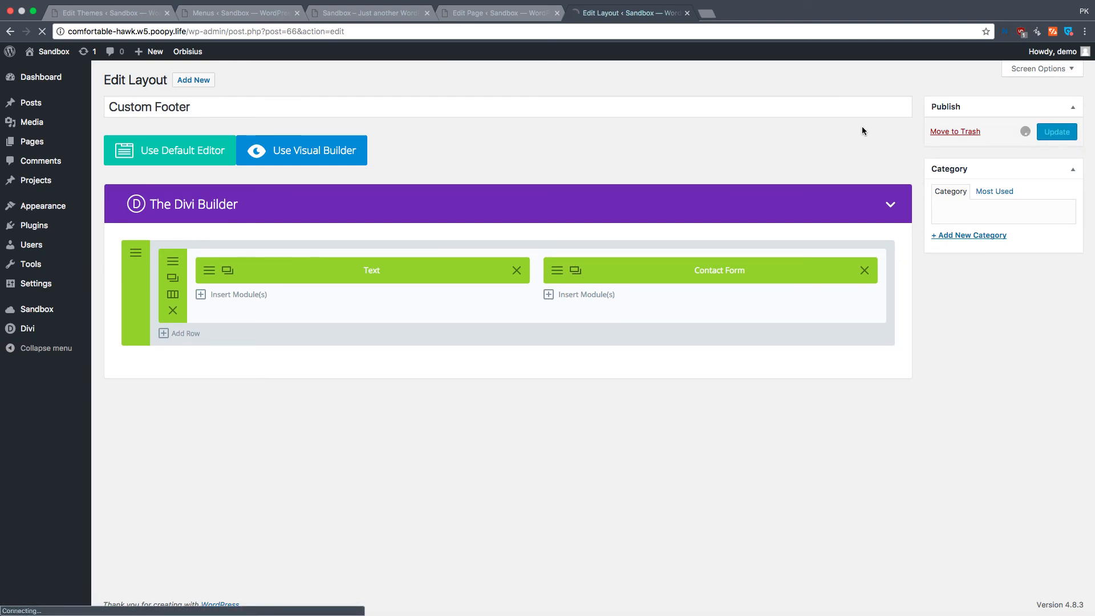
left_click(1057, 131)
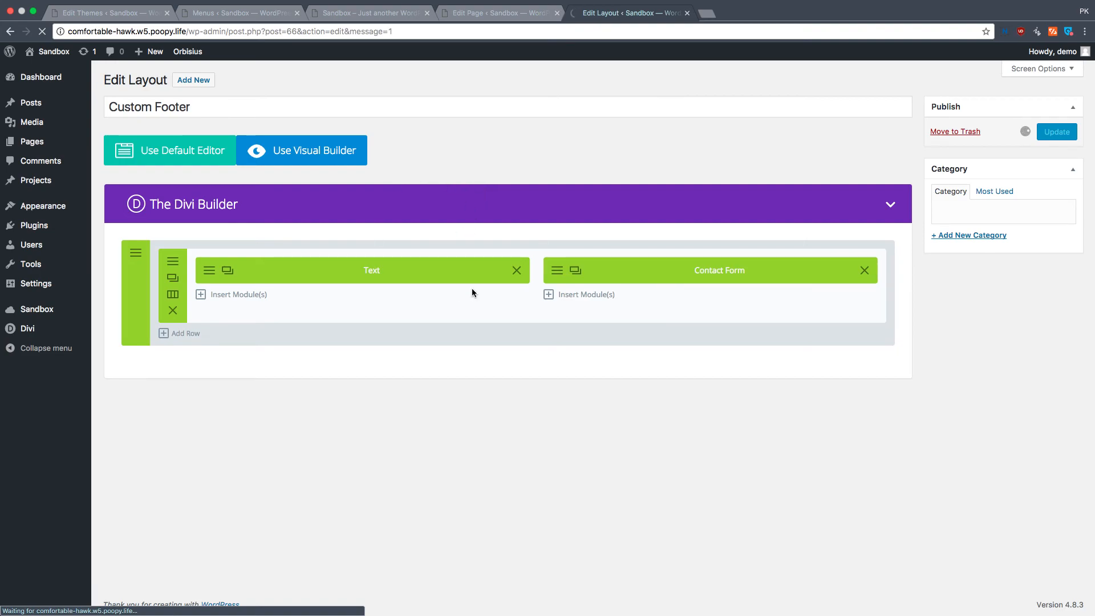
left_click(1056, 131)
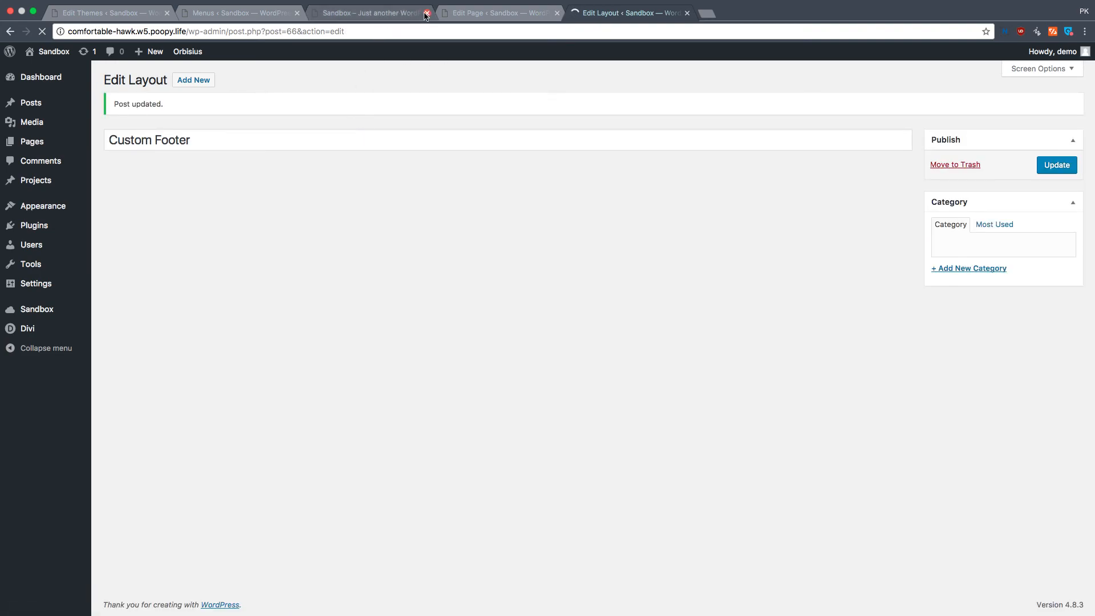
left_click(496, 13)
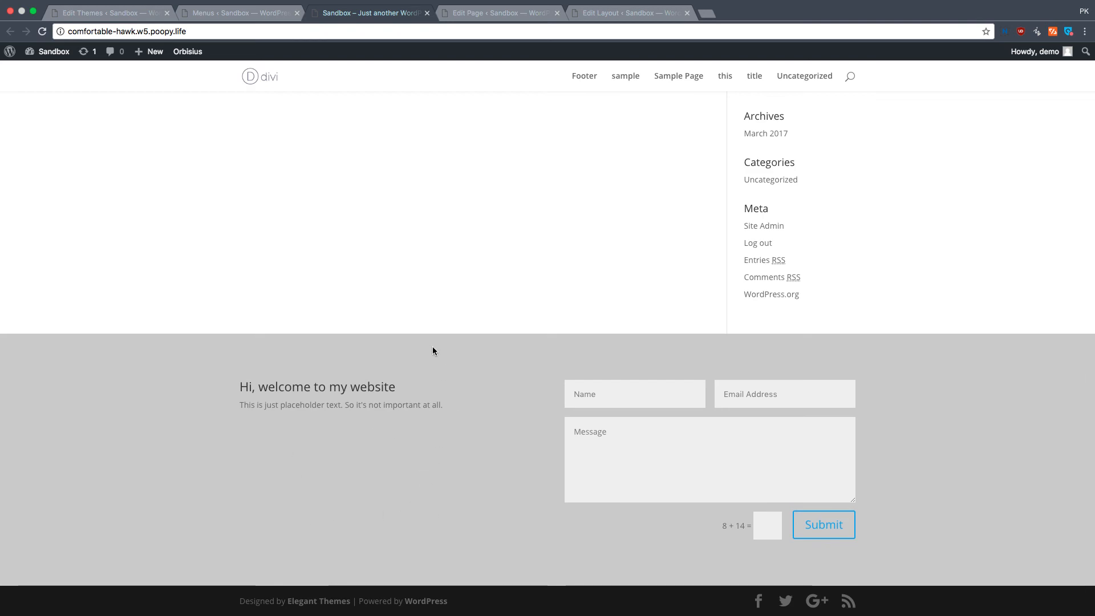
mouse_move(448, 338)
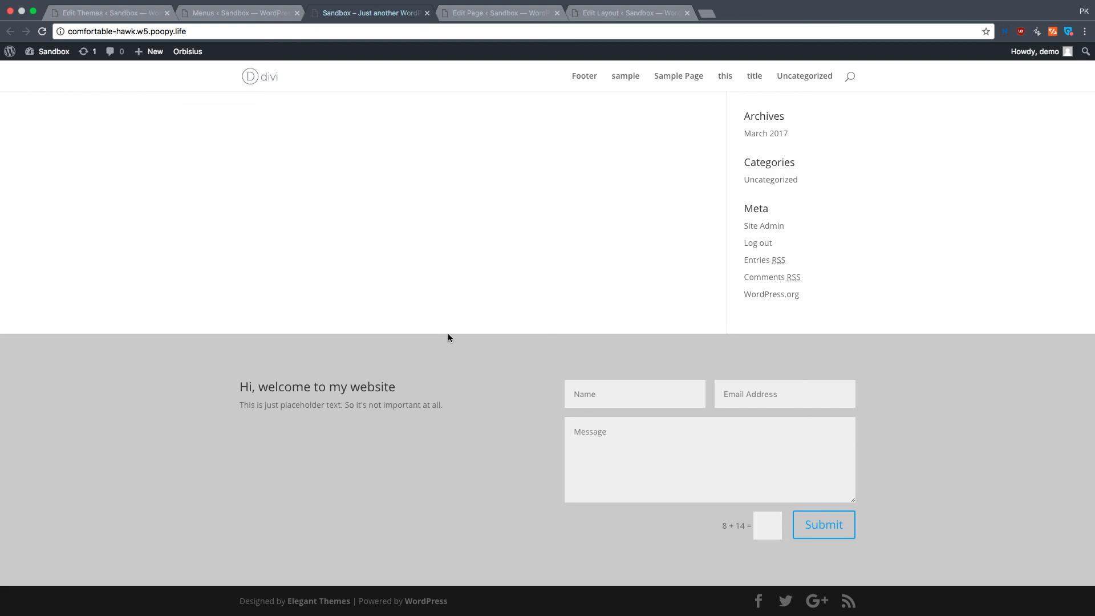
mouse_move(596, 79)
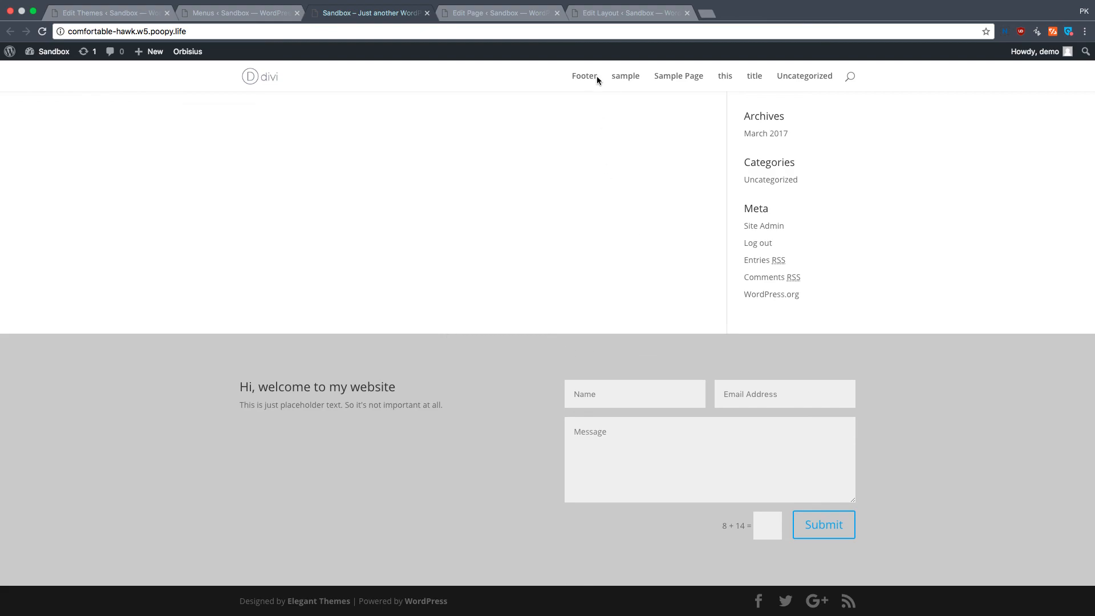
Return to the Edit Layout tab with the Text and Contact Form modules.
left_click(629, 12)
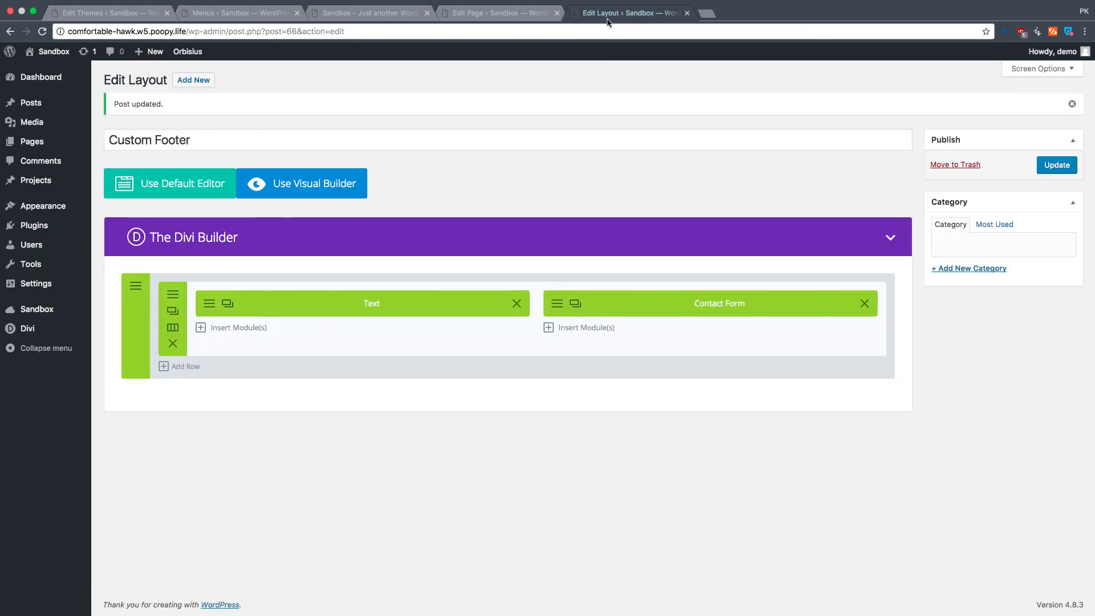
mouse_move(506, 294)
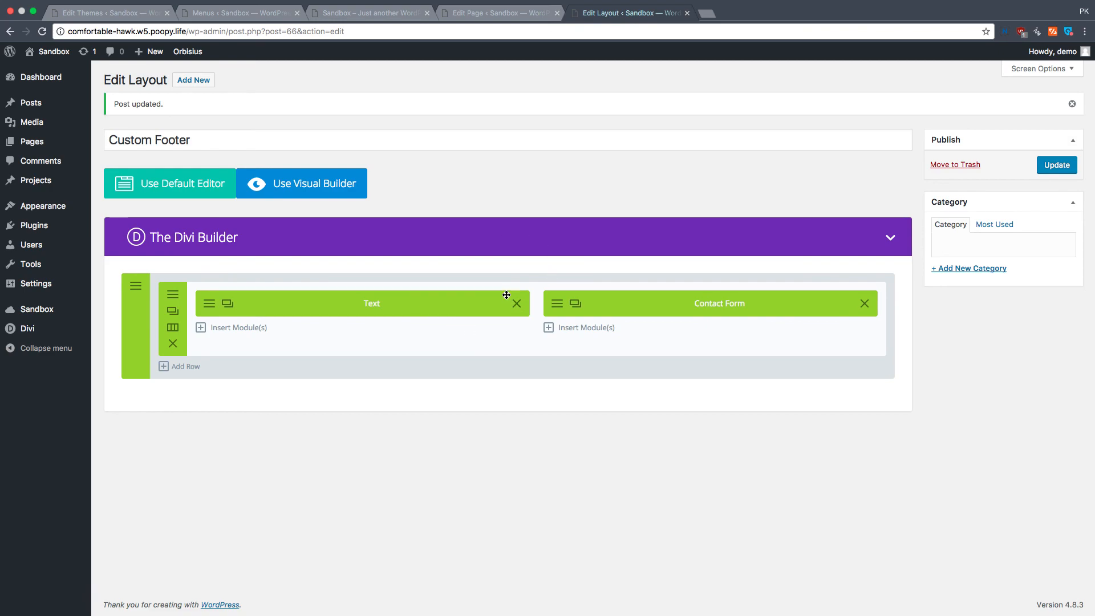